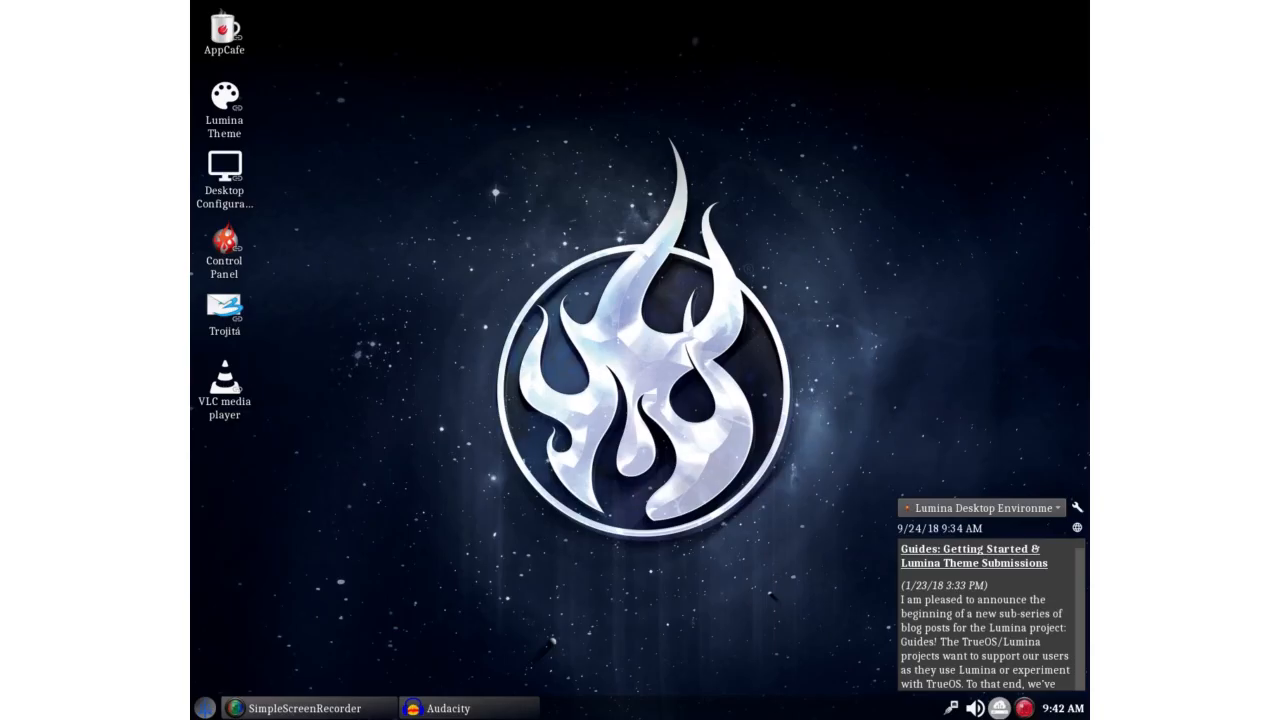
mouse_move(480, 320)
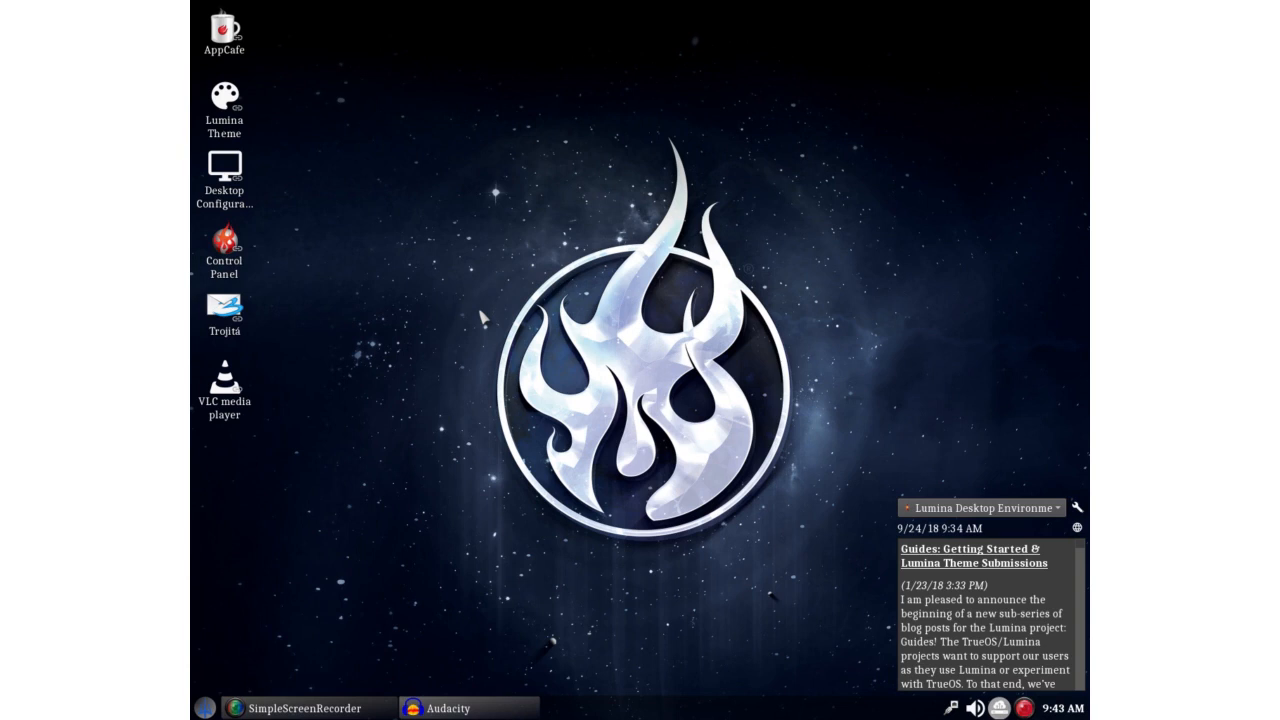
mouse_move(295, 113)
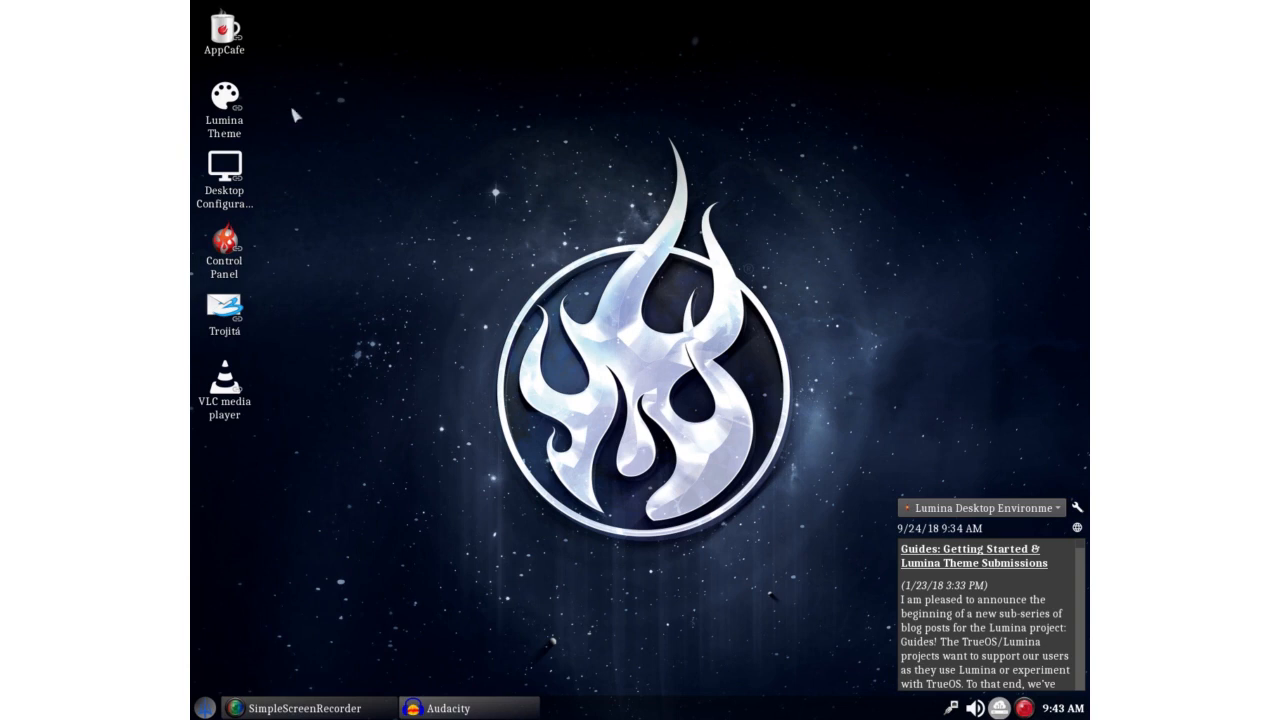
mouse_move(193, 122)
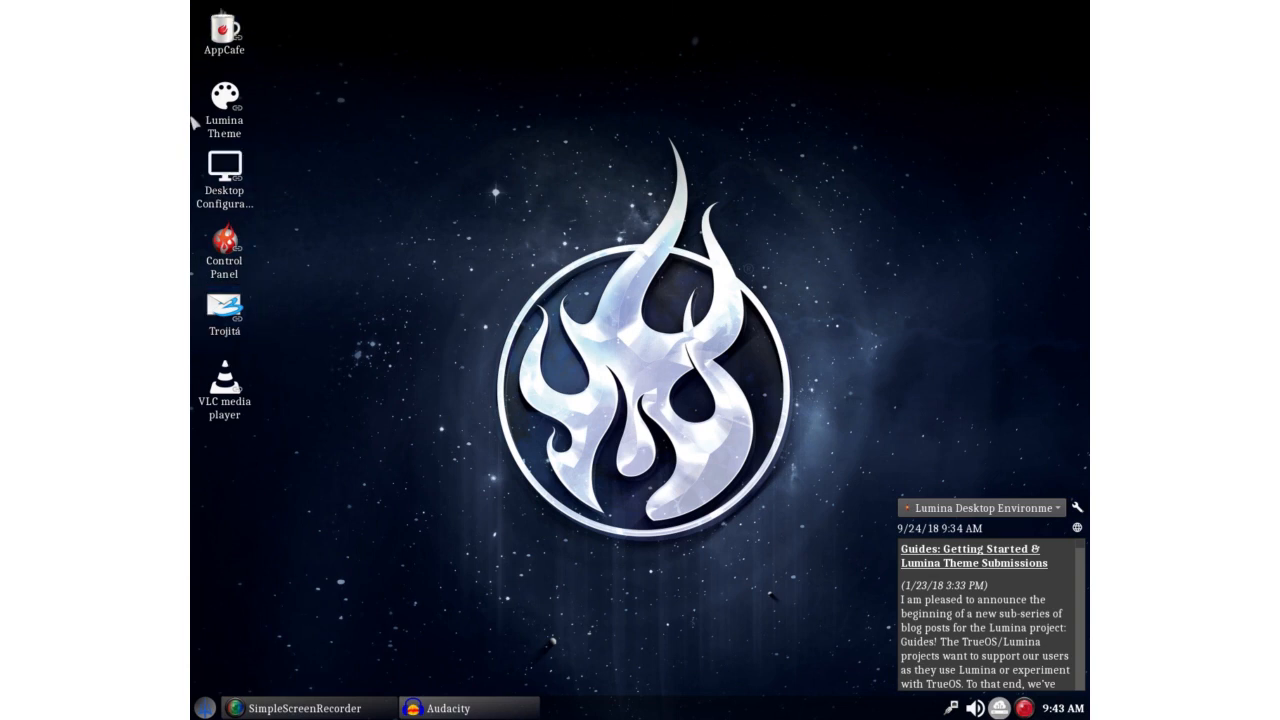
mouse_move(805, 248)
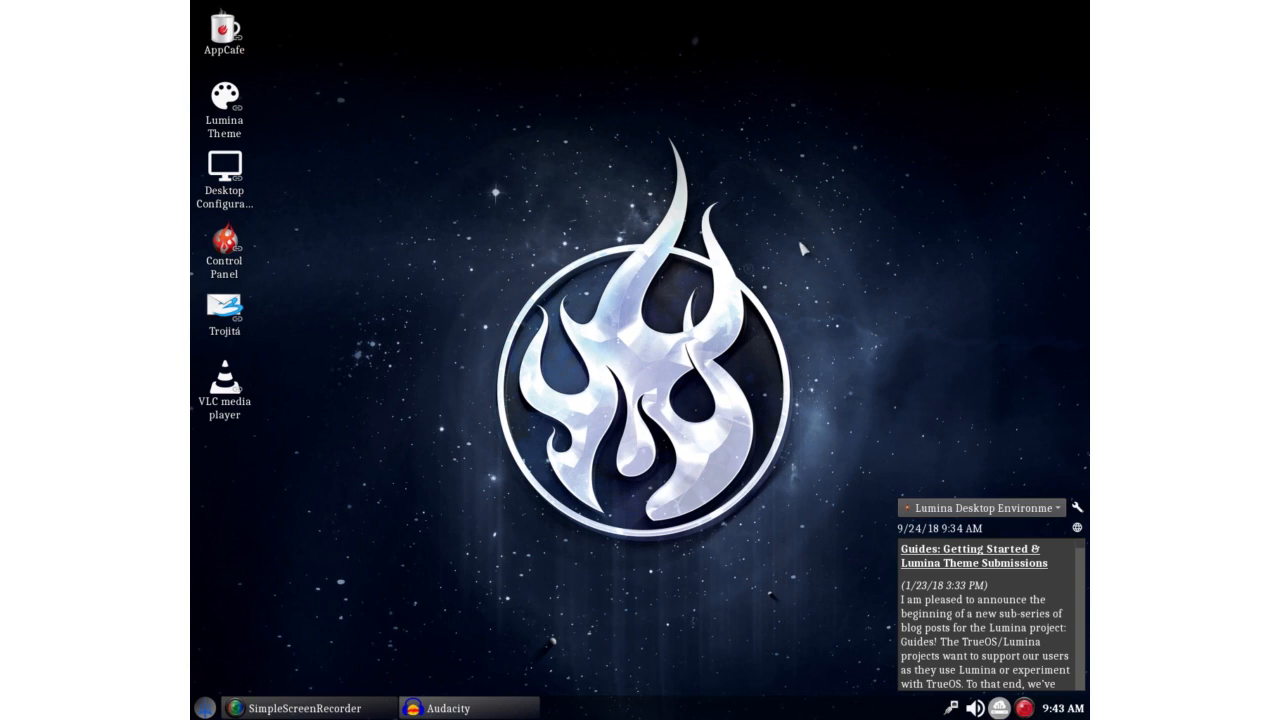
mouse_move(607, 335)
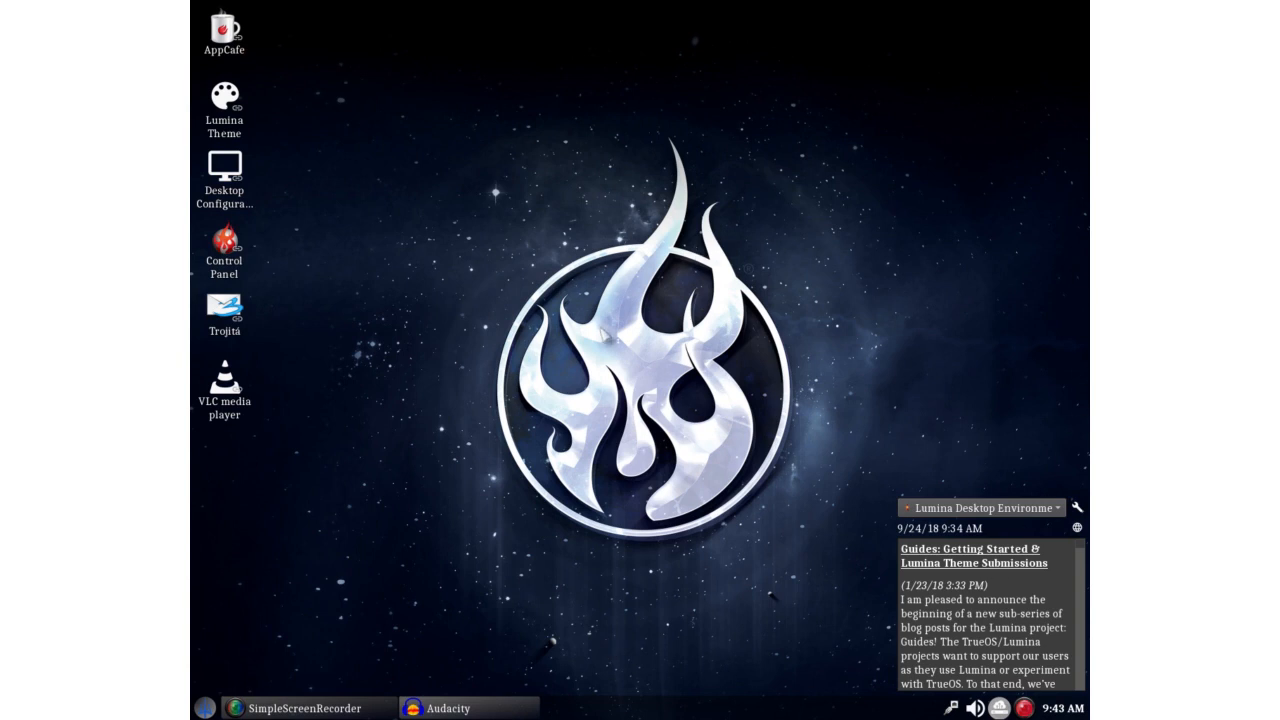
mouse_move(571, 72)
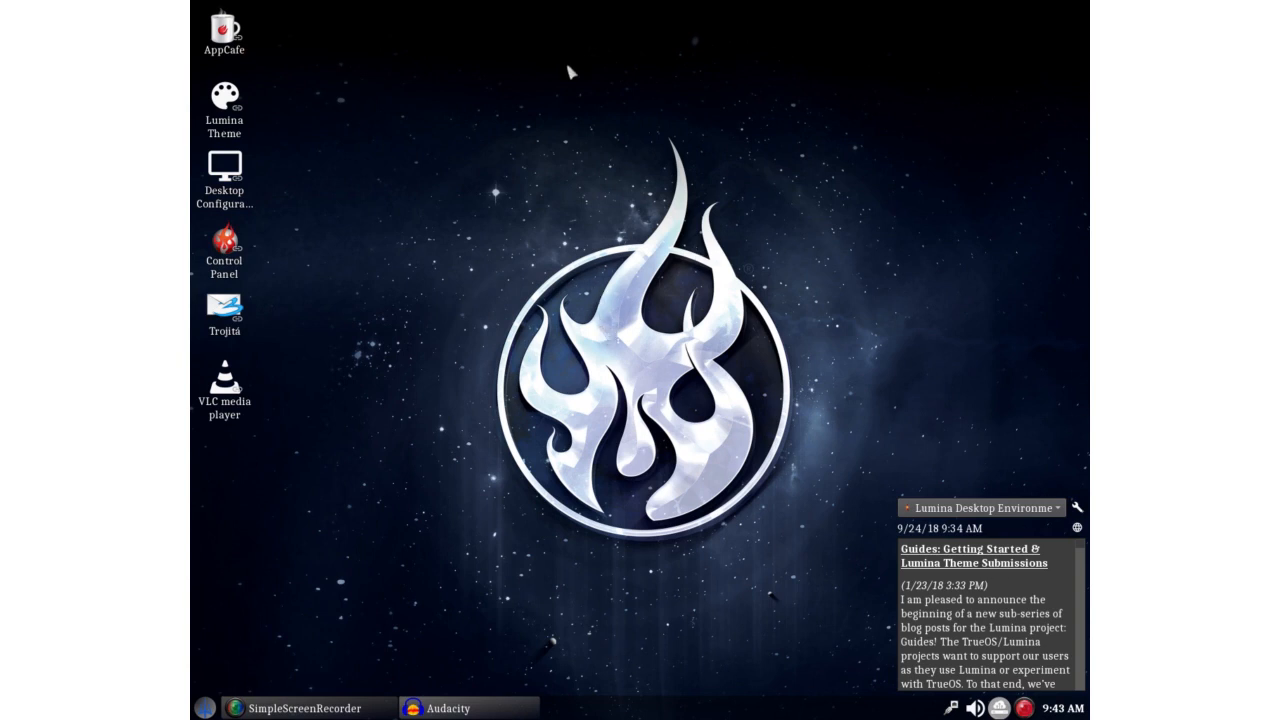
mouse_move(558, 110)
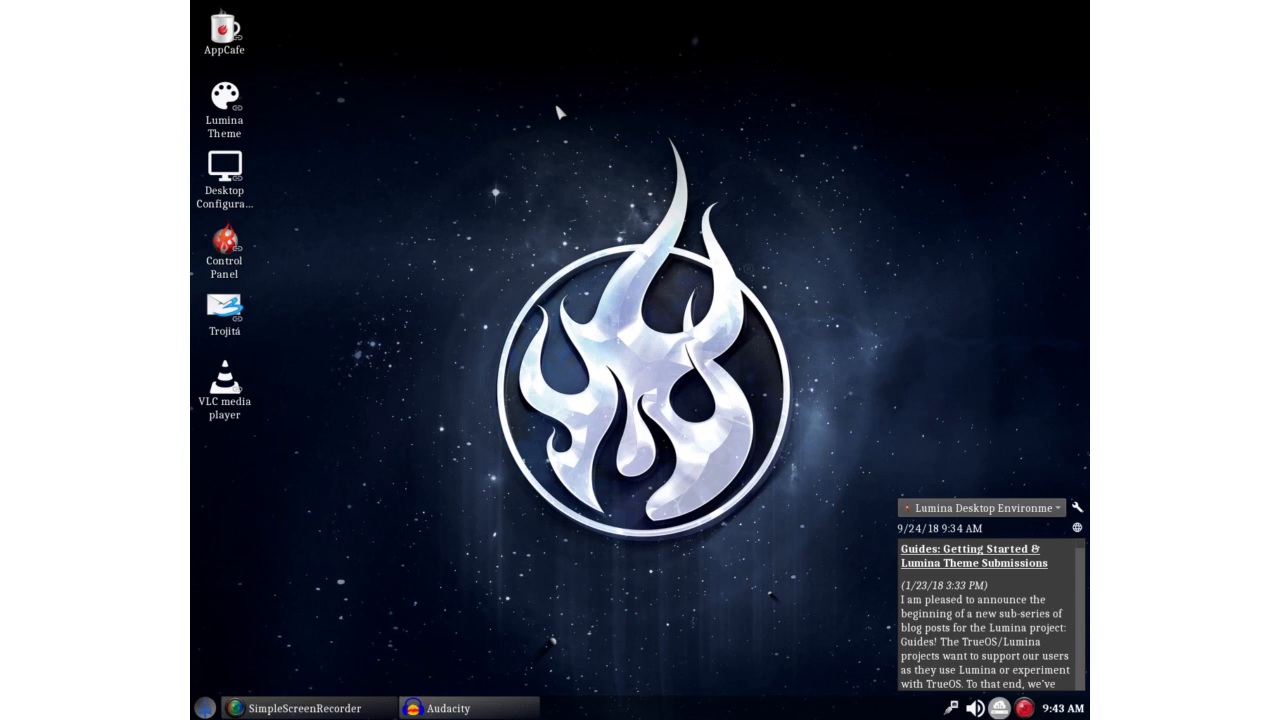
mouse_move(477, 138)
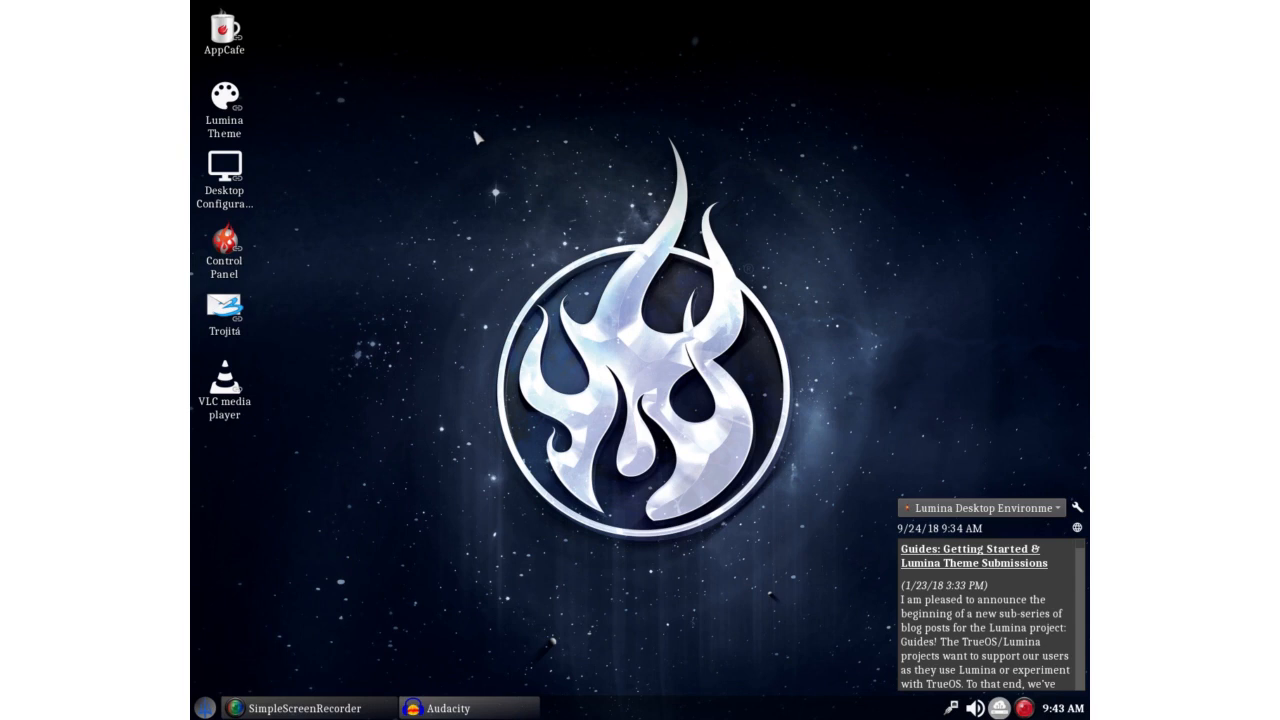
mouse_move(446, 157)
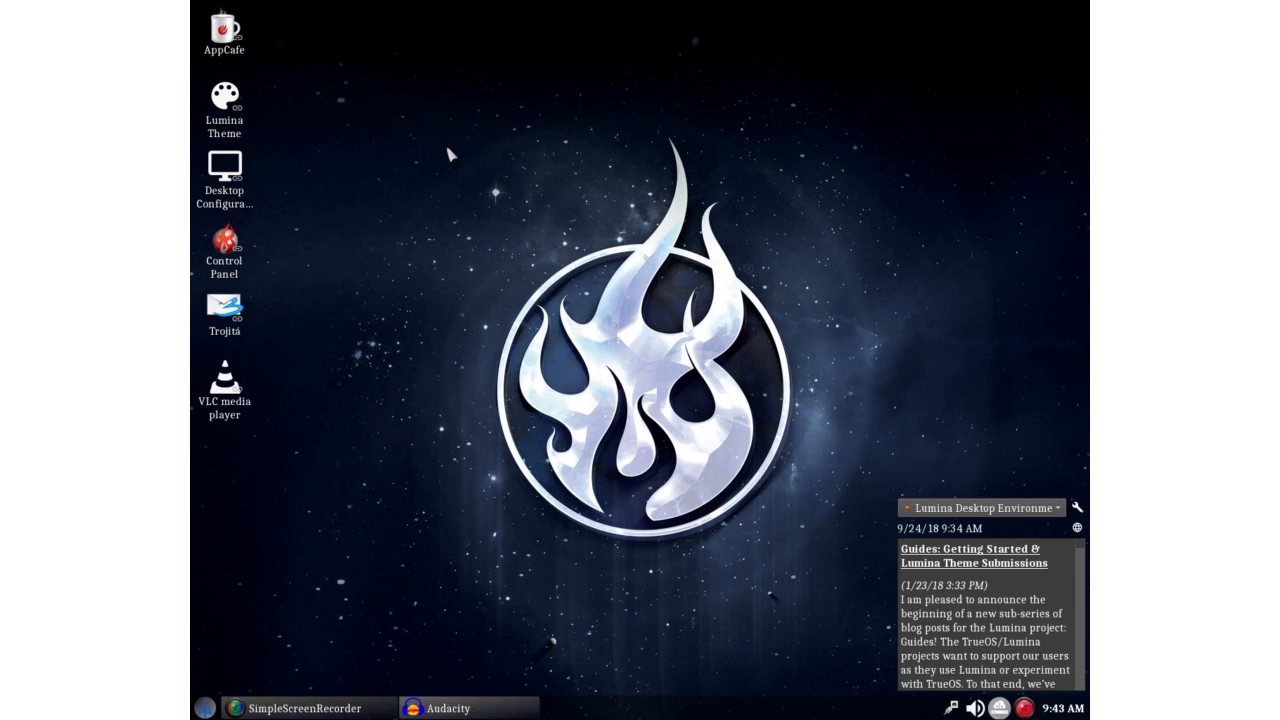
mouse_move(463, 147)
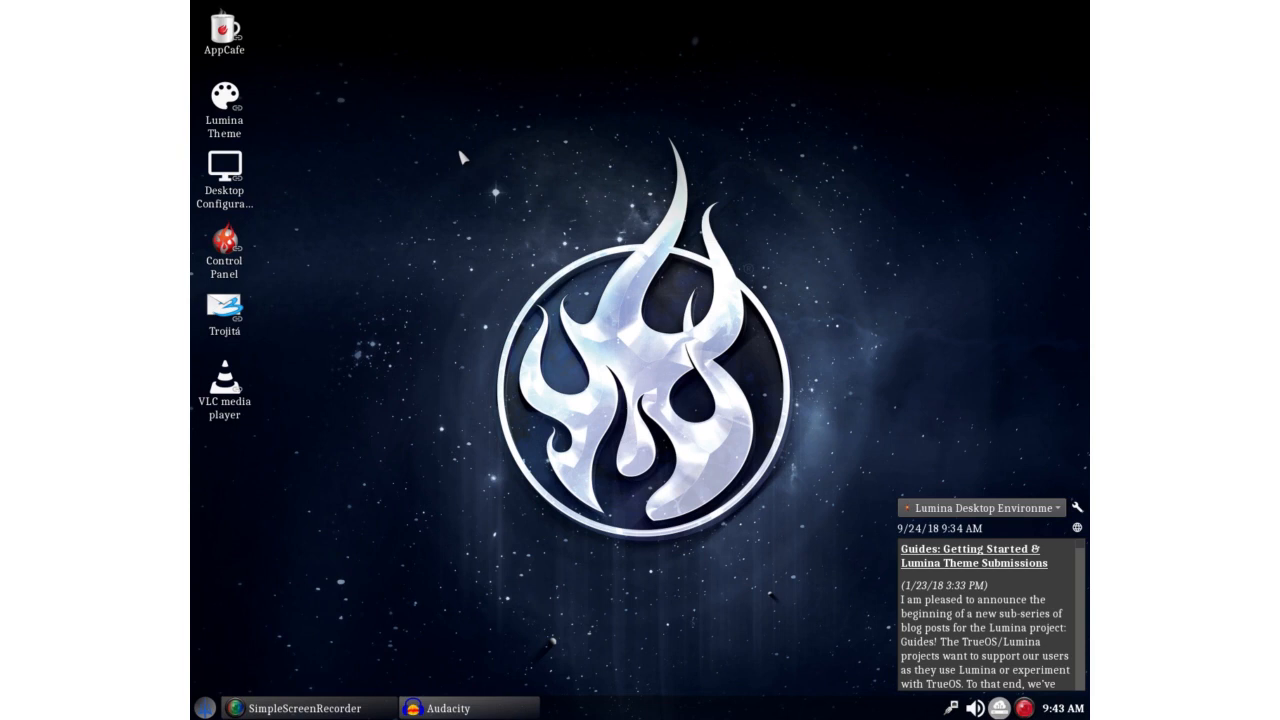
mouse_move(240, 590)
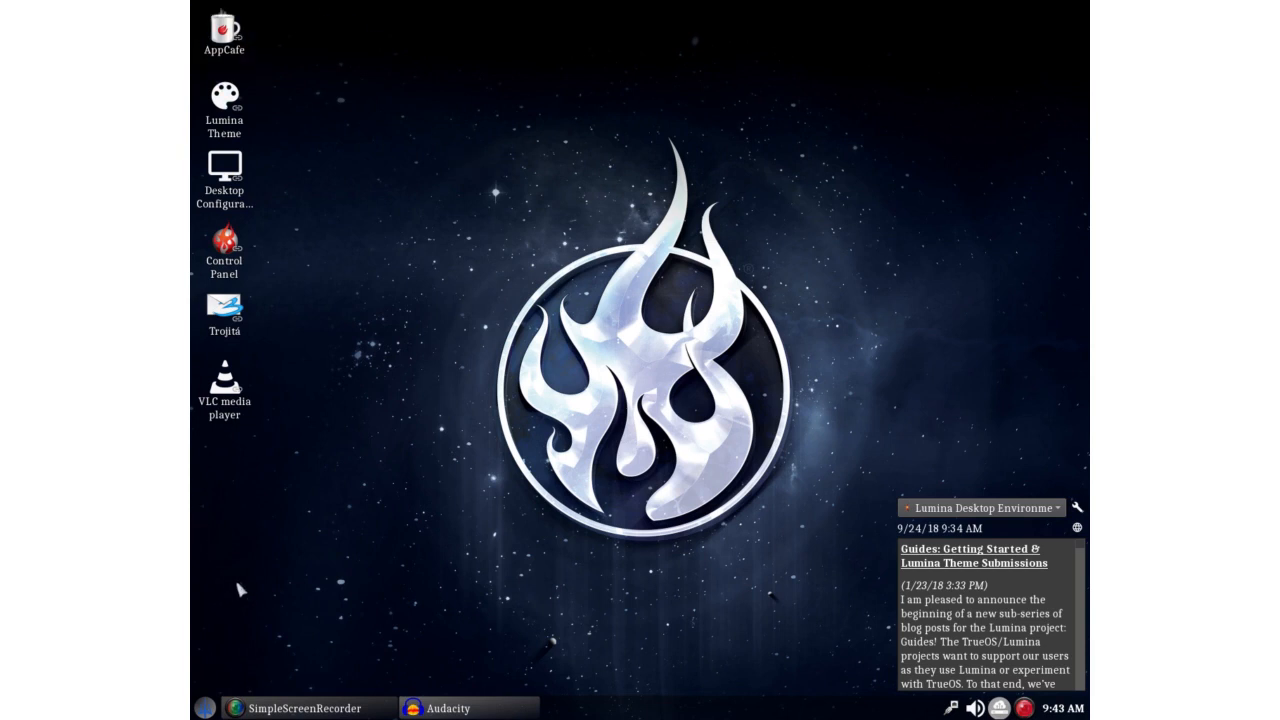
mouse_move(470, 240)
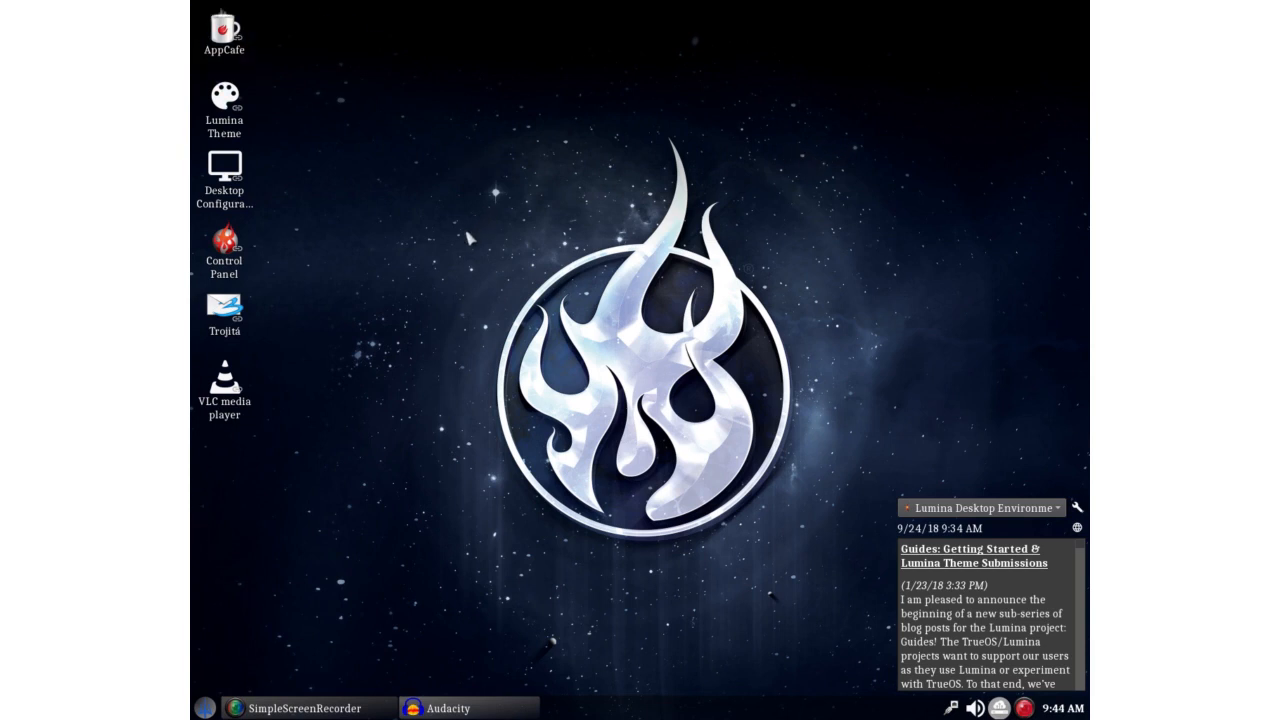
mouse_move(476, 238)
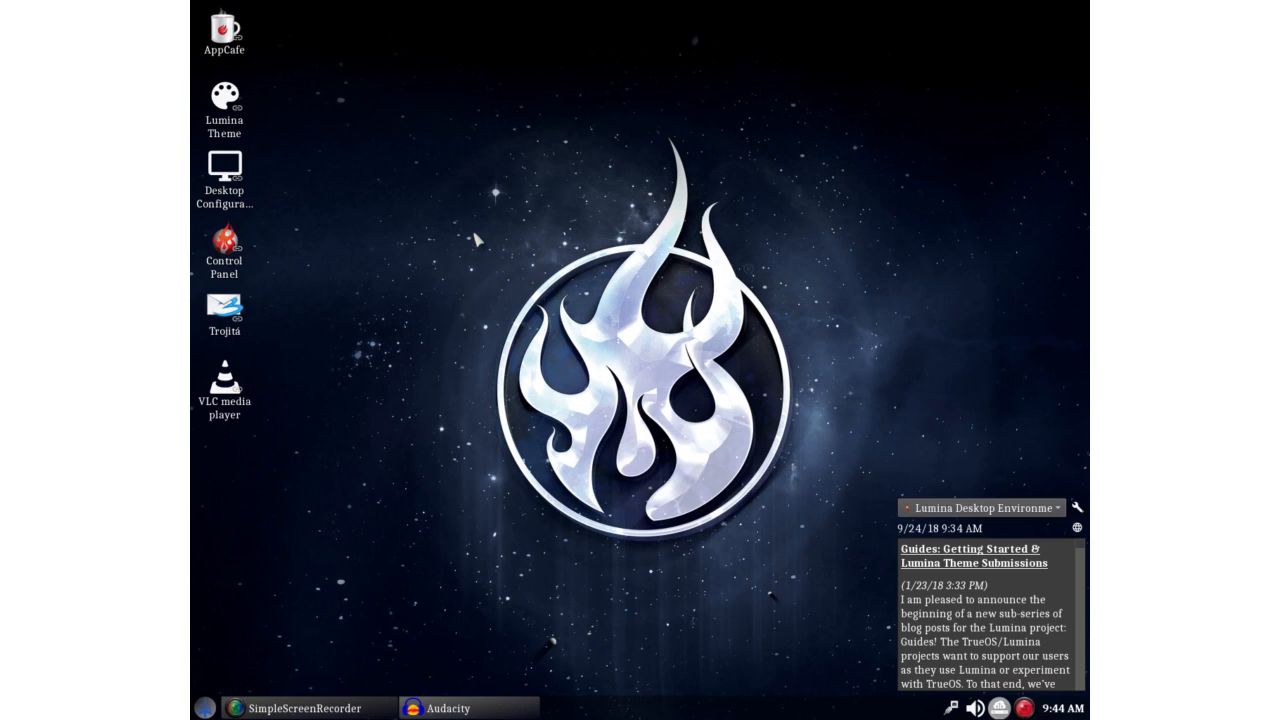
mouse_move(444, 225)
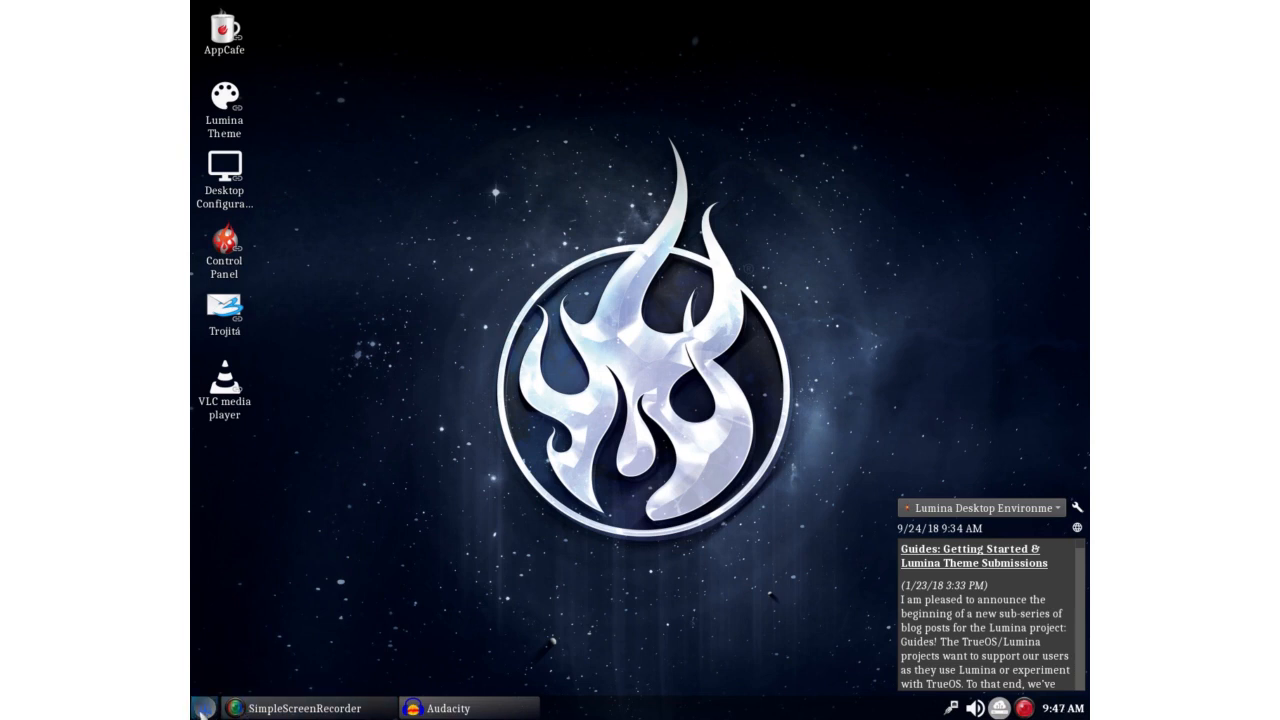
Browse the list of installed applications in the application launcher
left_click(204, 708)
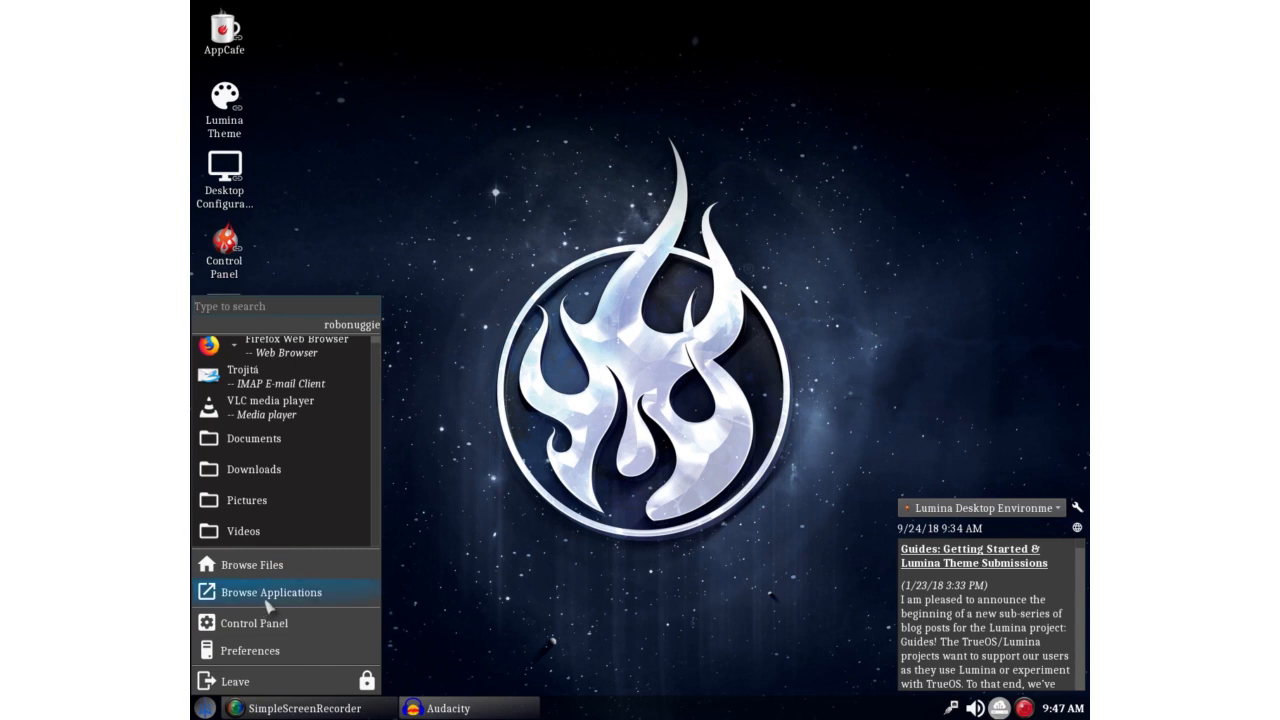
left_click(271, 592)
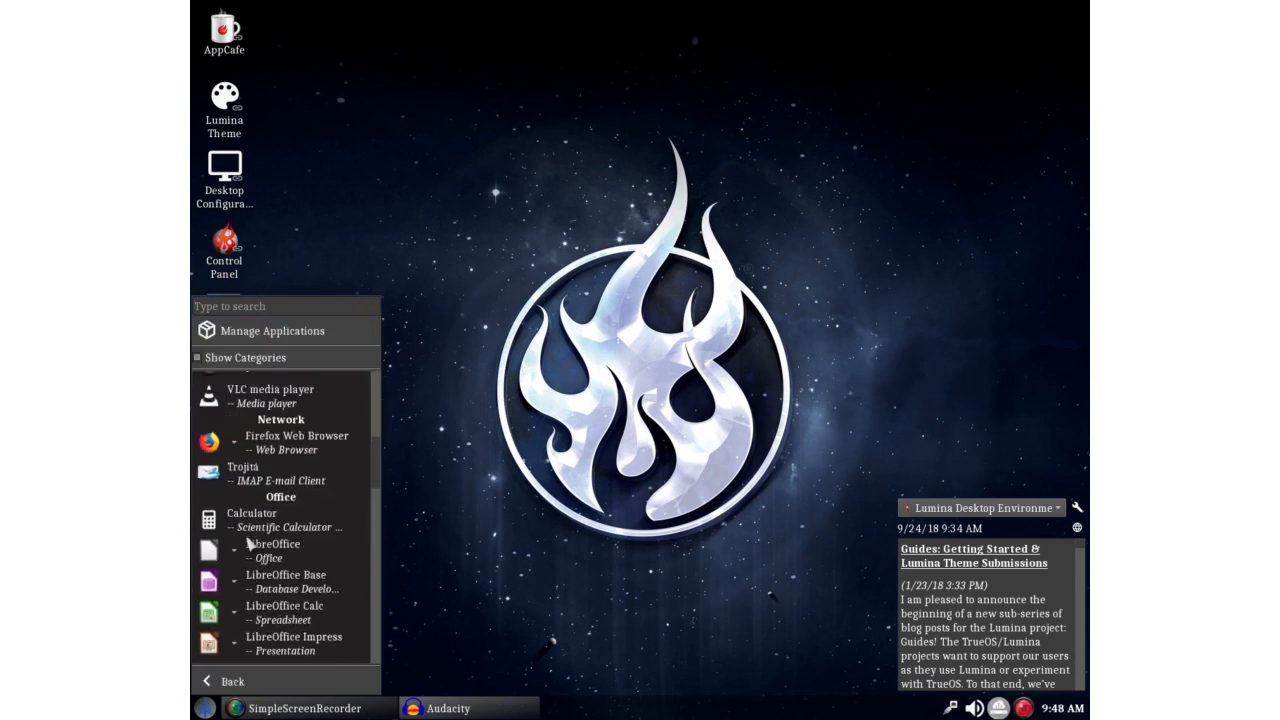
scroll("up", 3)
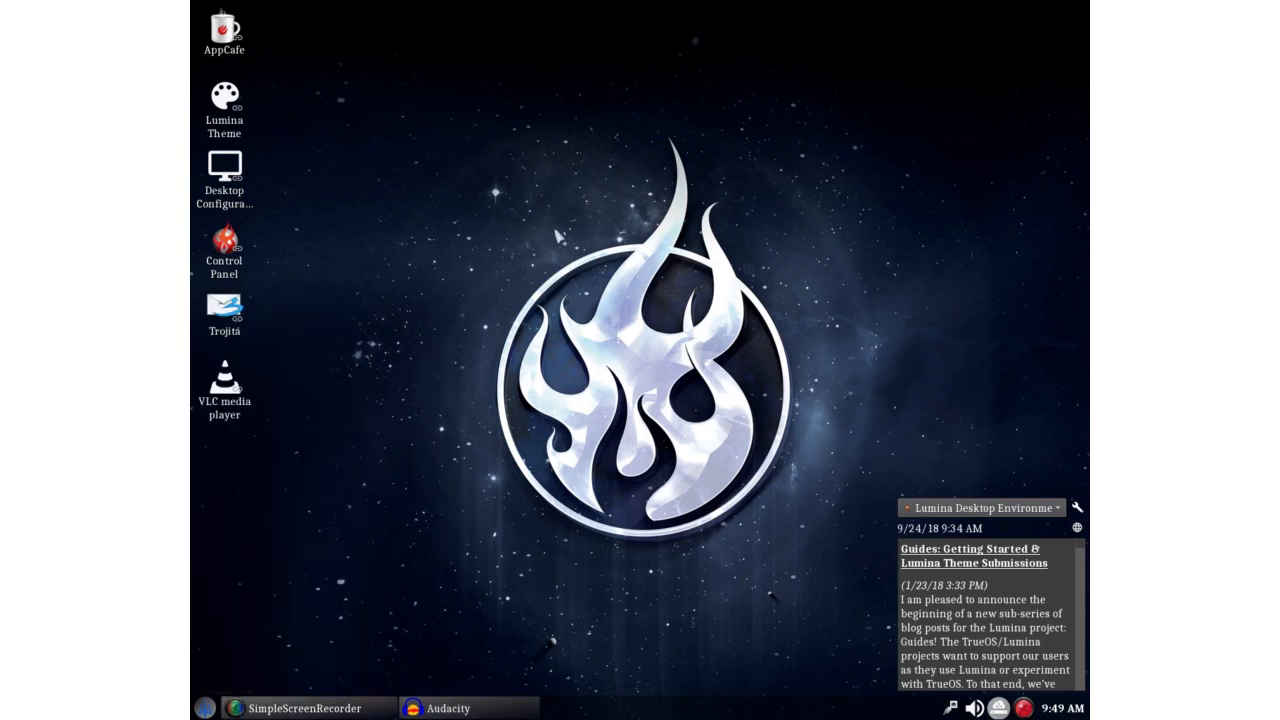
mouse_move(352, 247)
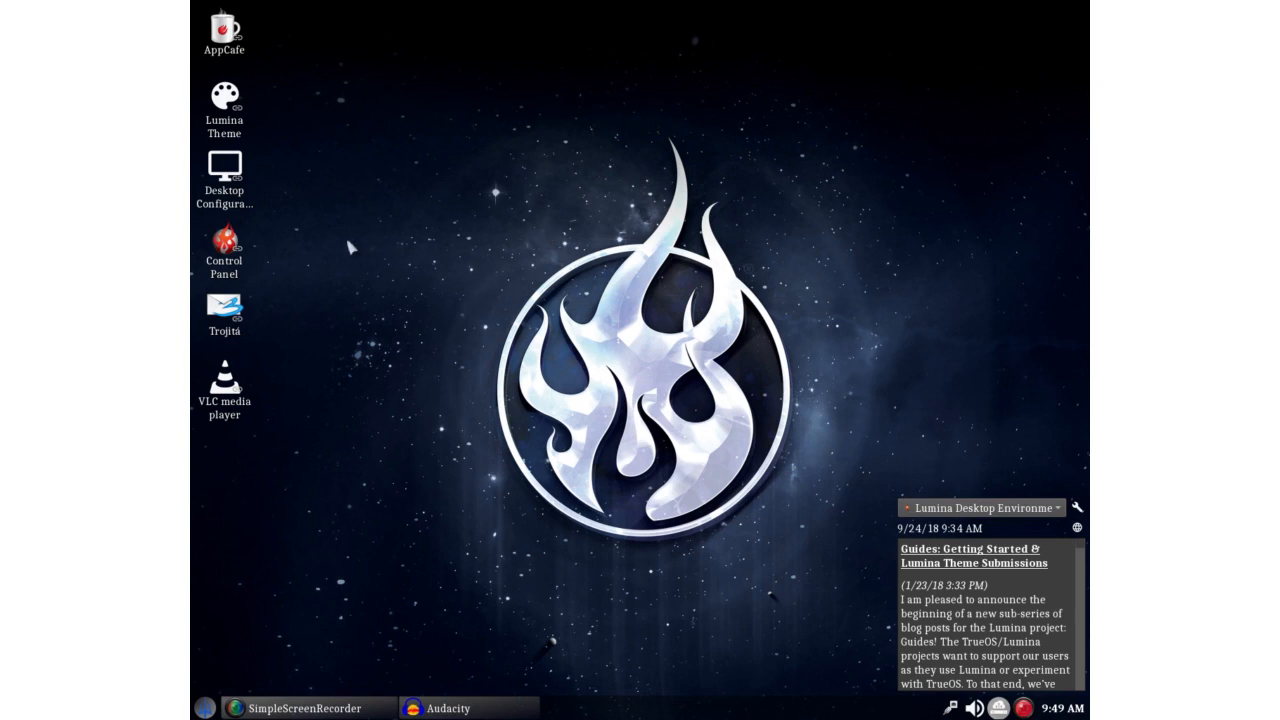
left_click(204, 708)
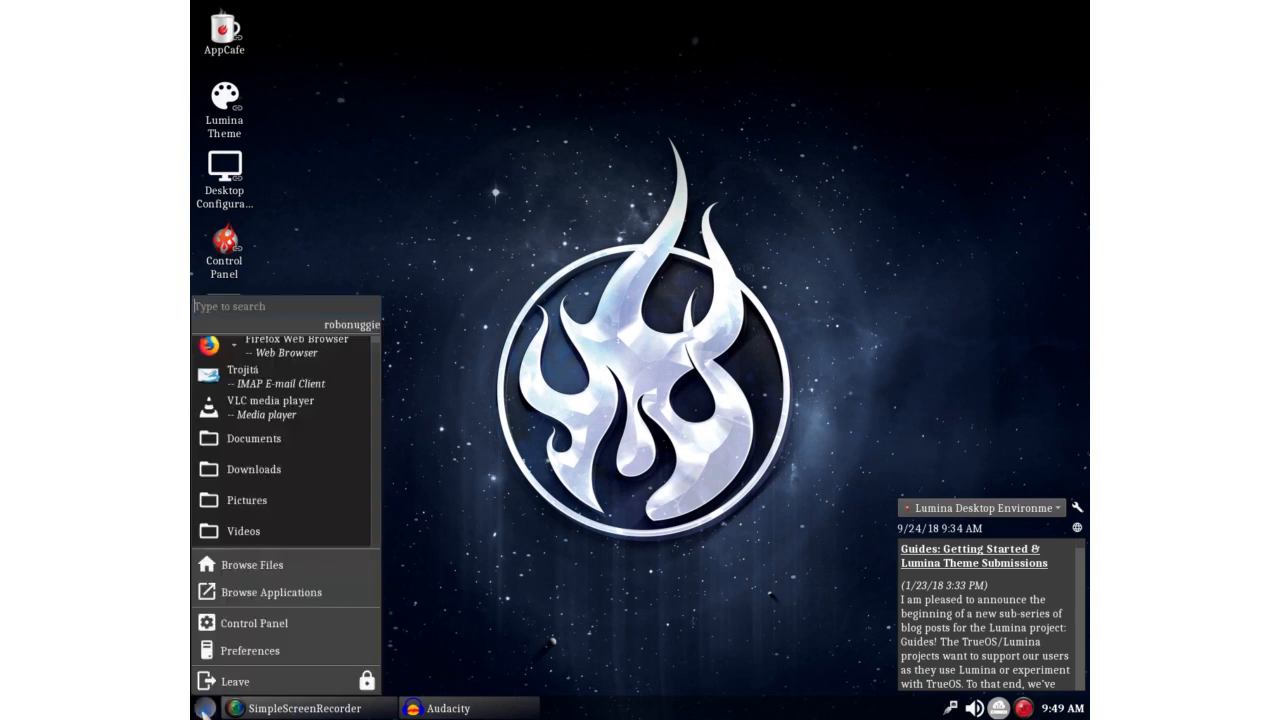
mouse_move(455, 462)
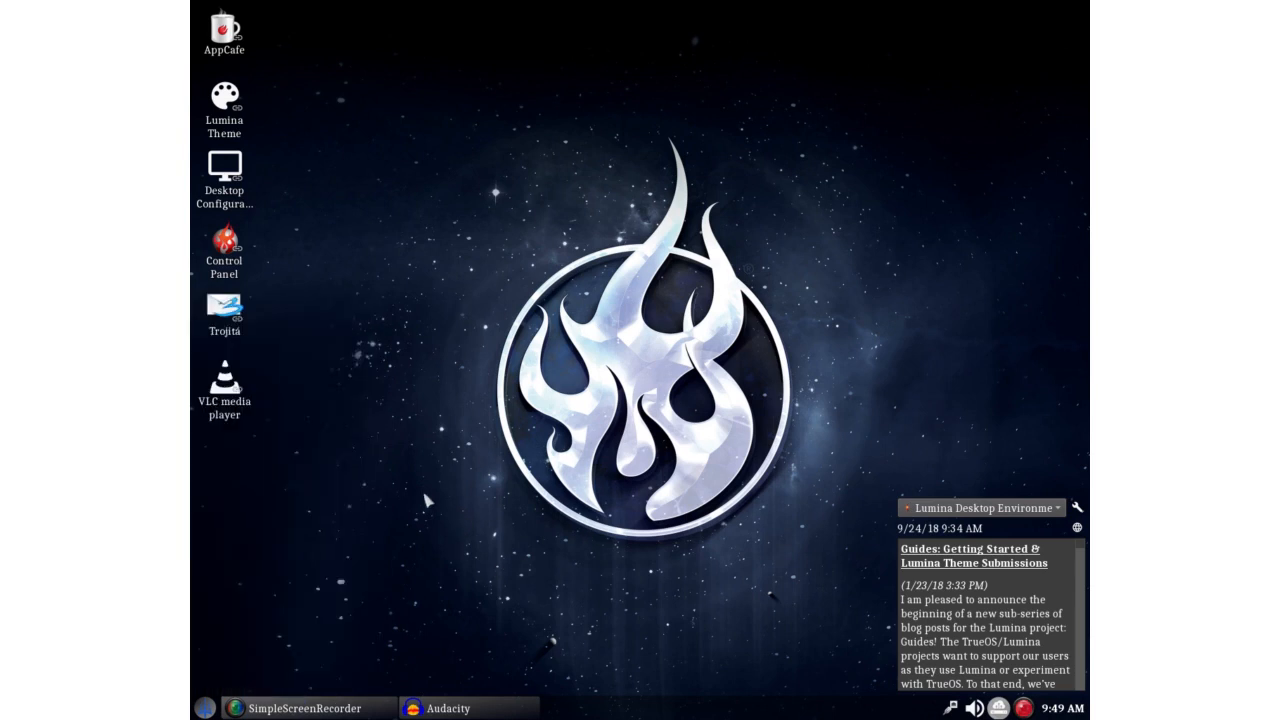
left_click(205, 708)
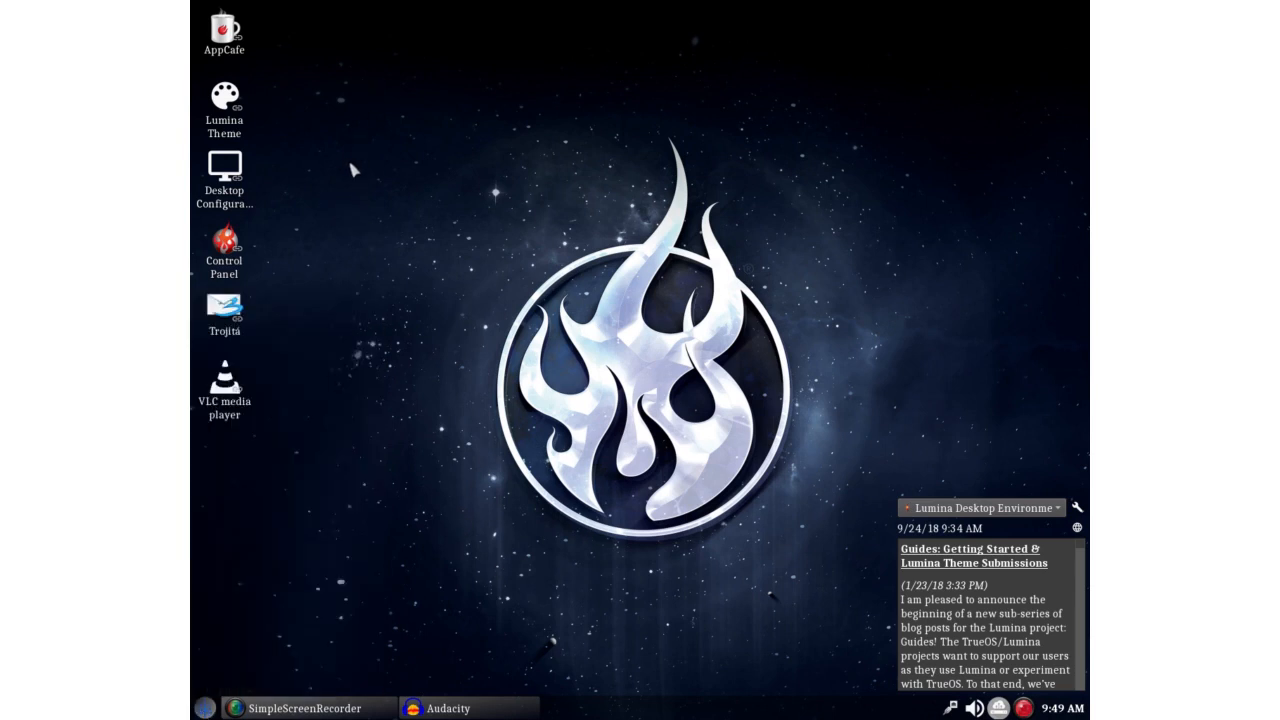
mouse_move(344, 216)
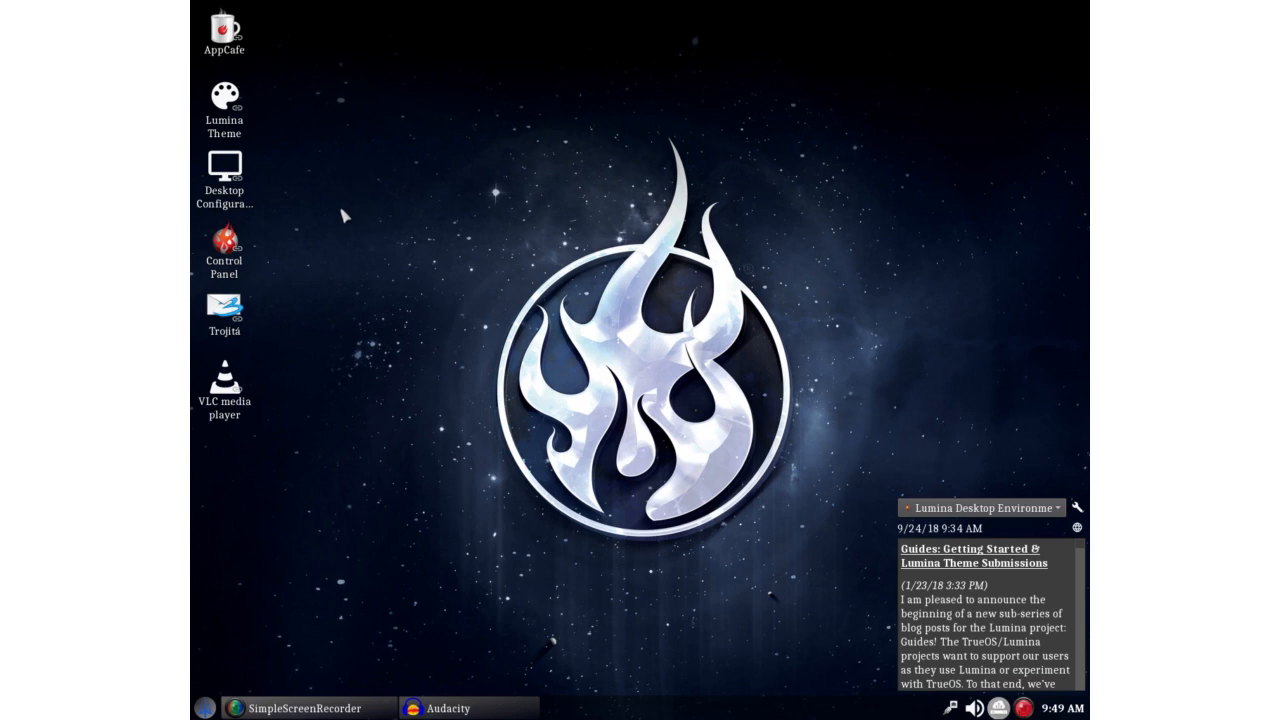
mouse_move(350, 214)
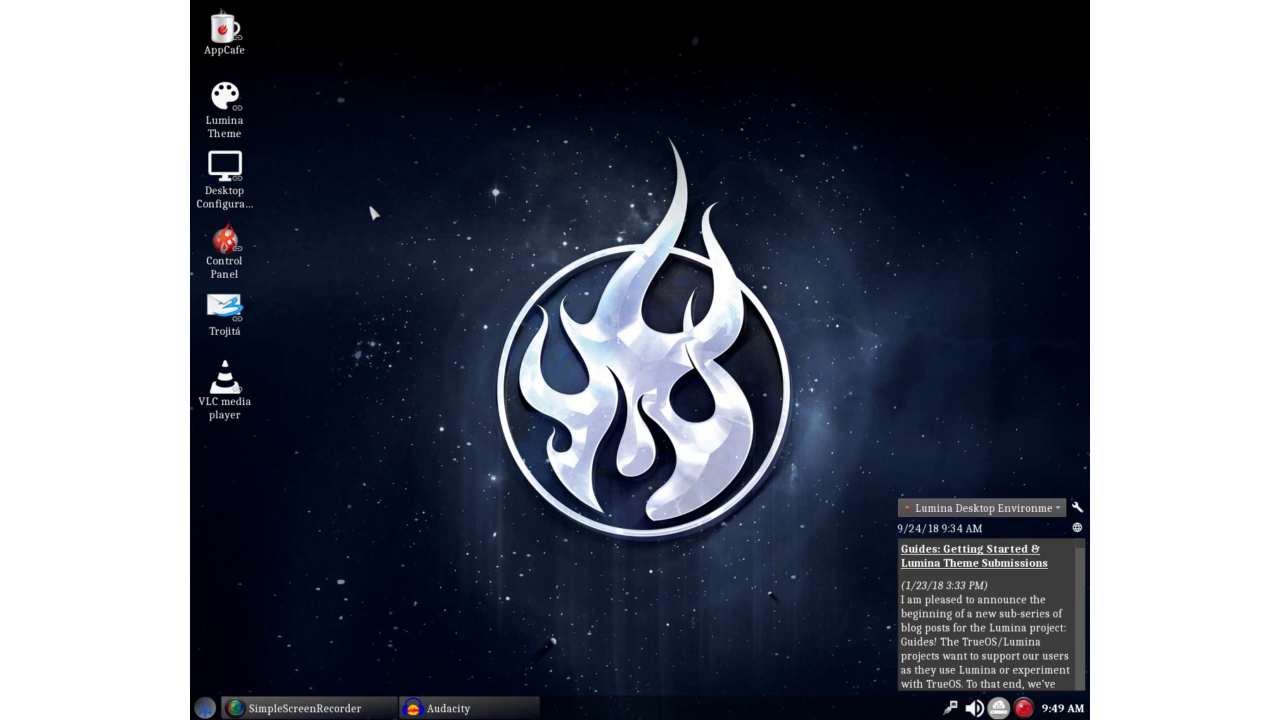
Launch the SysAdm Control Panel from the application launcher
left_click(204, 708)
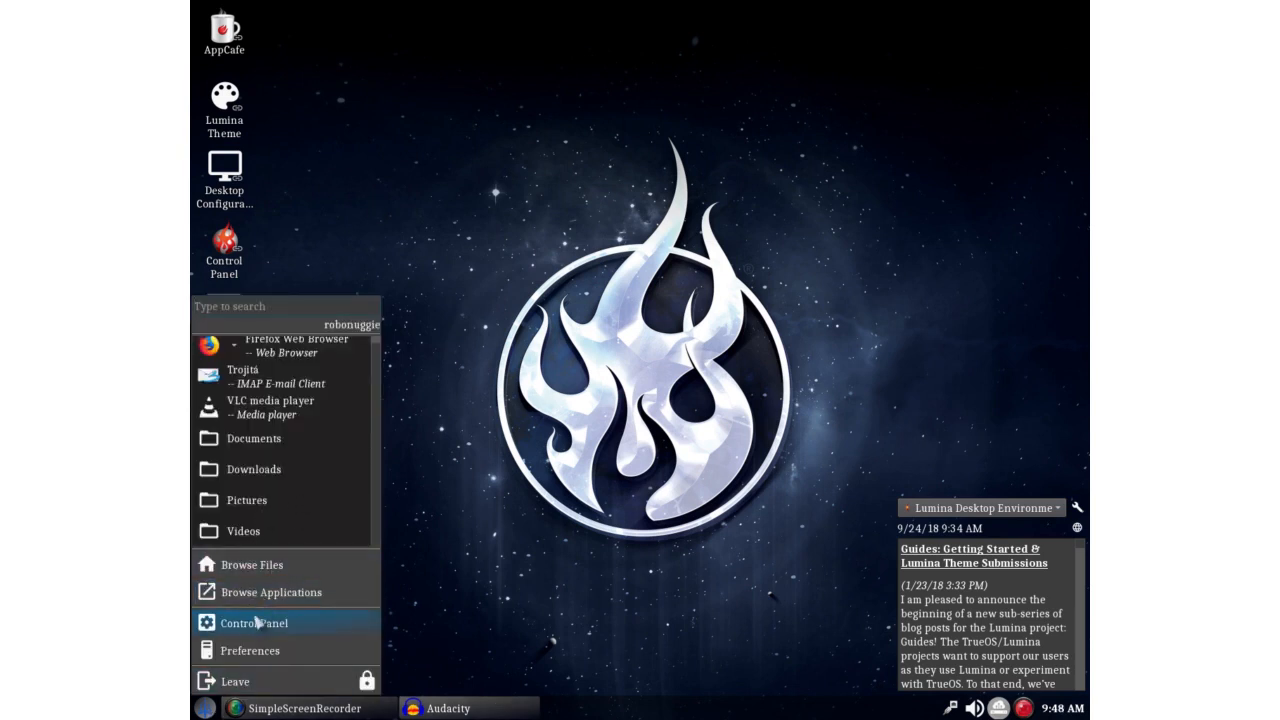
left_click(253, 623)
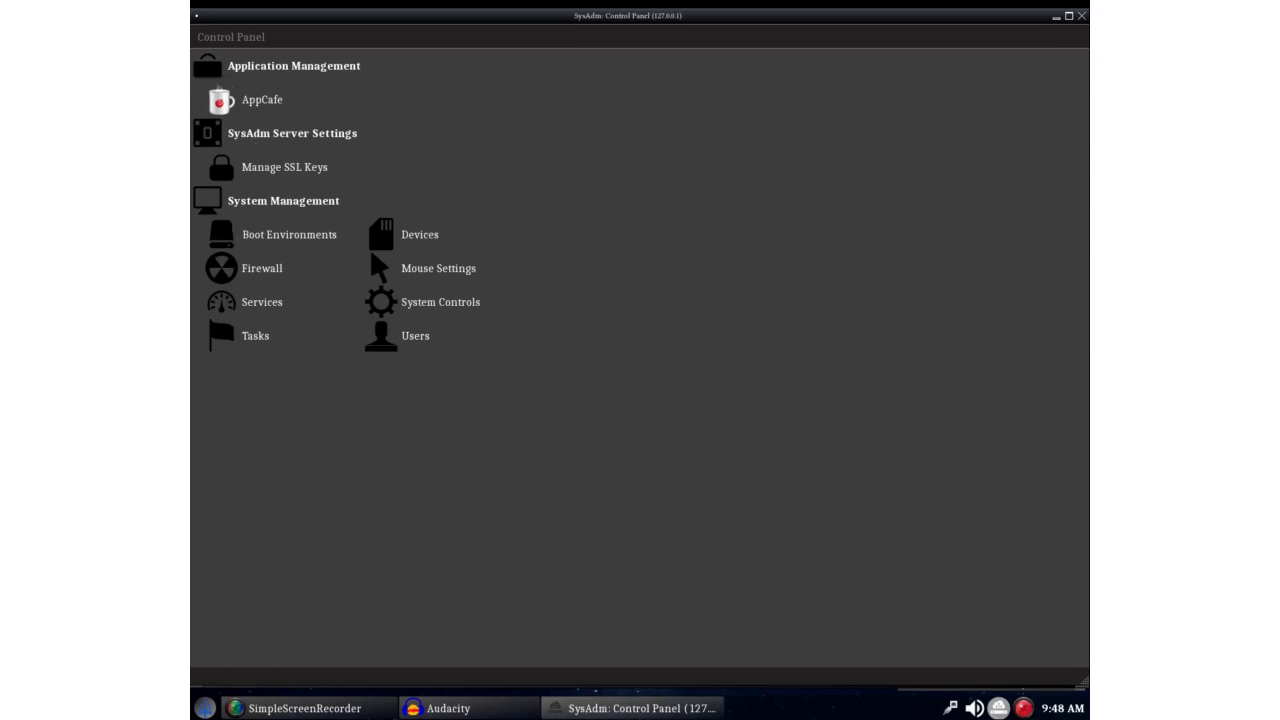
mouse_move(218, 50)
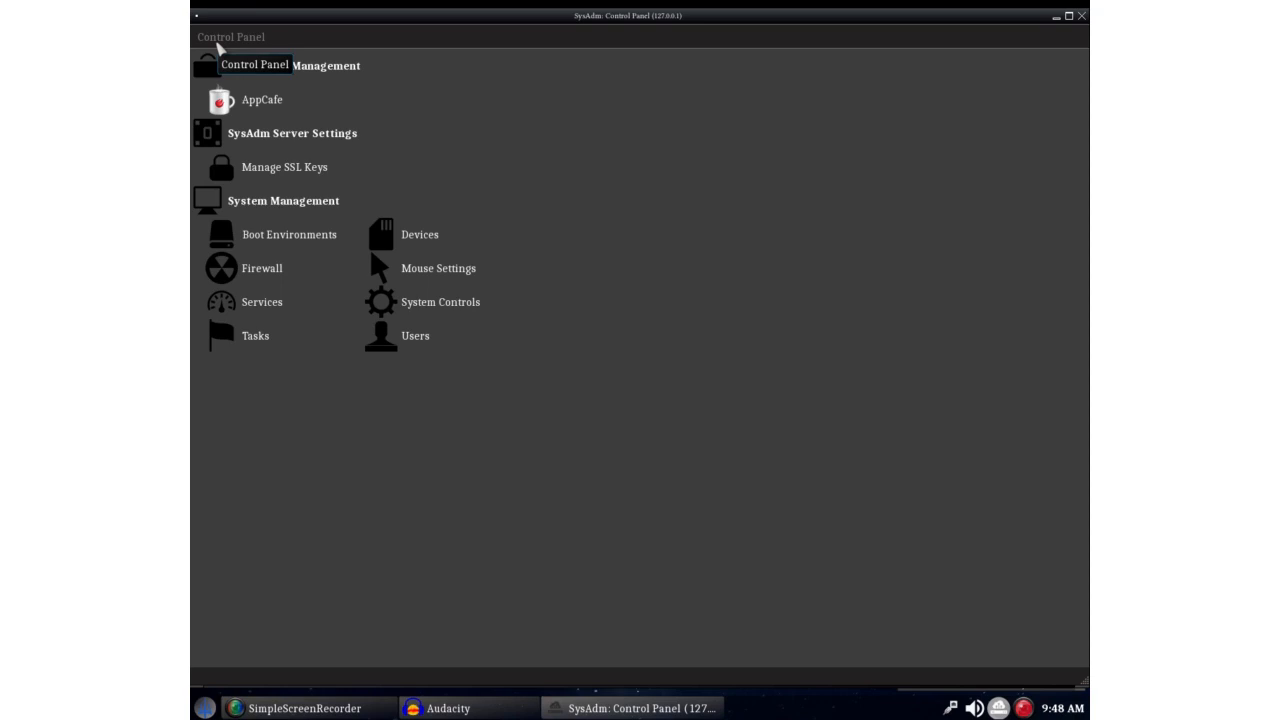
mouse_move(283, 67)
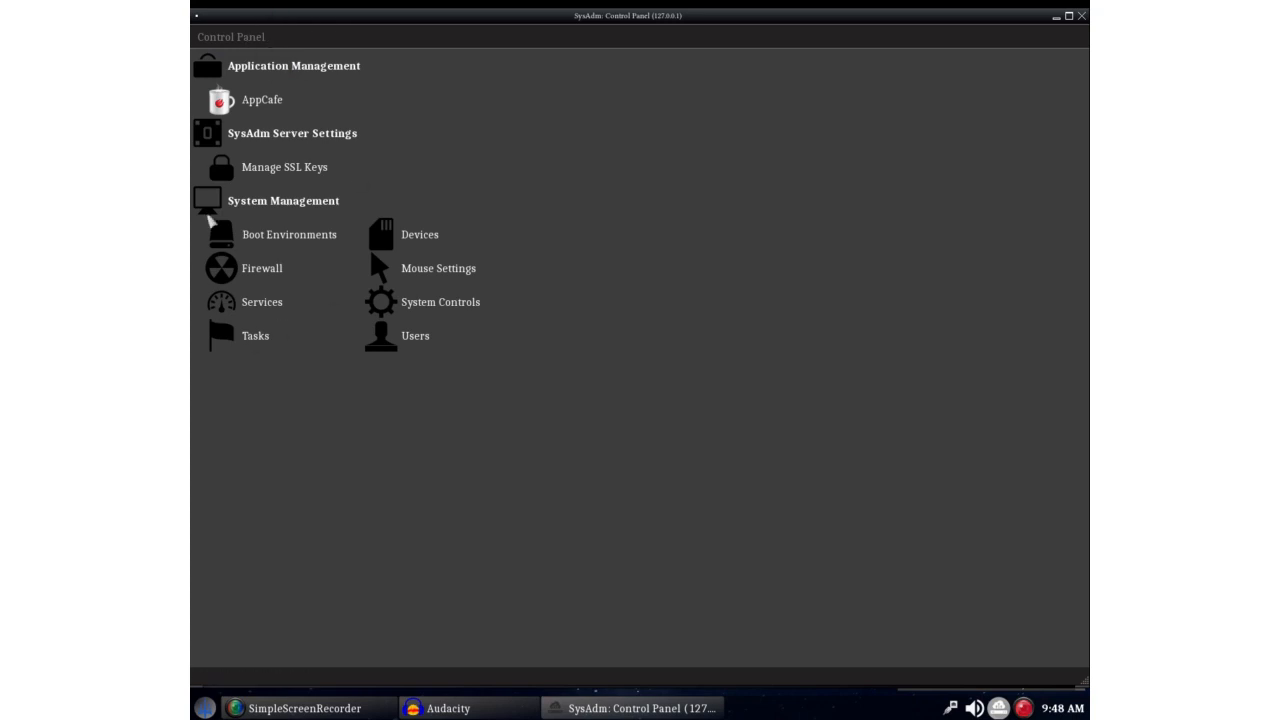
mouse_move(369, 349)
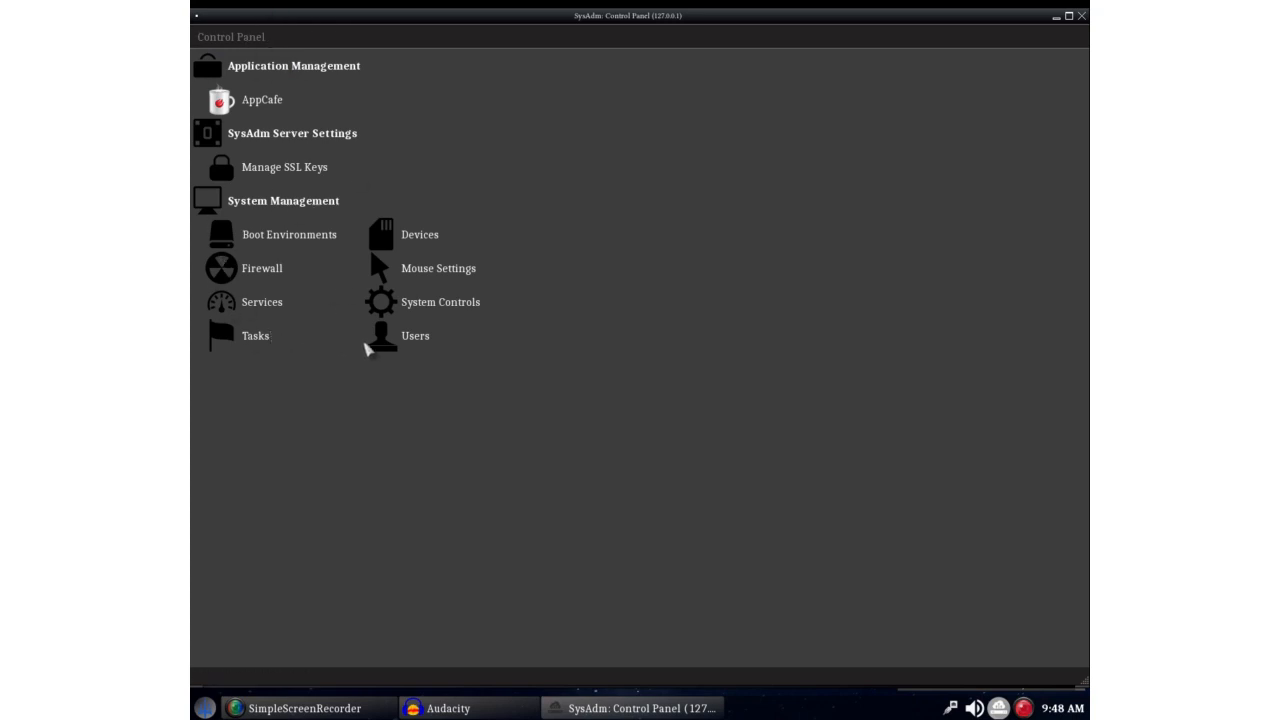
left_click(262, 268)
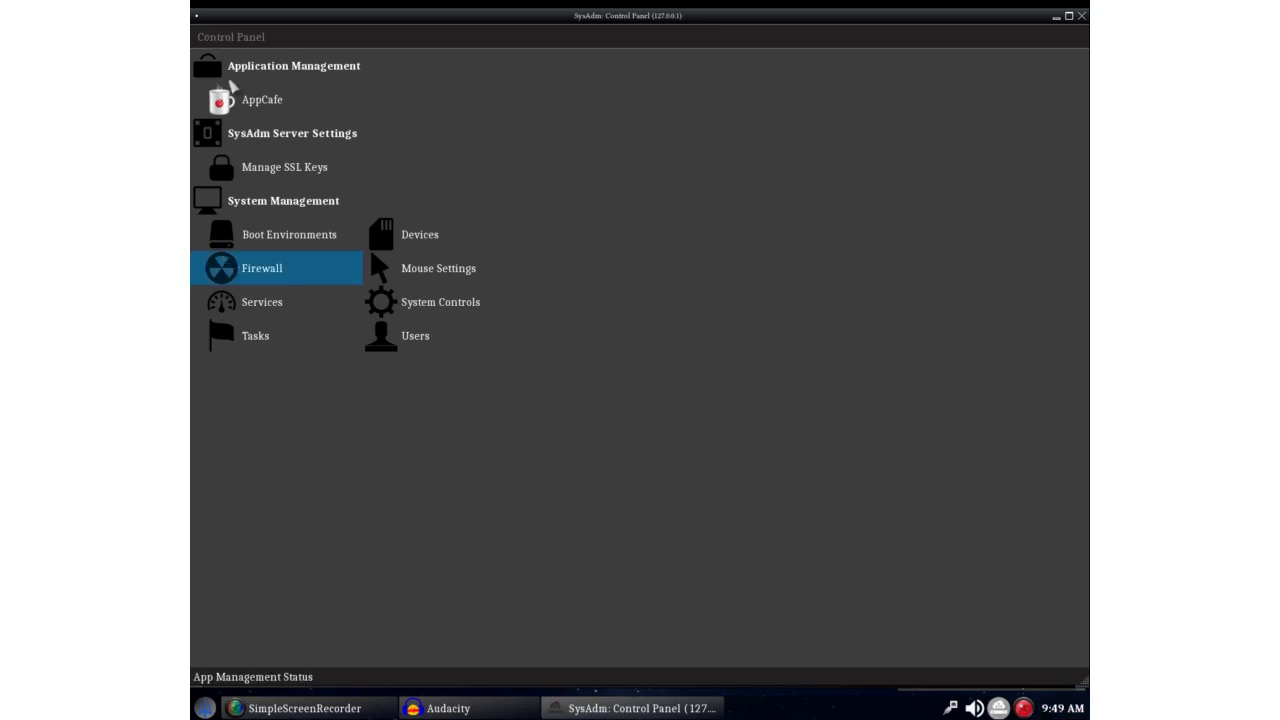
Open AppCafe, view its popular searches and categories, then close it
left_click(262, 99)
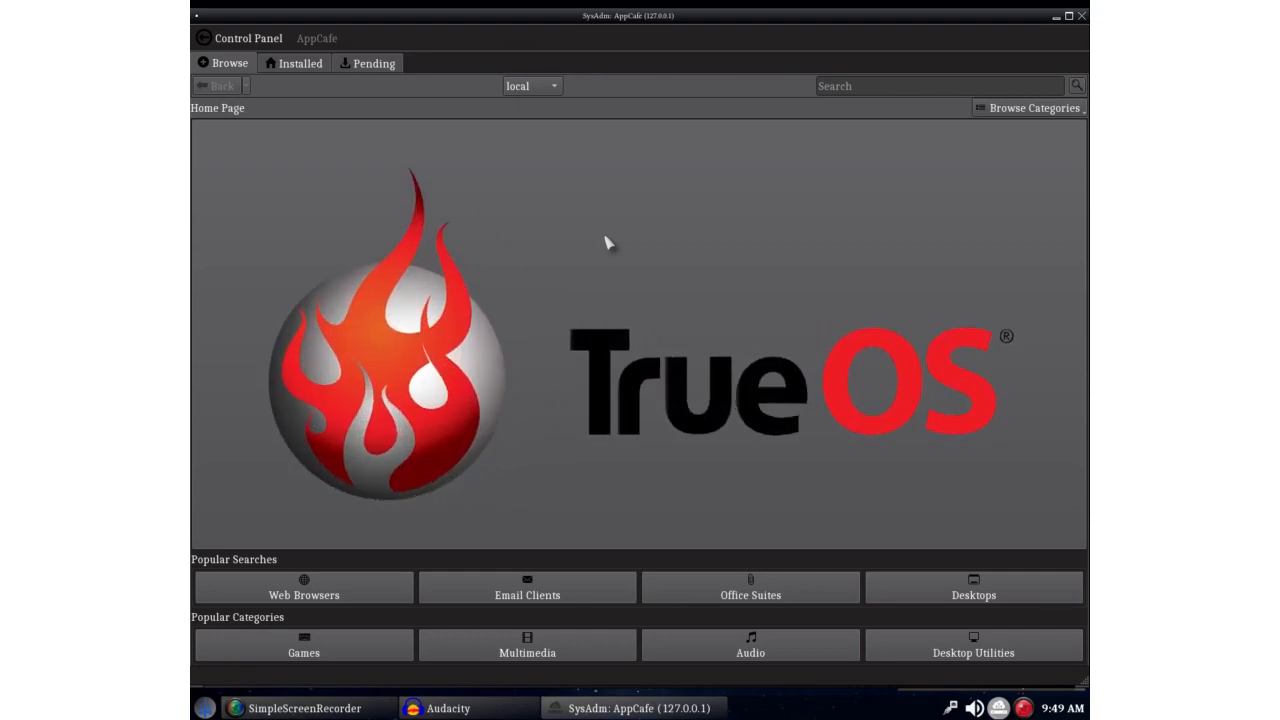
mouse_move(590, 245)
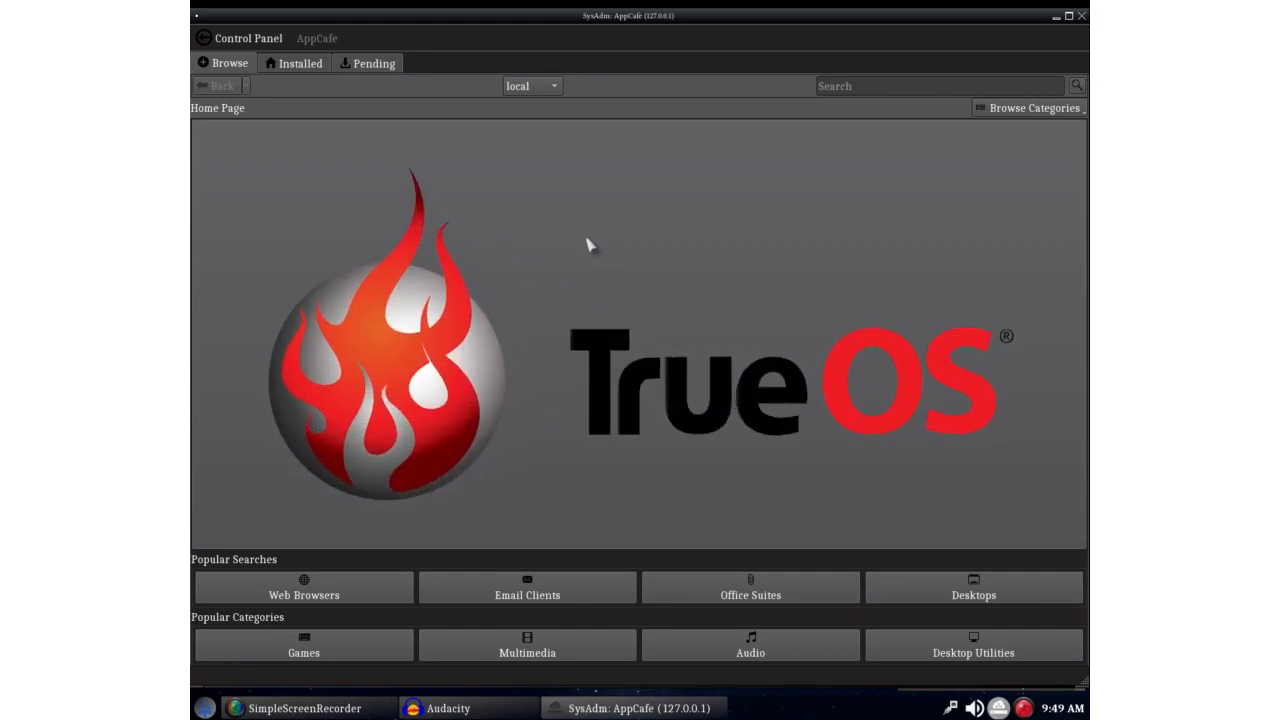
mouse_move(595, 445)
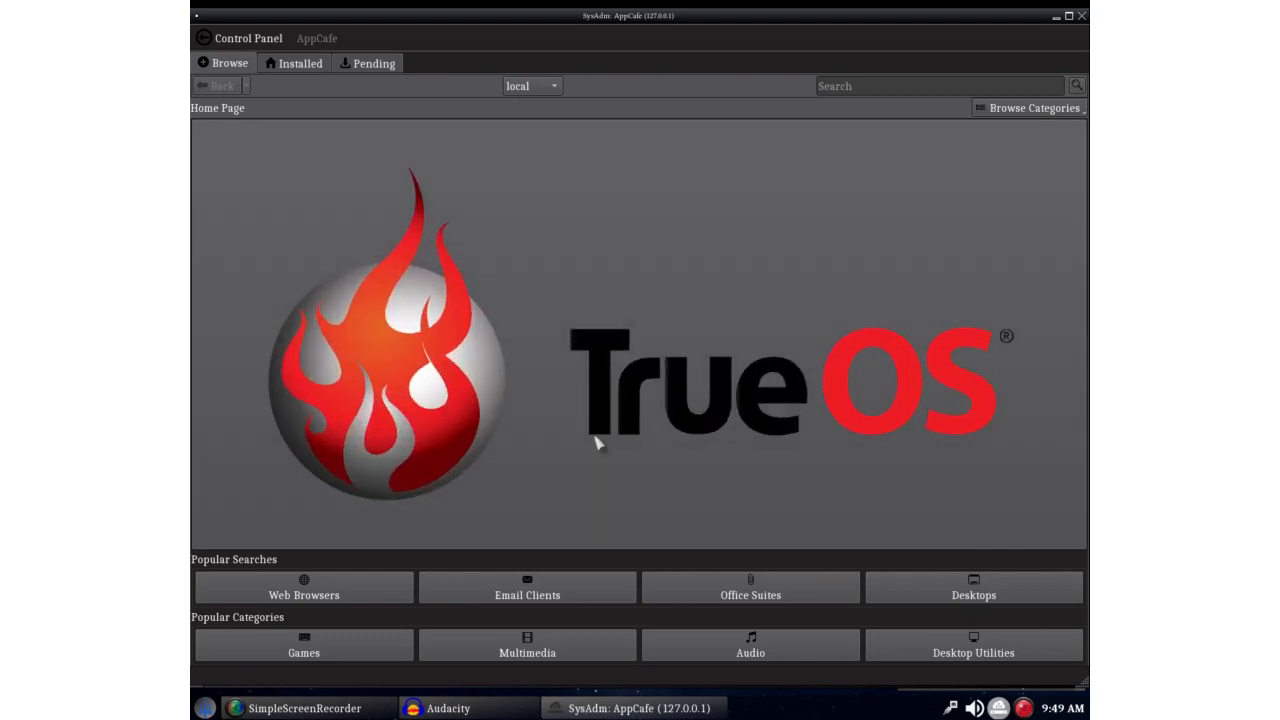
left_click(524, 86)
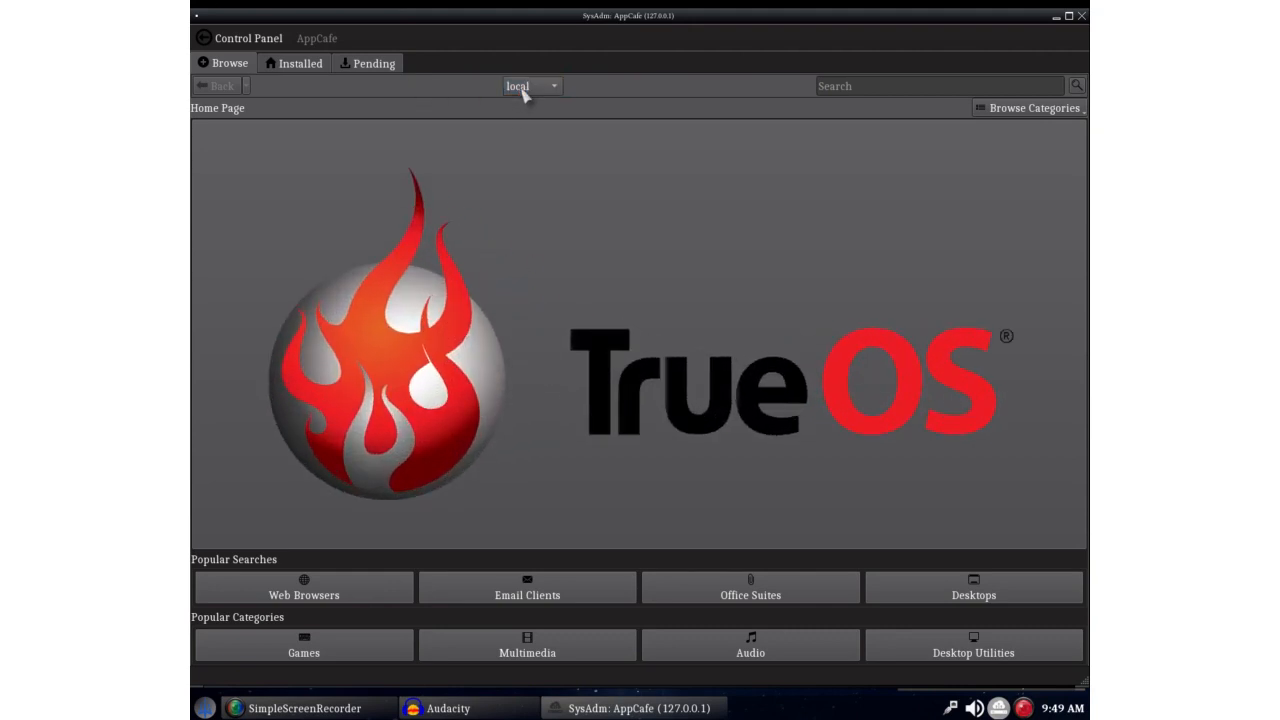
left_click(532, 86)
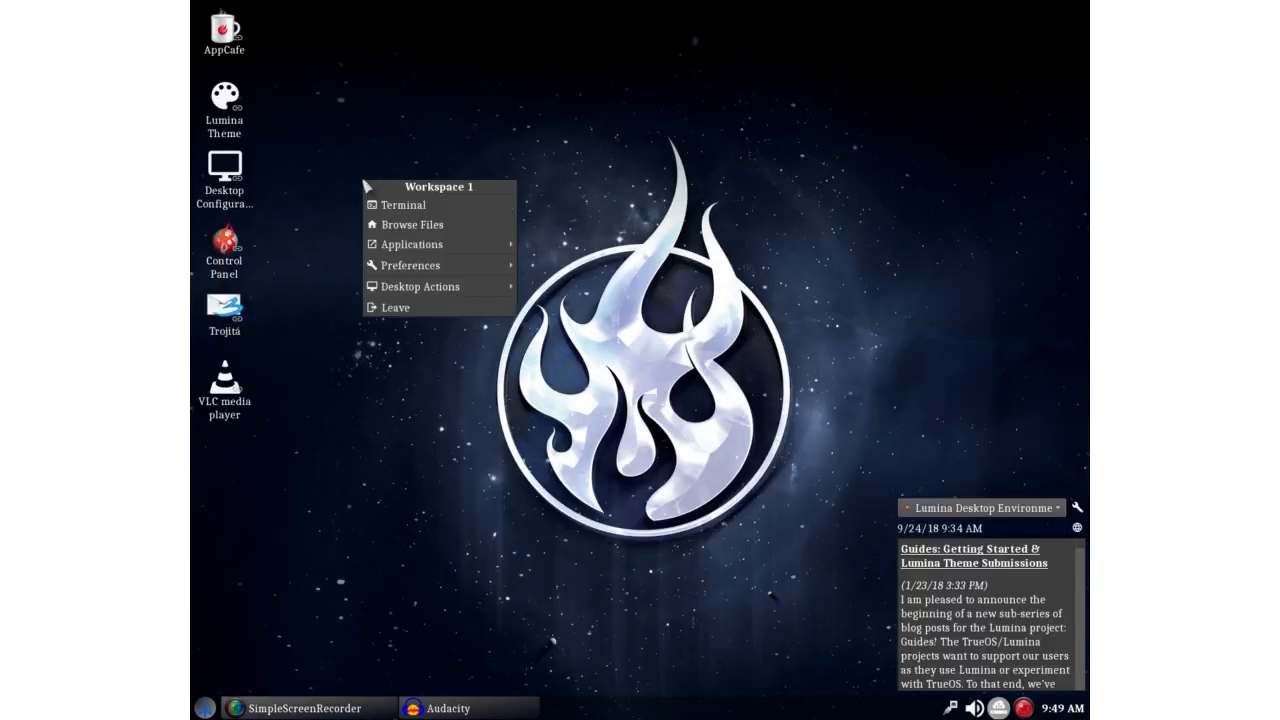
left_click(378, 140)
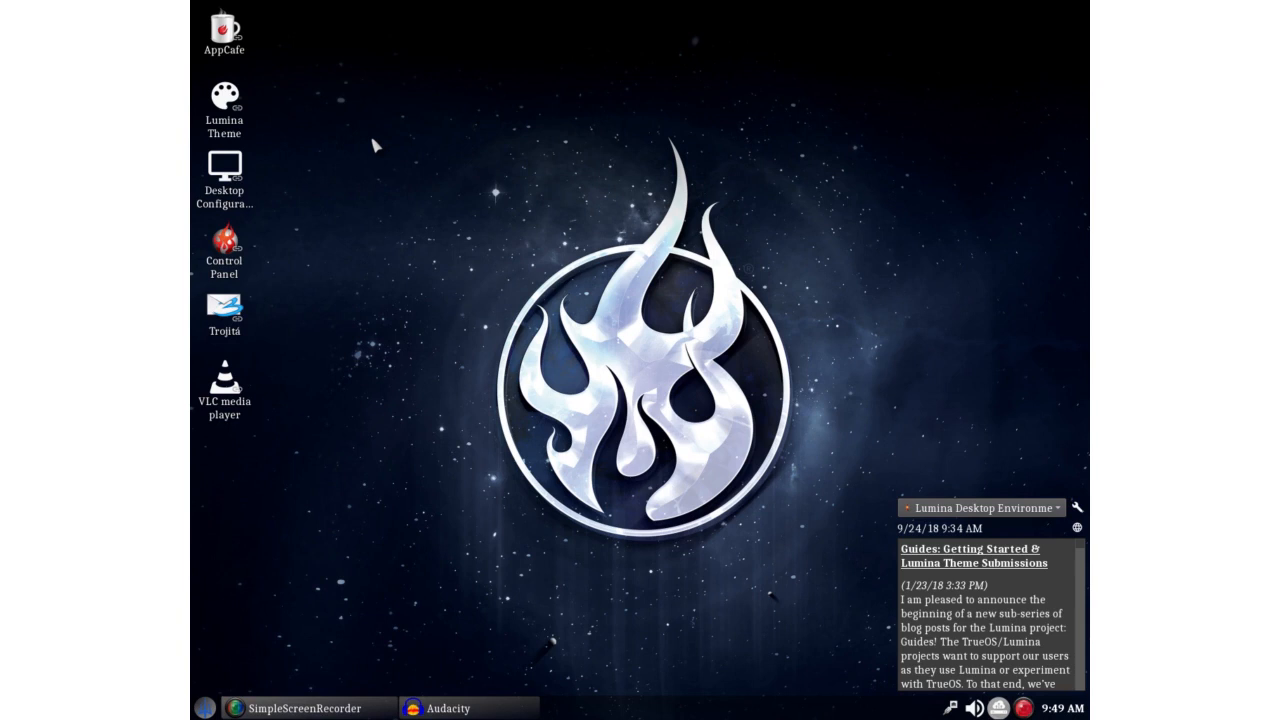
mouse_move(270, 671)
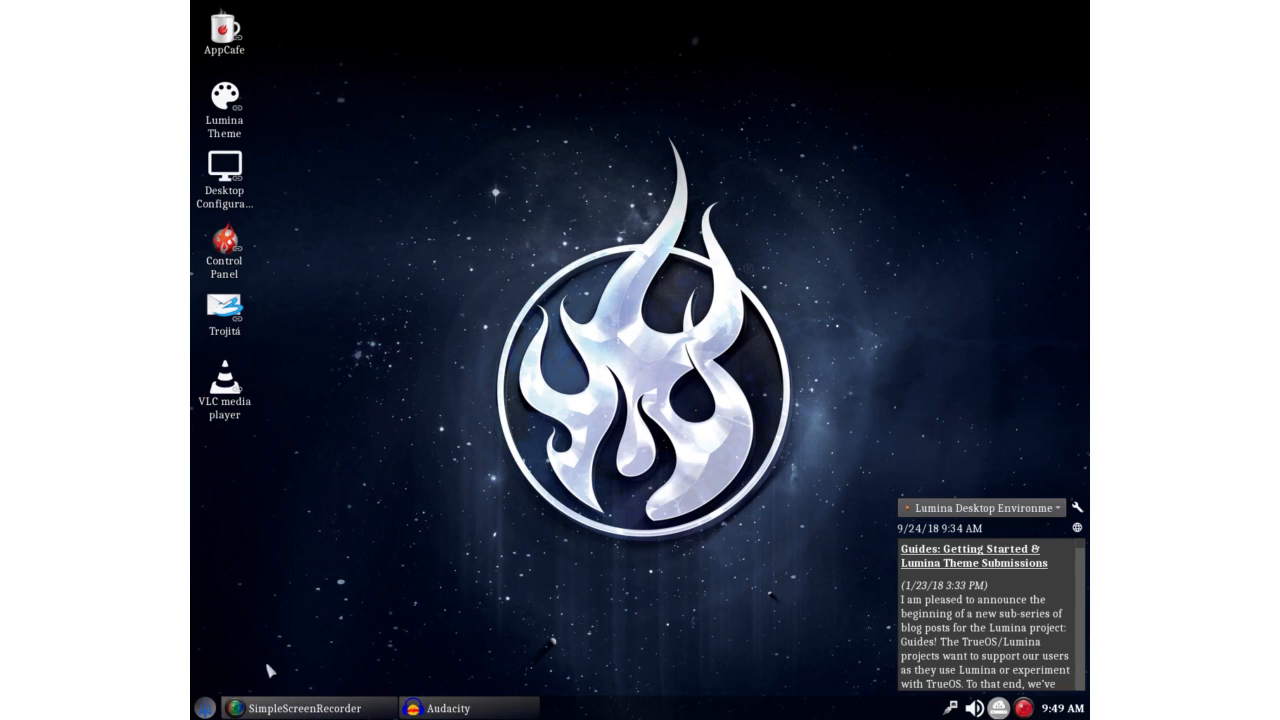
mouse_move(560, 355)
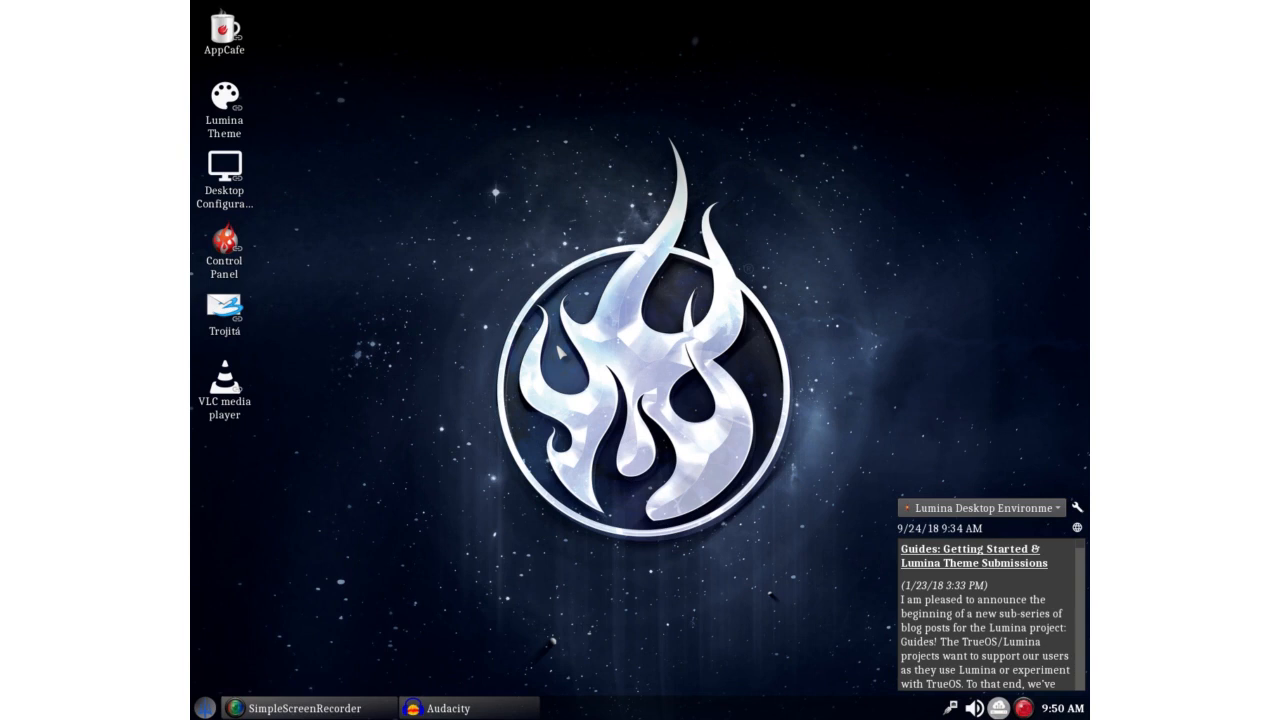
mouse_move(476, 235)
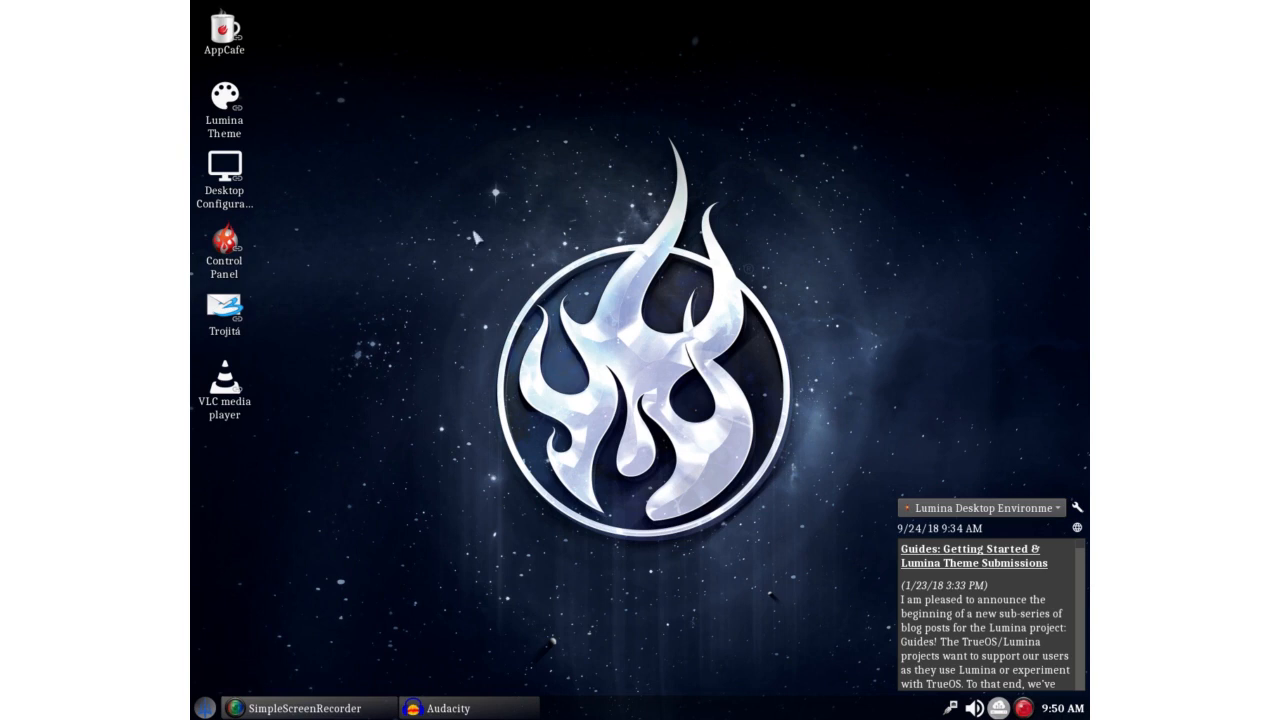
mouse_move(838, 8)
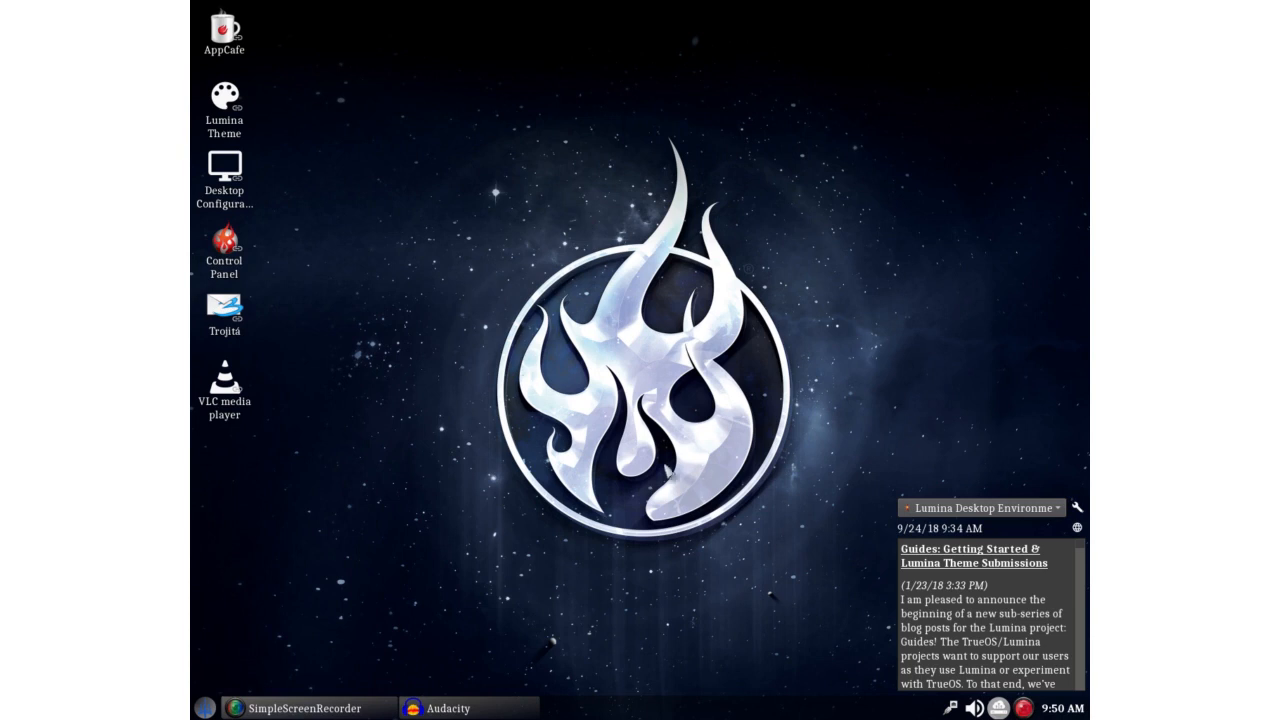
mouse_move(518, 400)
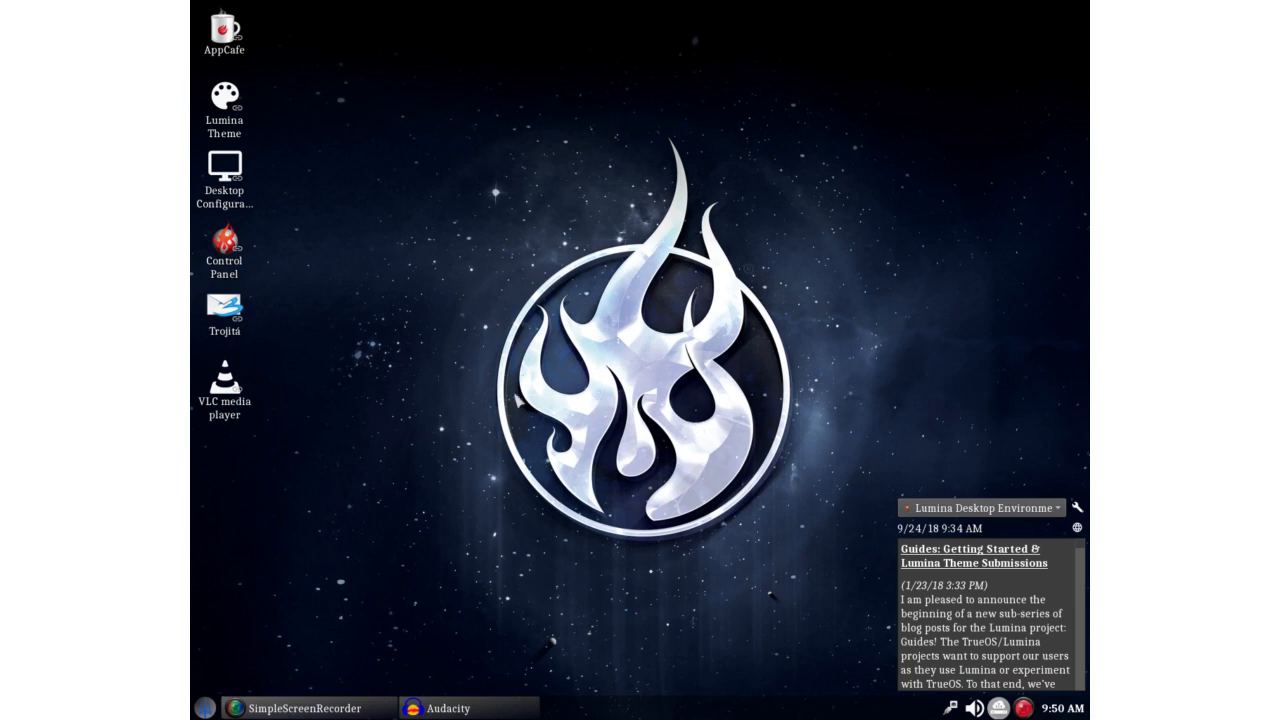
mouse_move(372, 110)
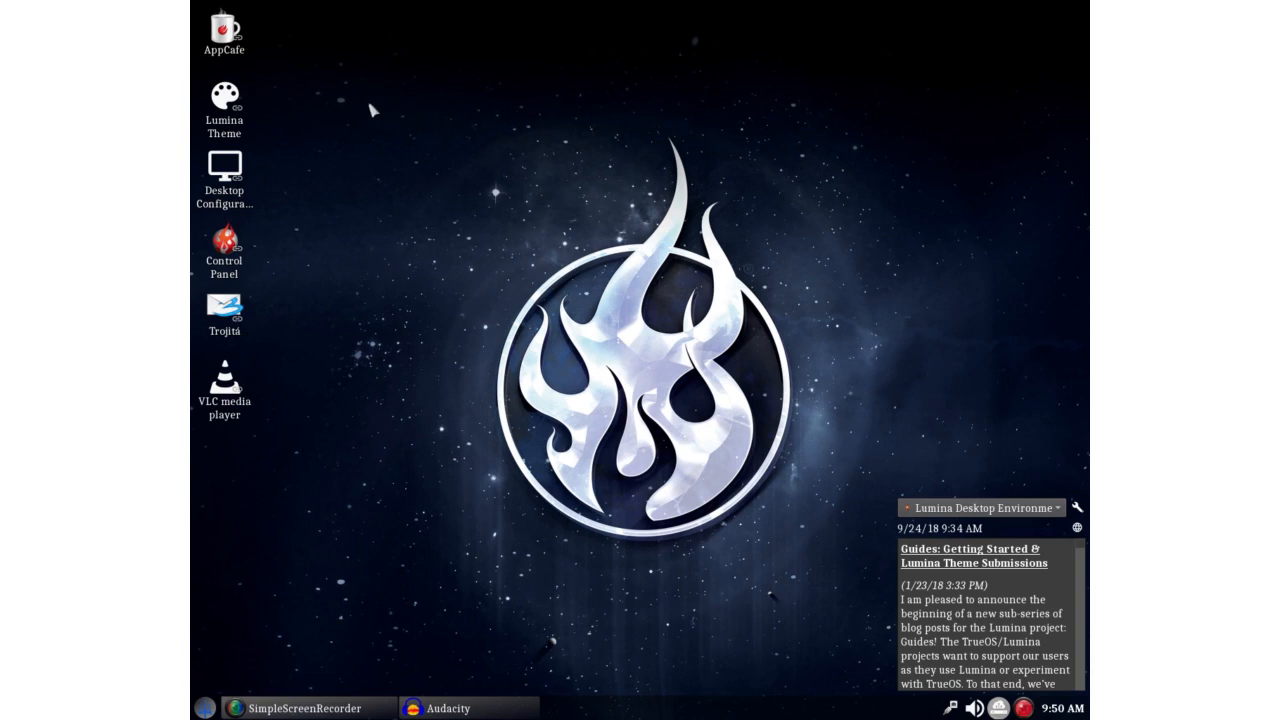
mouse_move(520, 218)
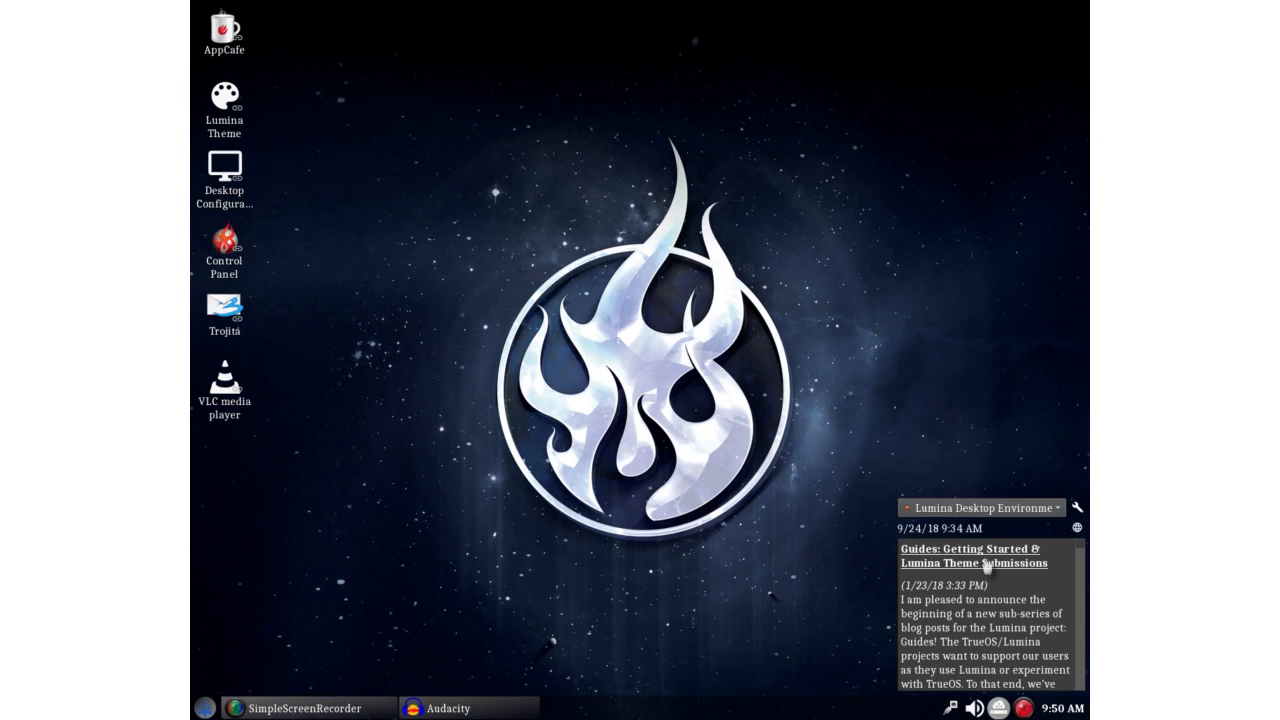
mouse_move(975, 565)
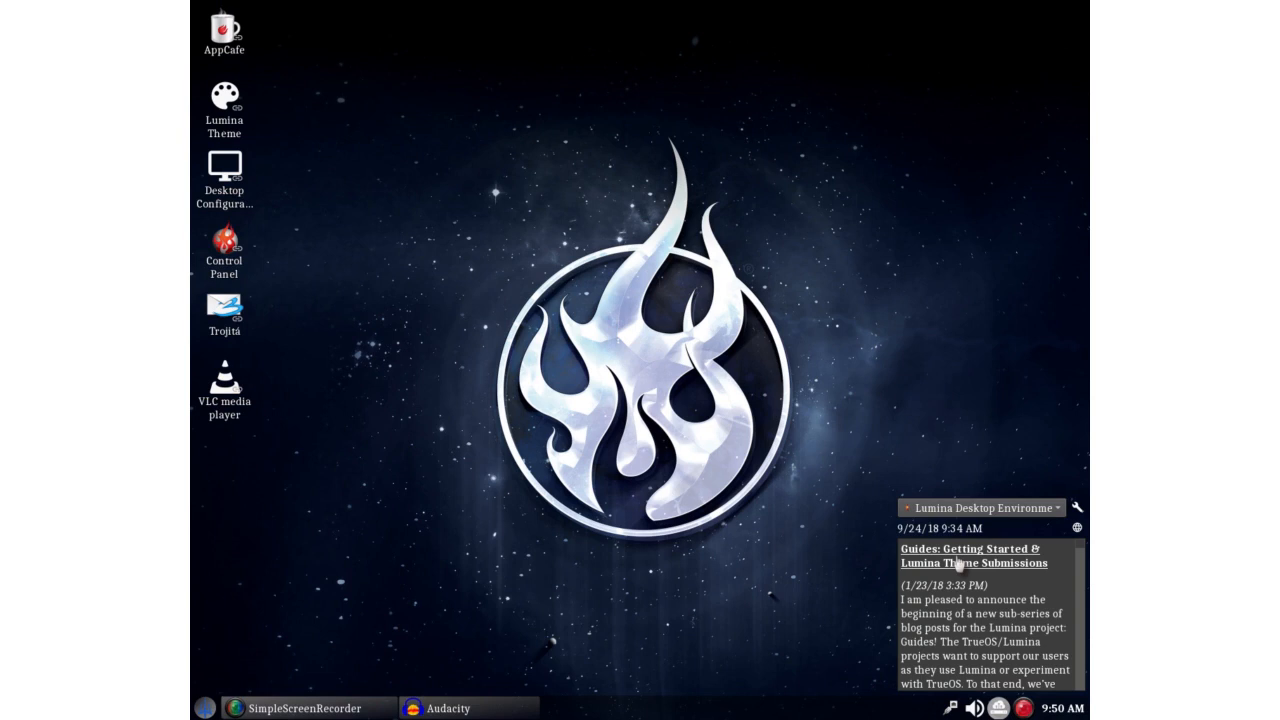
mouse_move(408, 197)
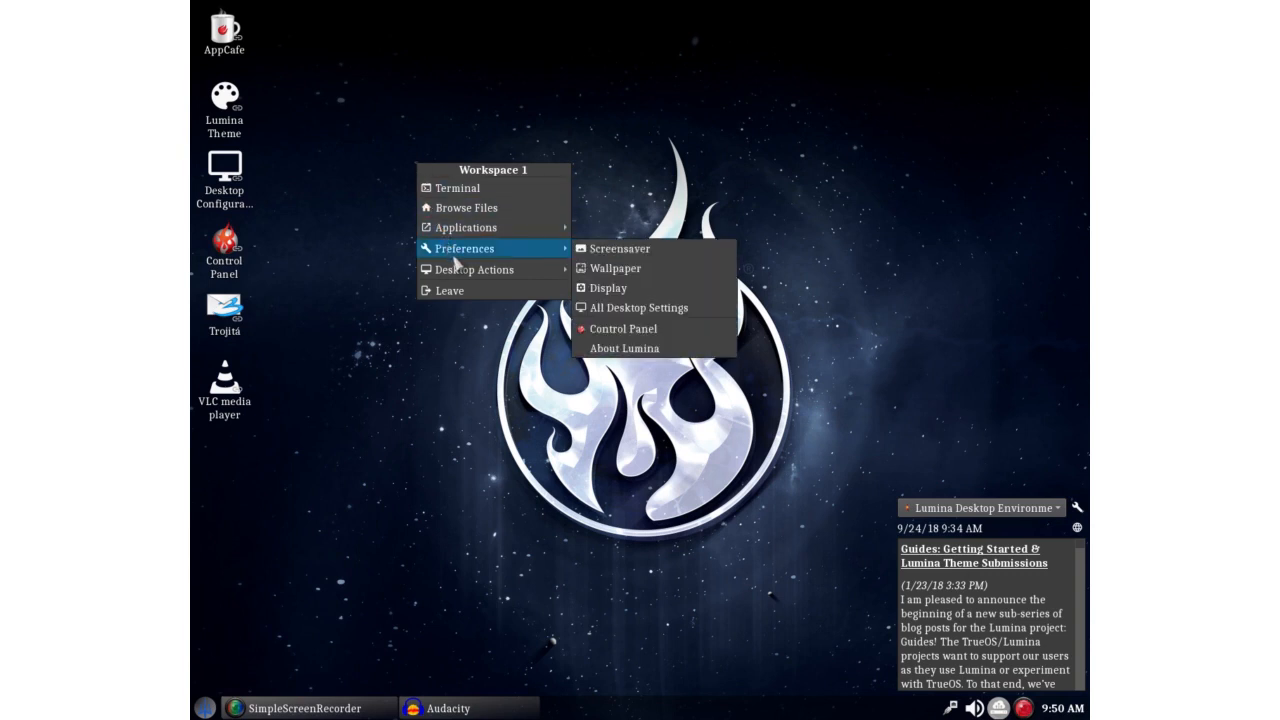
mouse_move(638, 307)
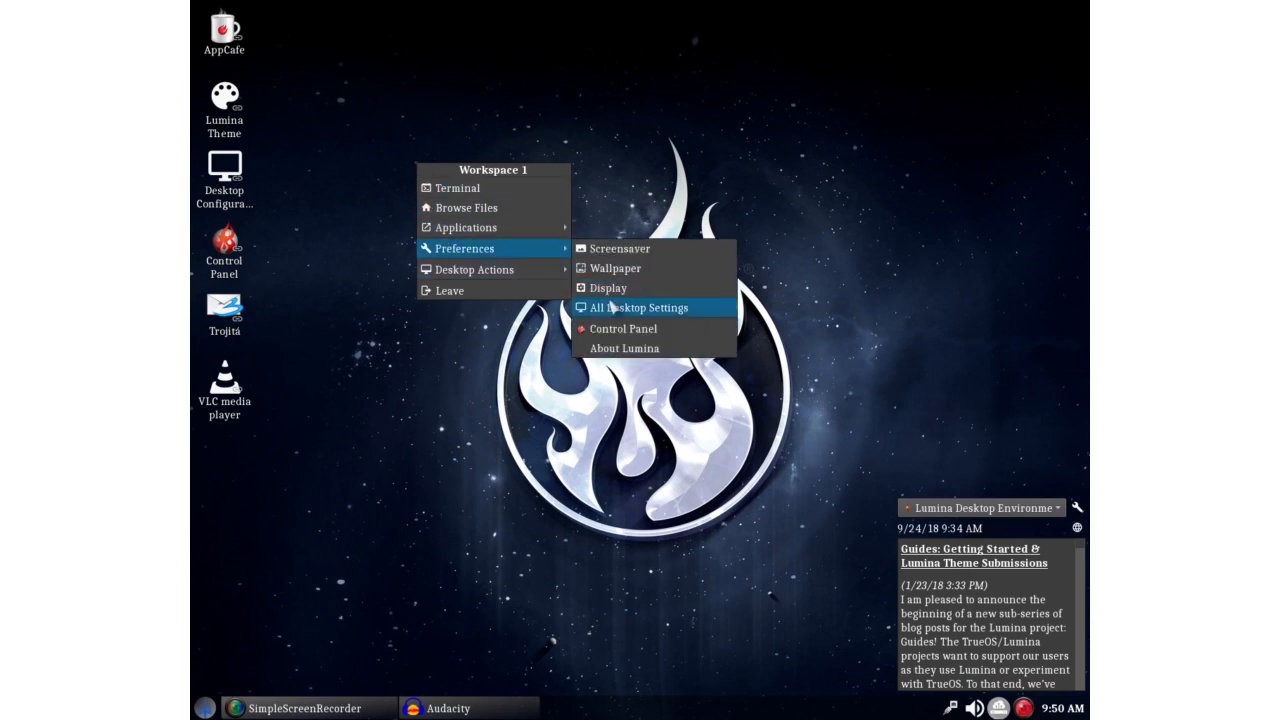
left_click(638, 307)
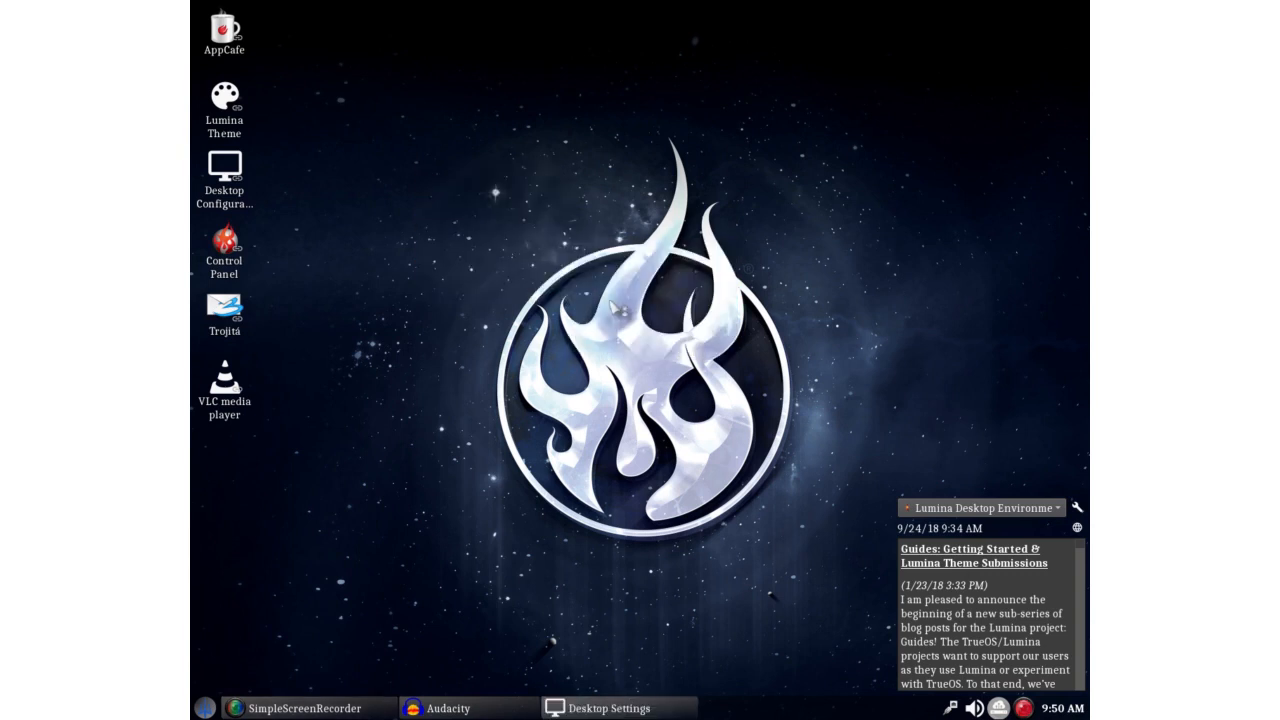
left_click(609, 708)
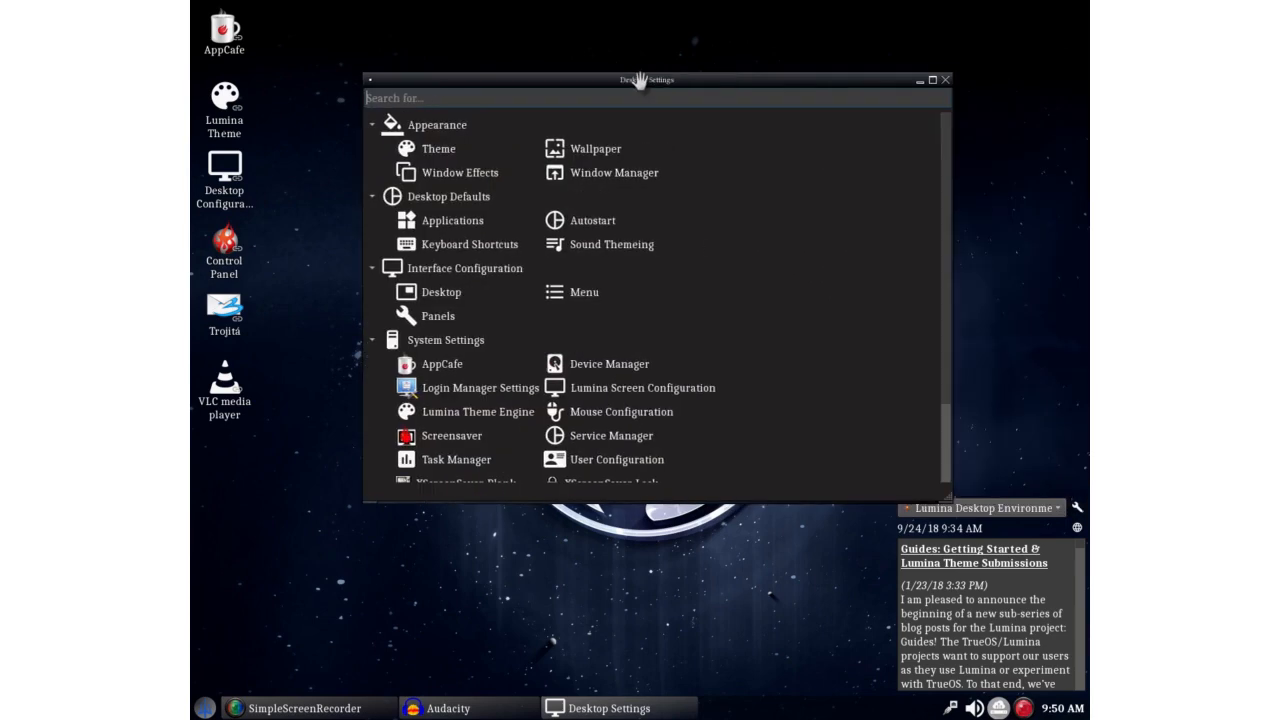
left_click_drag(648, 80, 579, 99)
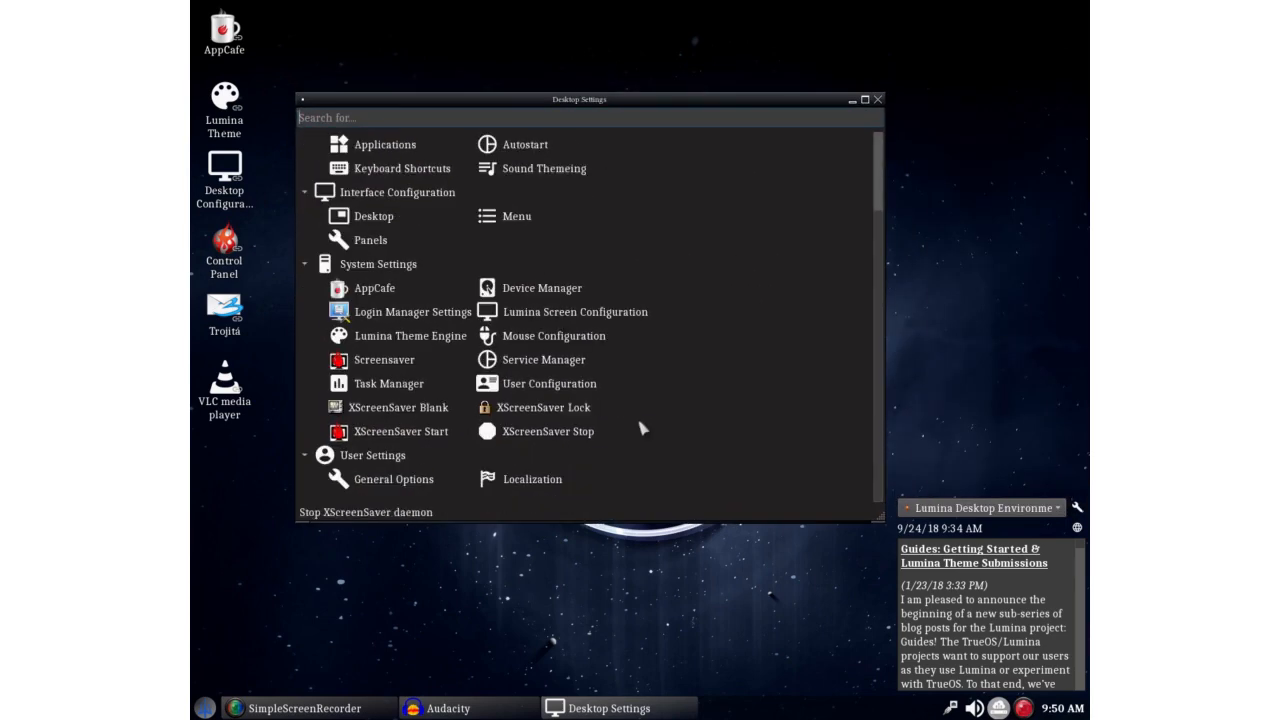
left_click(393, 479)
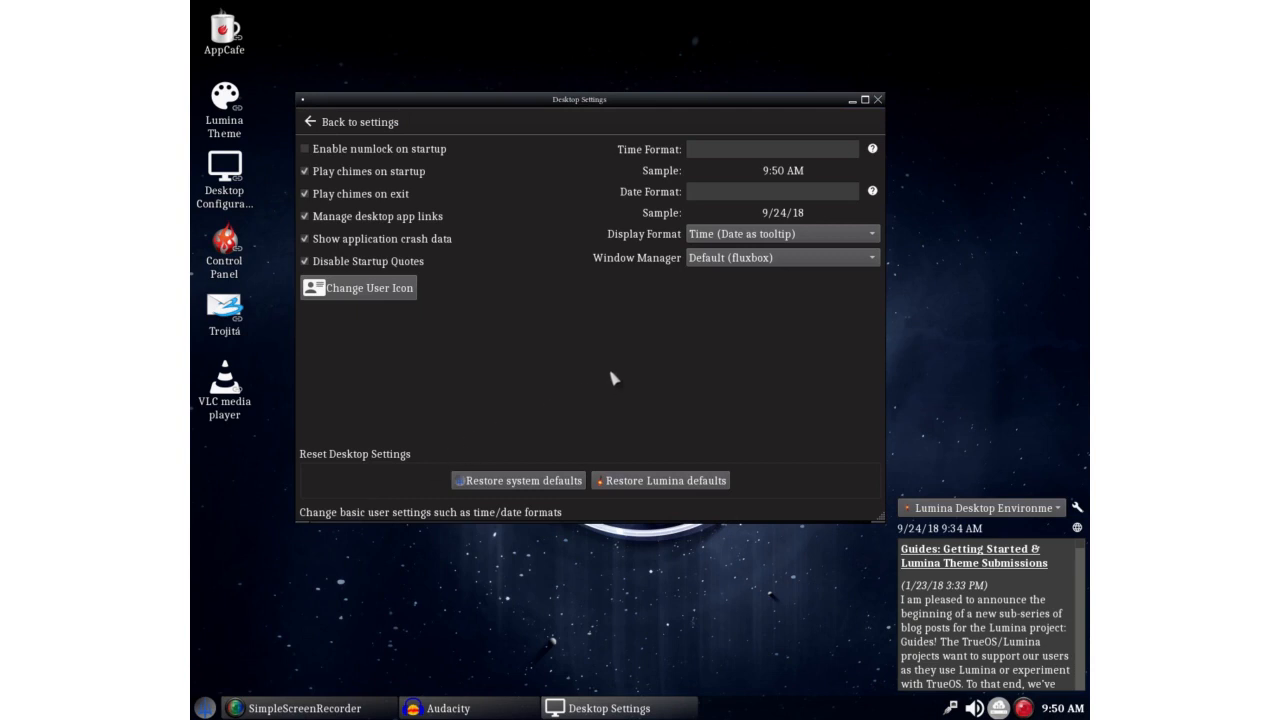
mouse_move(618, 490)
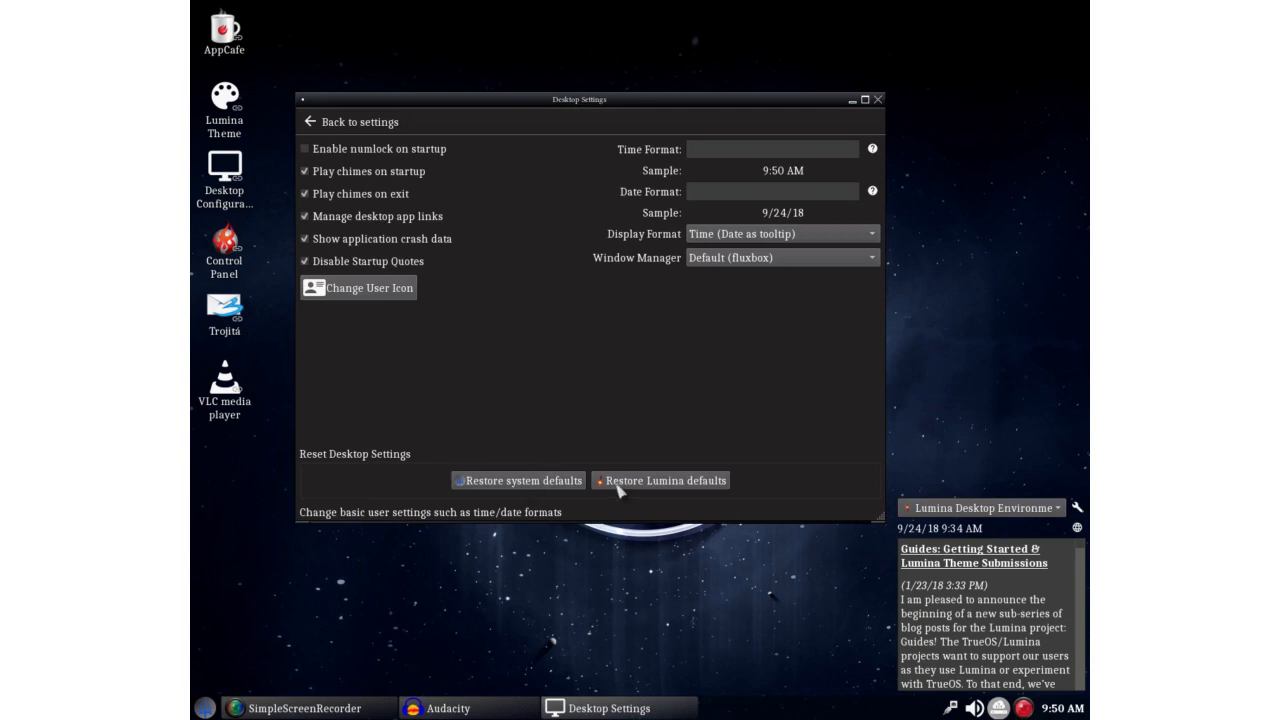
mouse_move(394, 411)
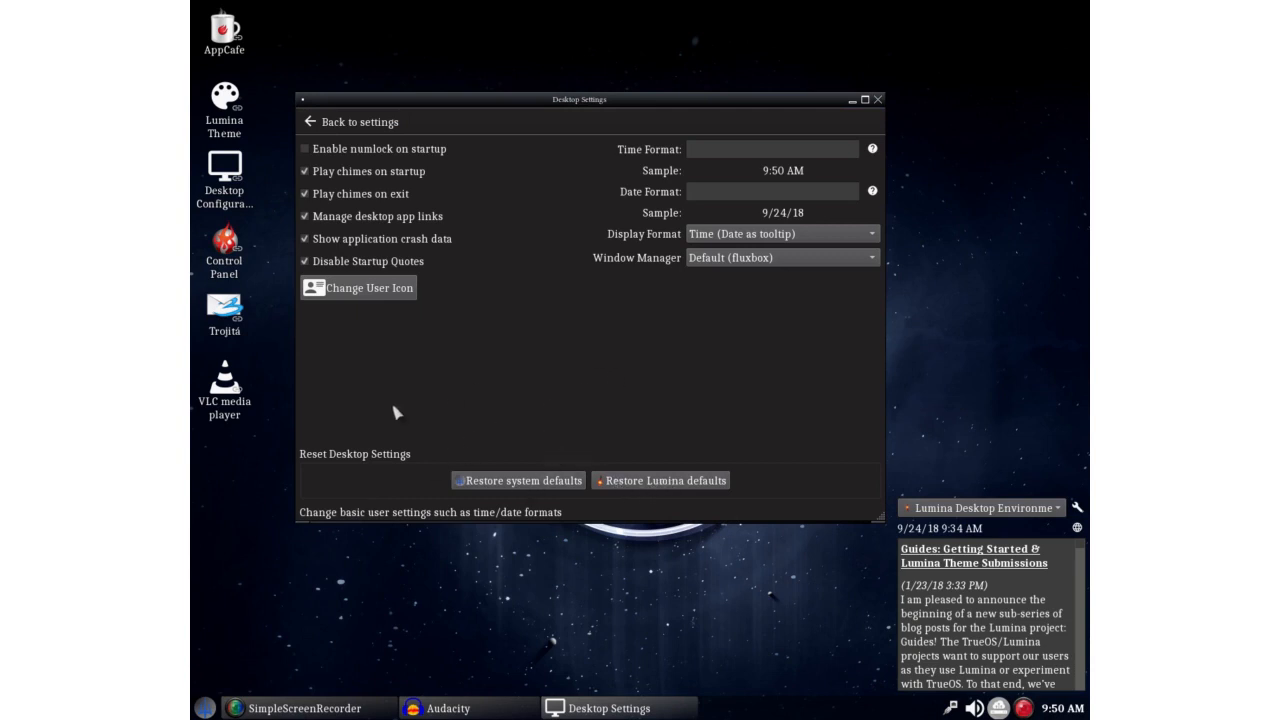
mouse_move(369, 288)
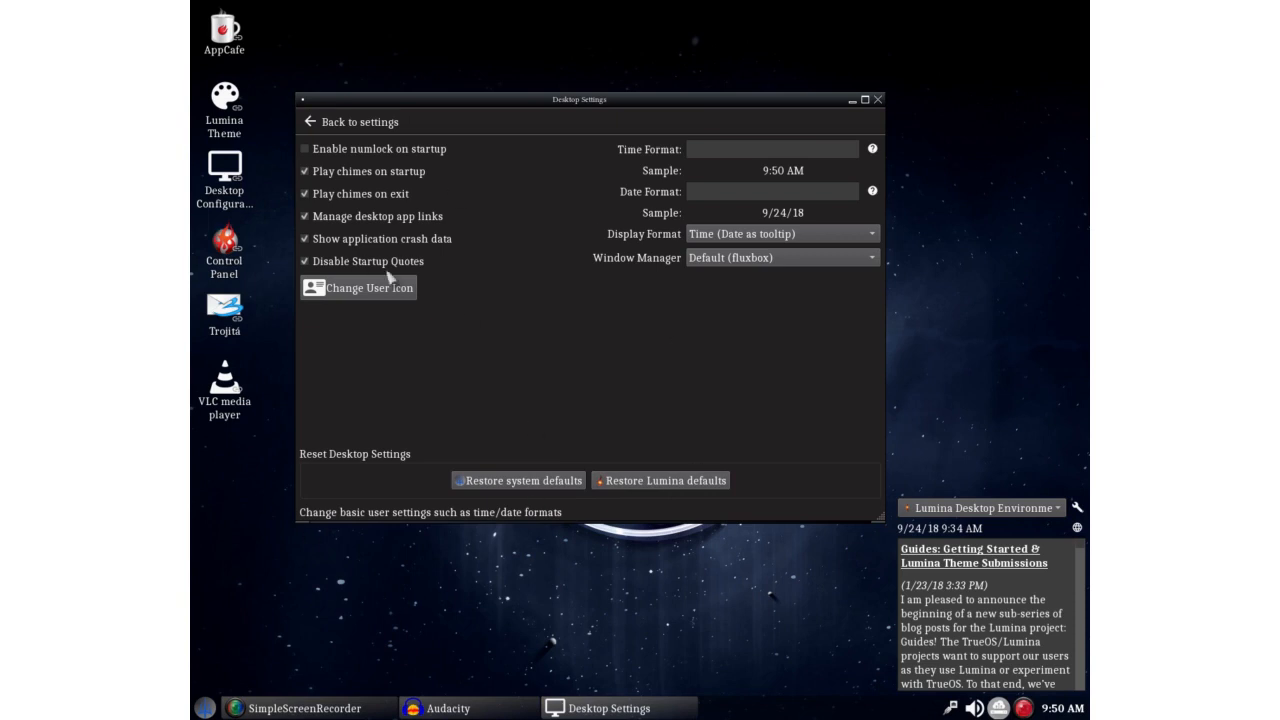
left_click(878, 98)
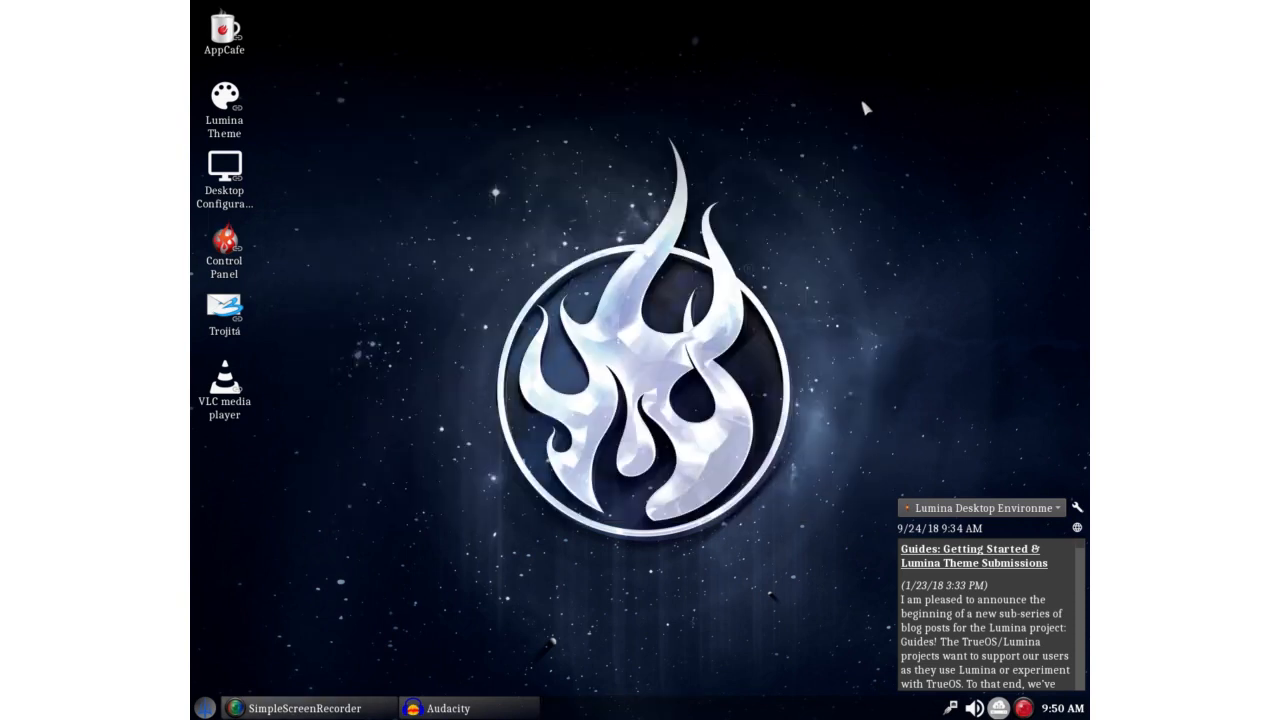
mouse_move(573, 122)
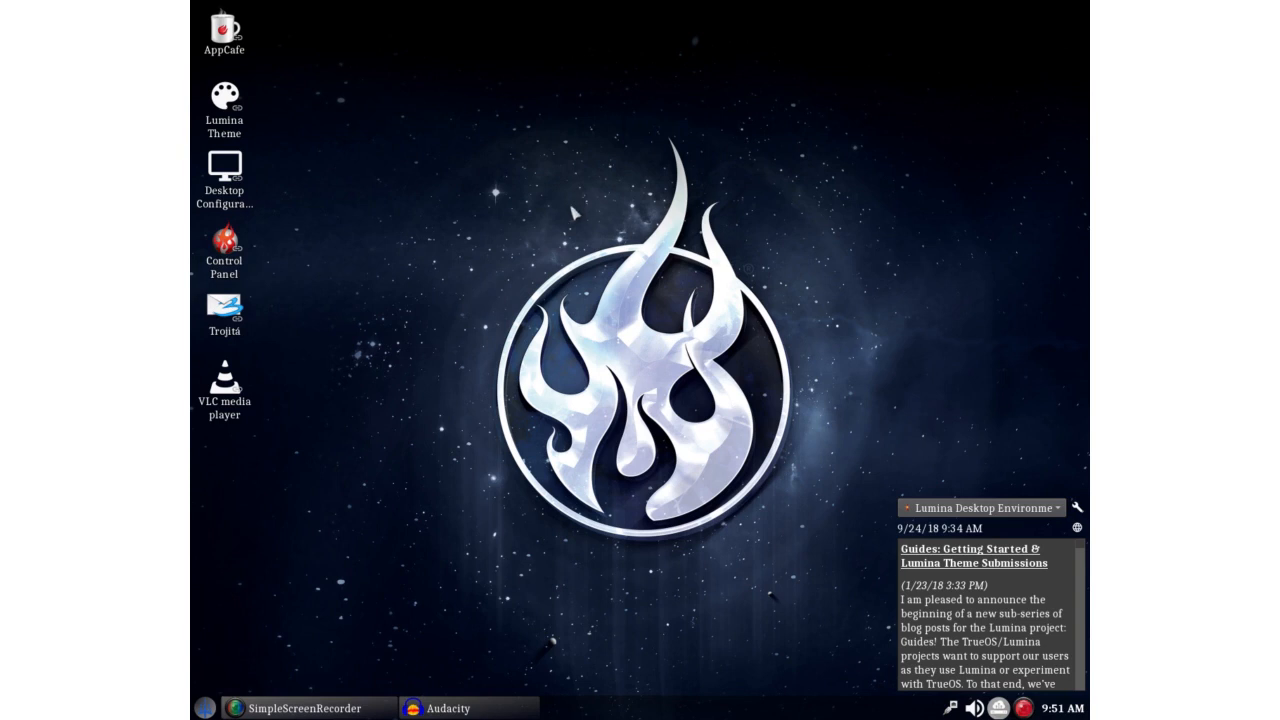
mouse_move(508, 220)
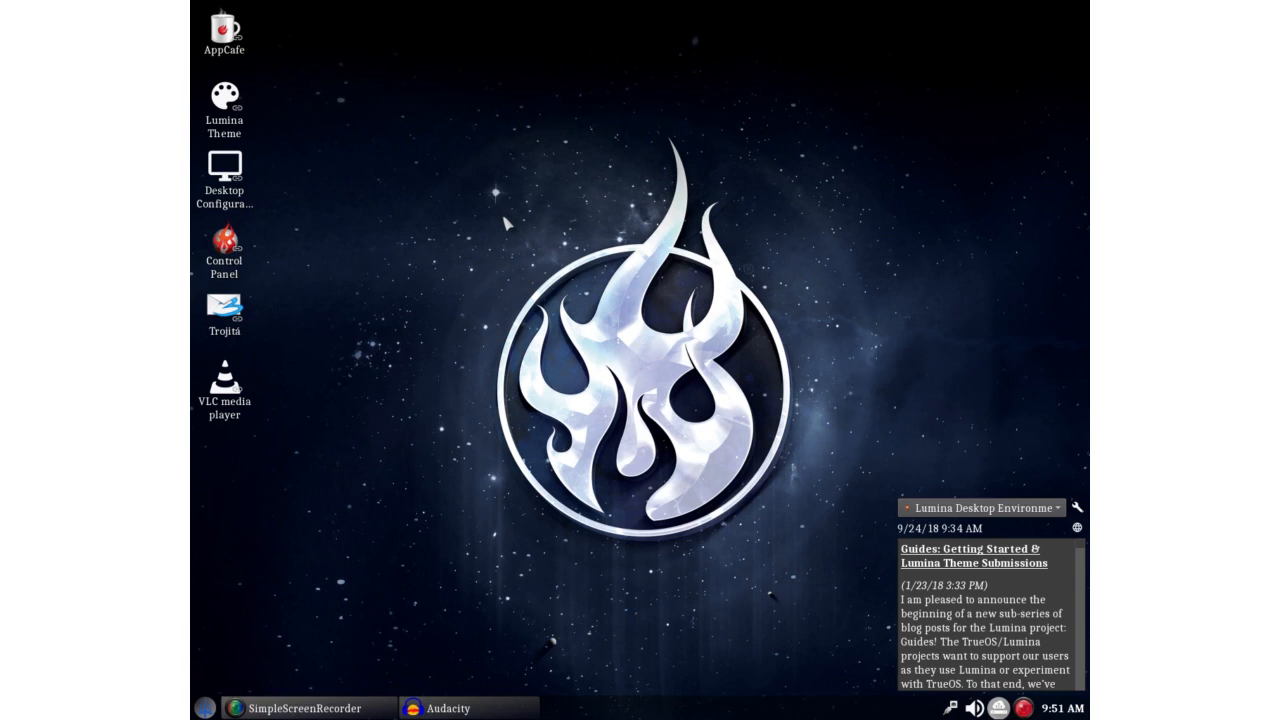
mouse_move(505, 225)
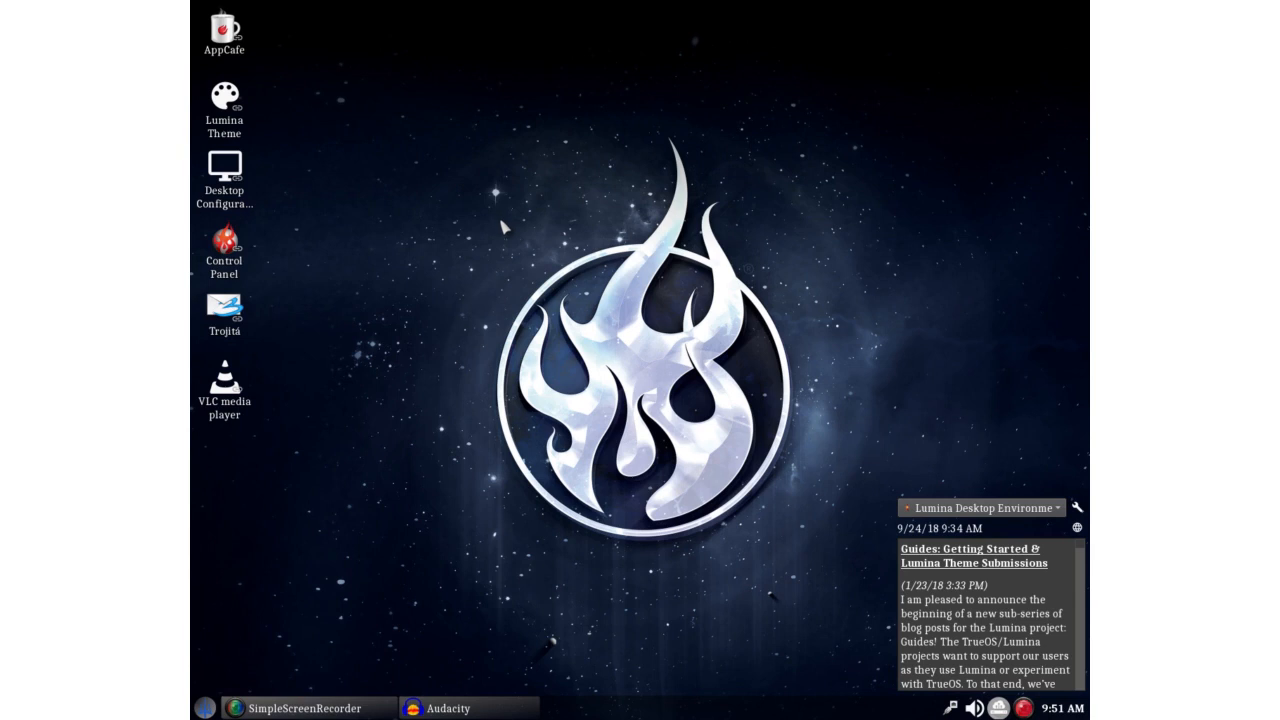
mouse_move(318, 48)
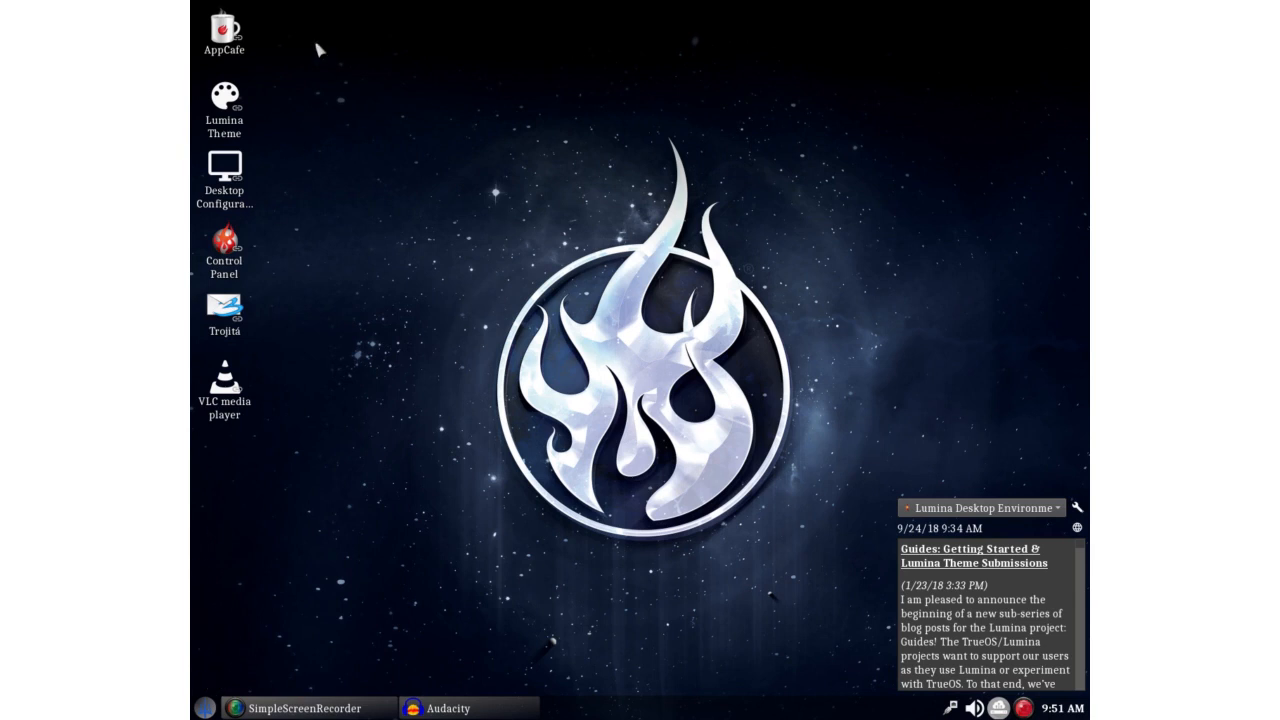
Launch XTerm from the desktop menu's Applications > System submenu
right_click(320, 50)
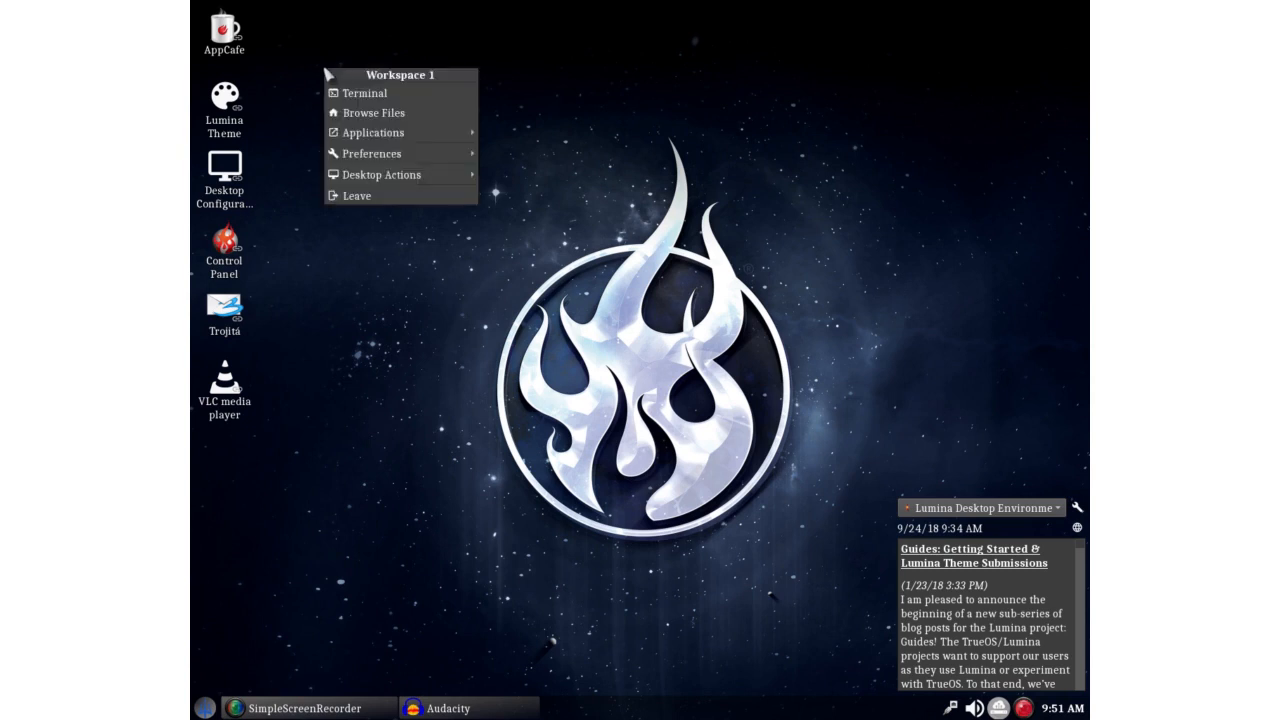
mouse_move(372, 132)
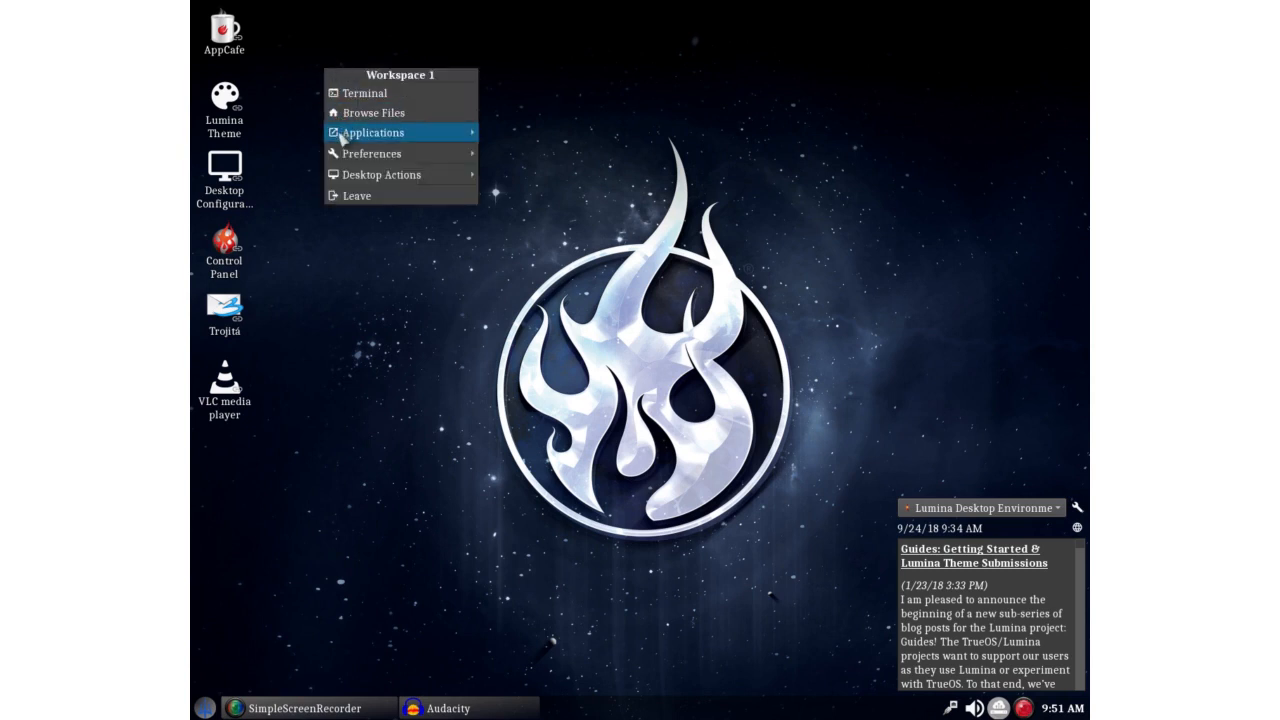
mouse_move(337, 170)
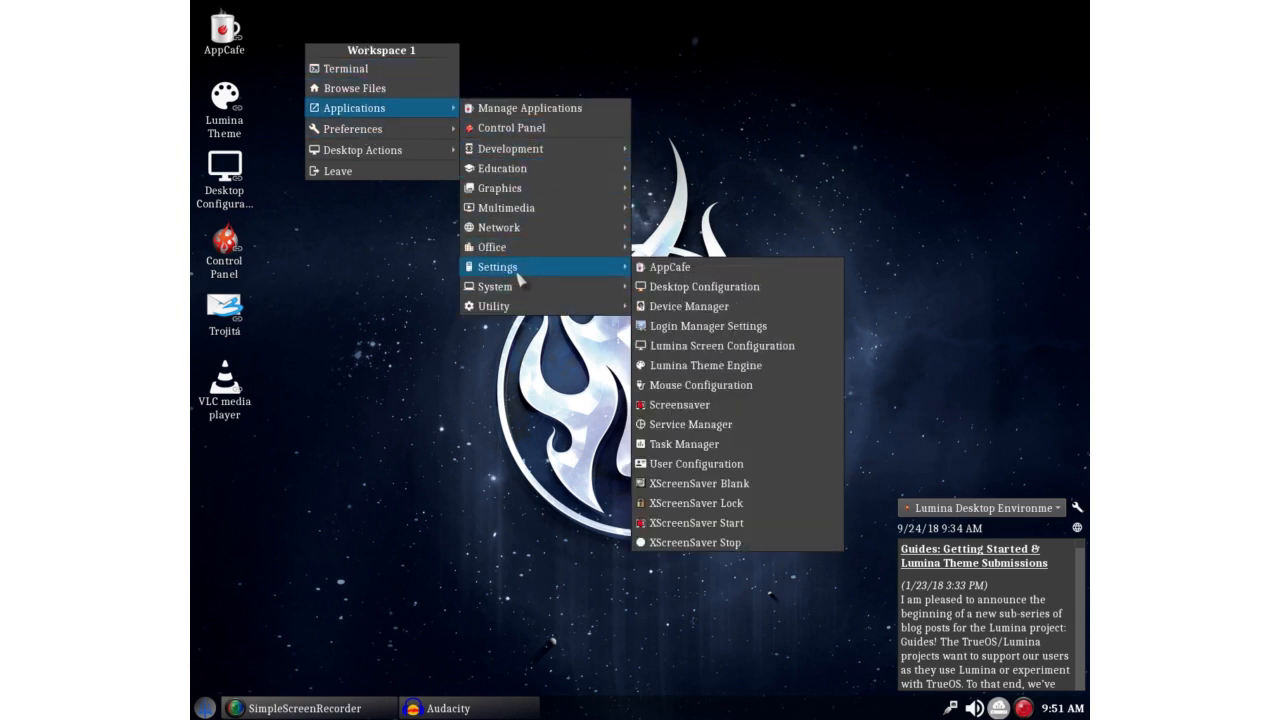
mouse_move(700, 483)
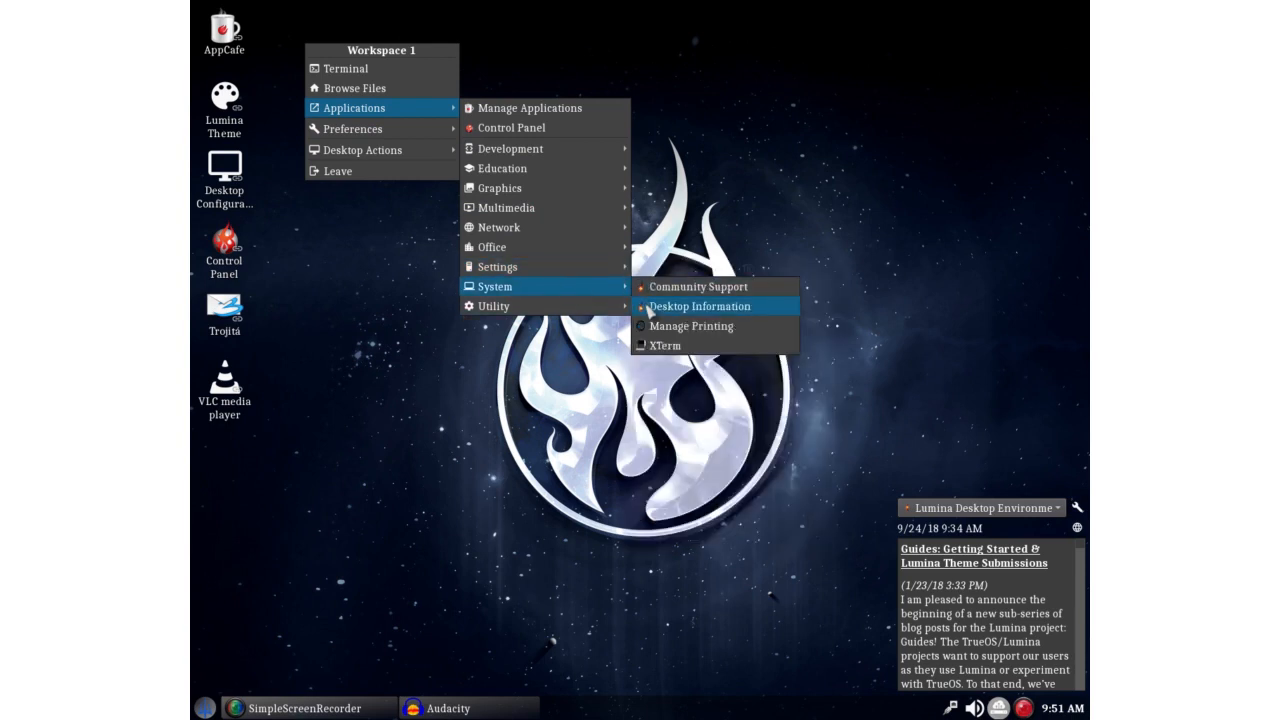
left_click(665, 345)
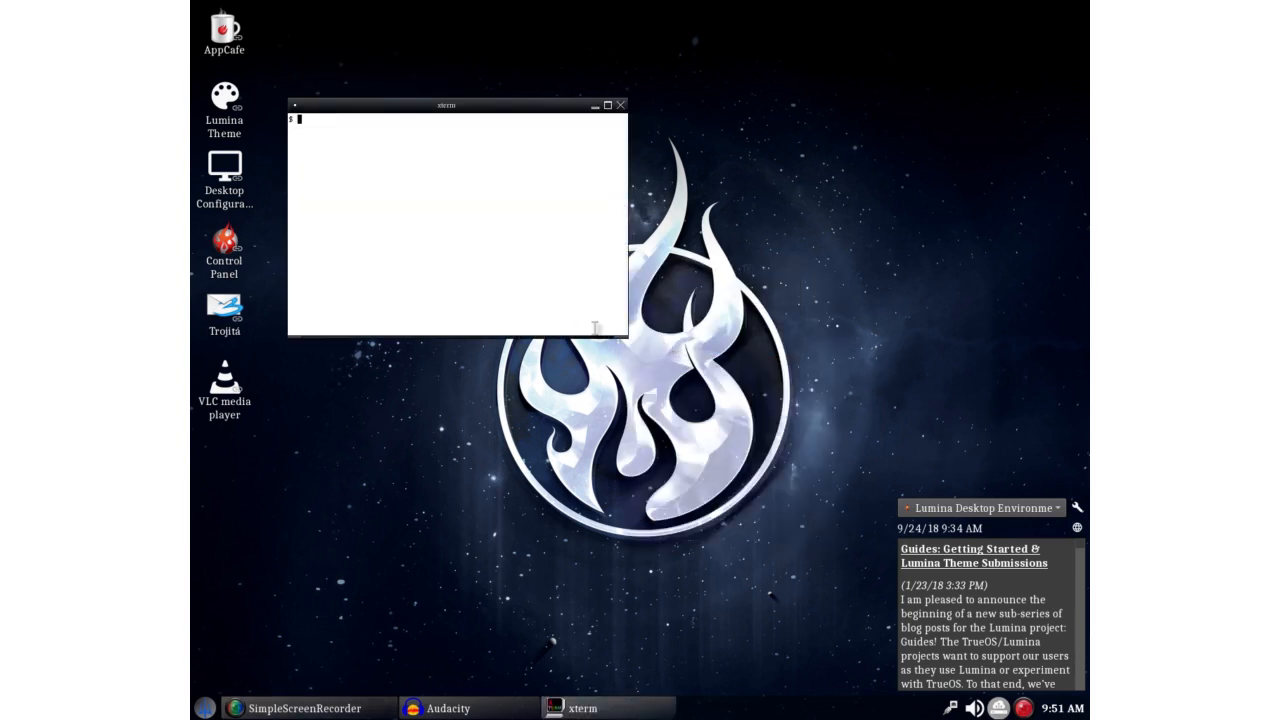
mouse_move(650, 363)
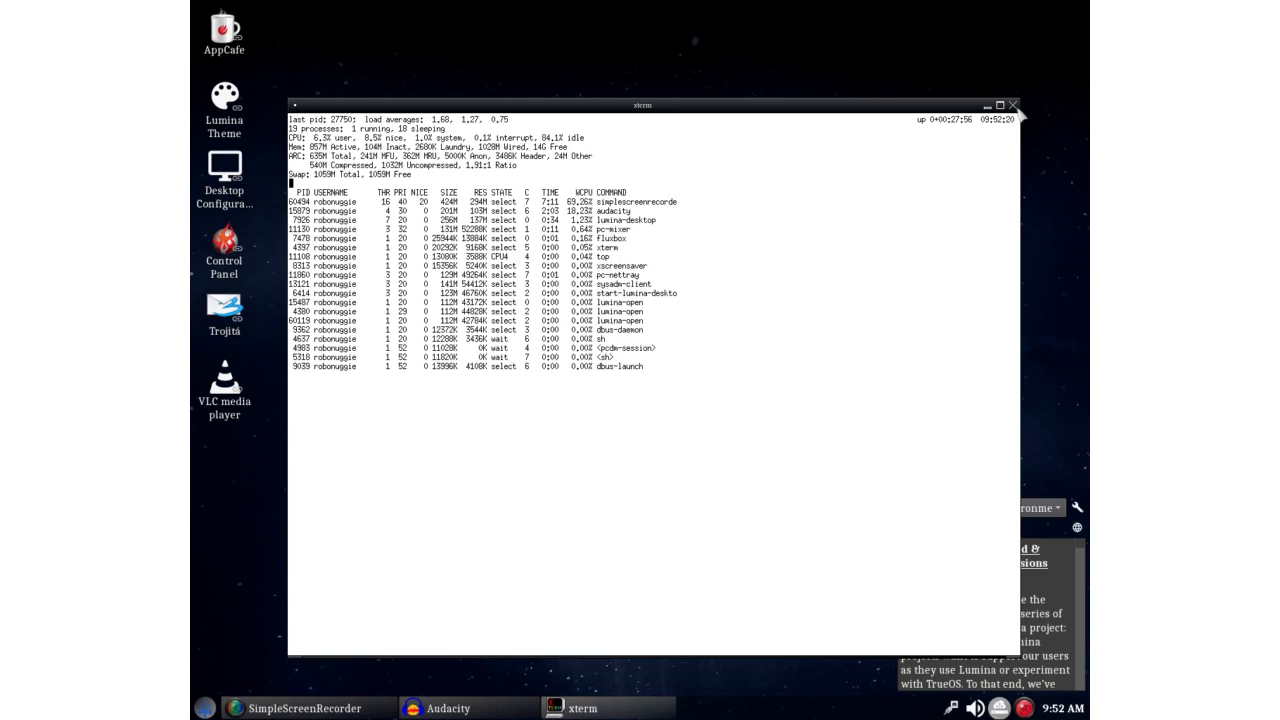
Close the xterm window after reviewing top's process and memory output
left_click(1013, 105)
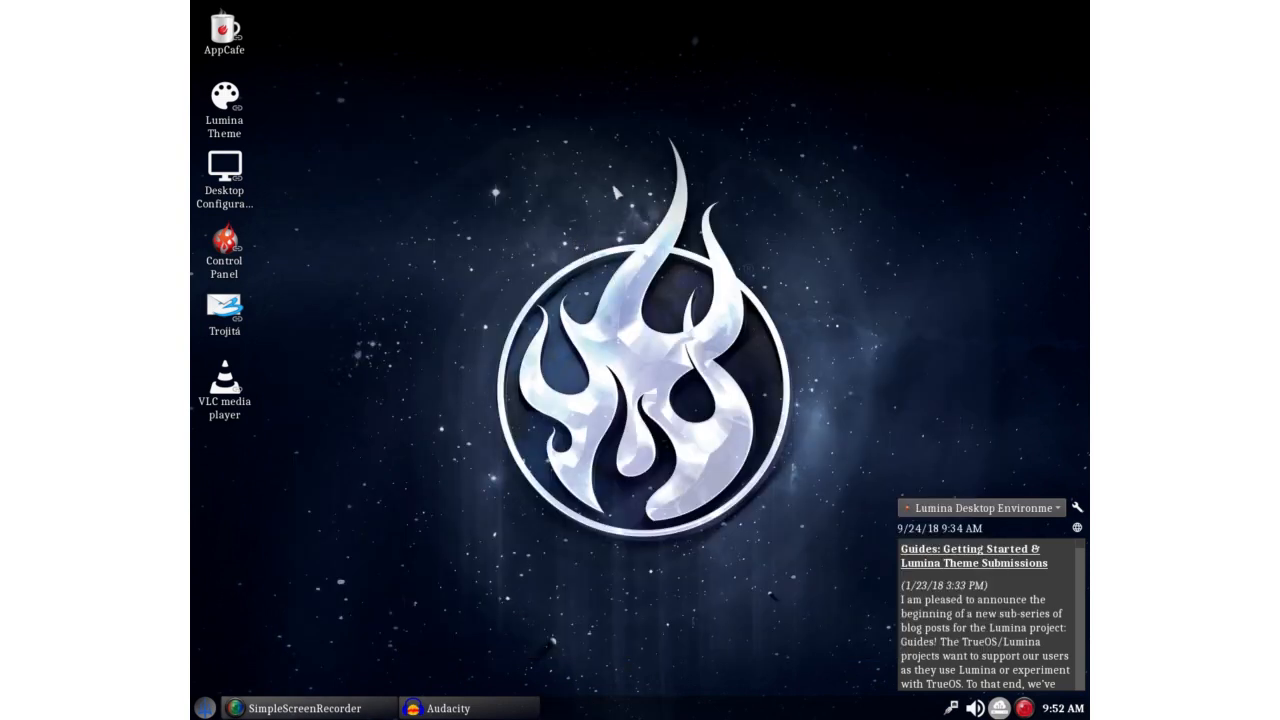
mouse_move(455, 180)
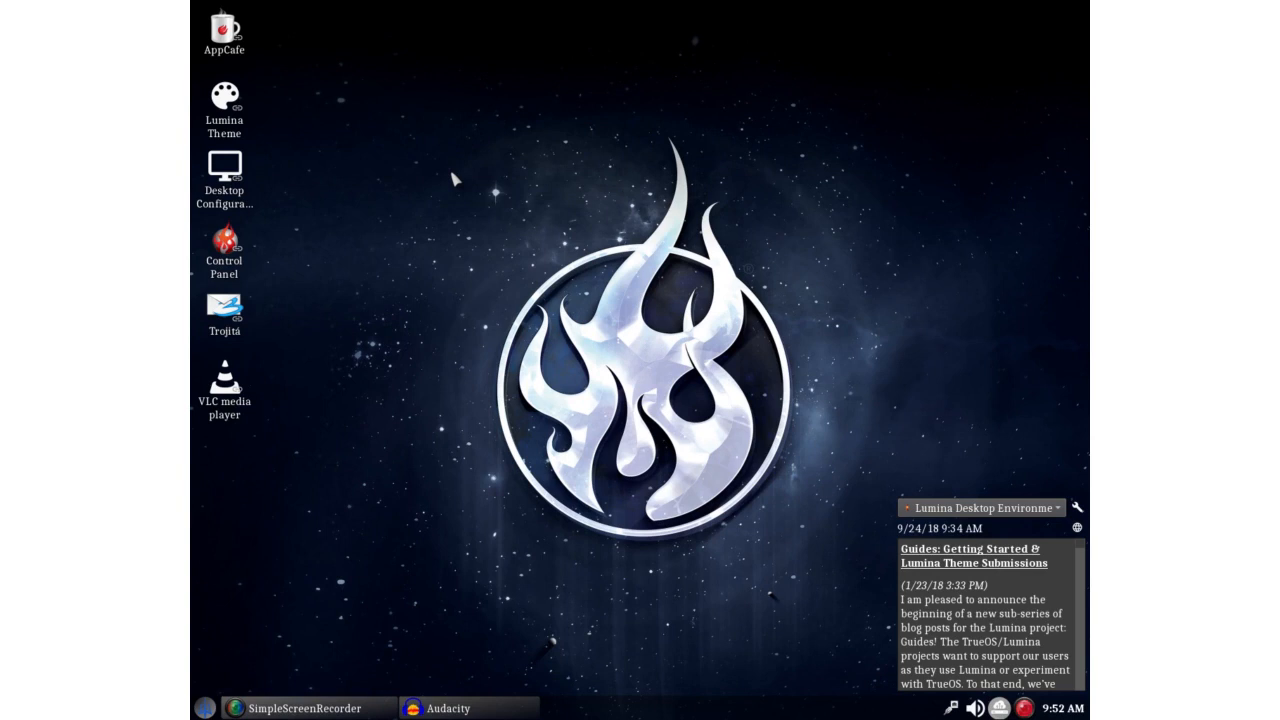
mouse_move(453, 193)
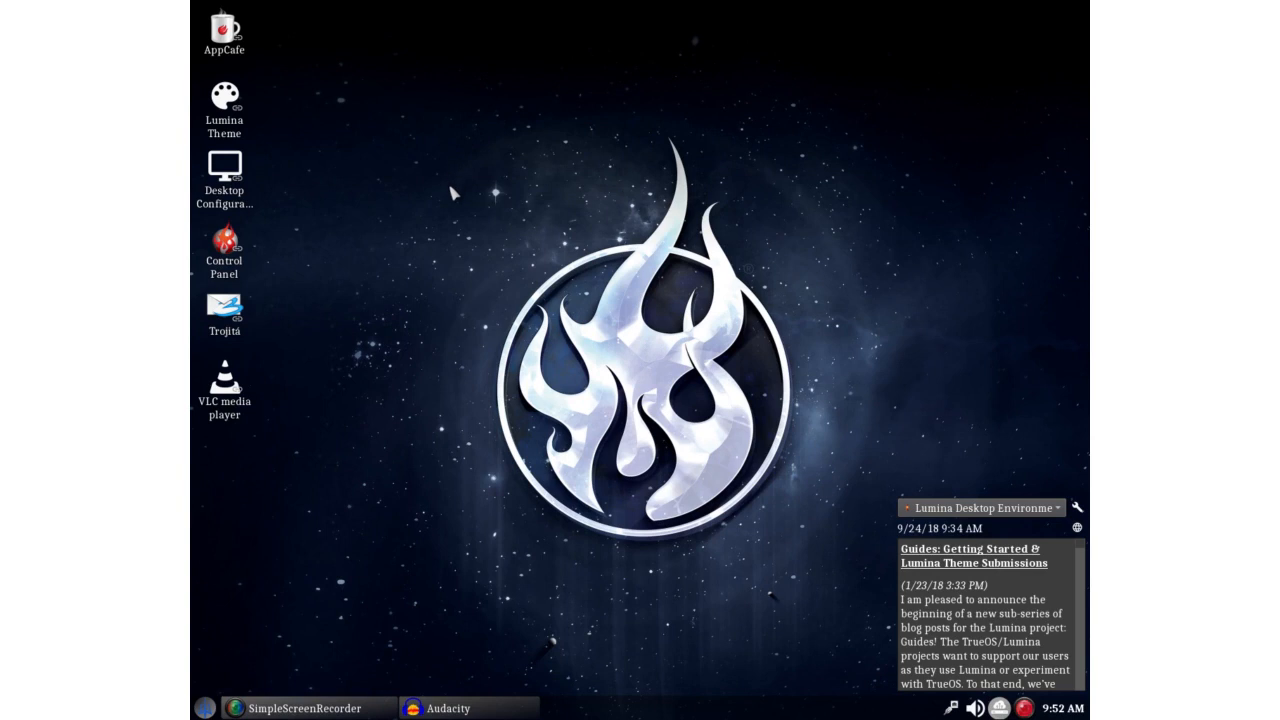
mouse_move(475, 193)
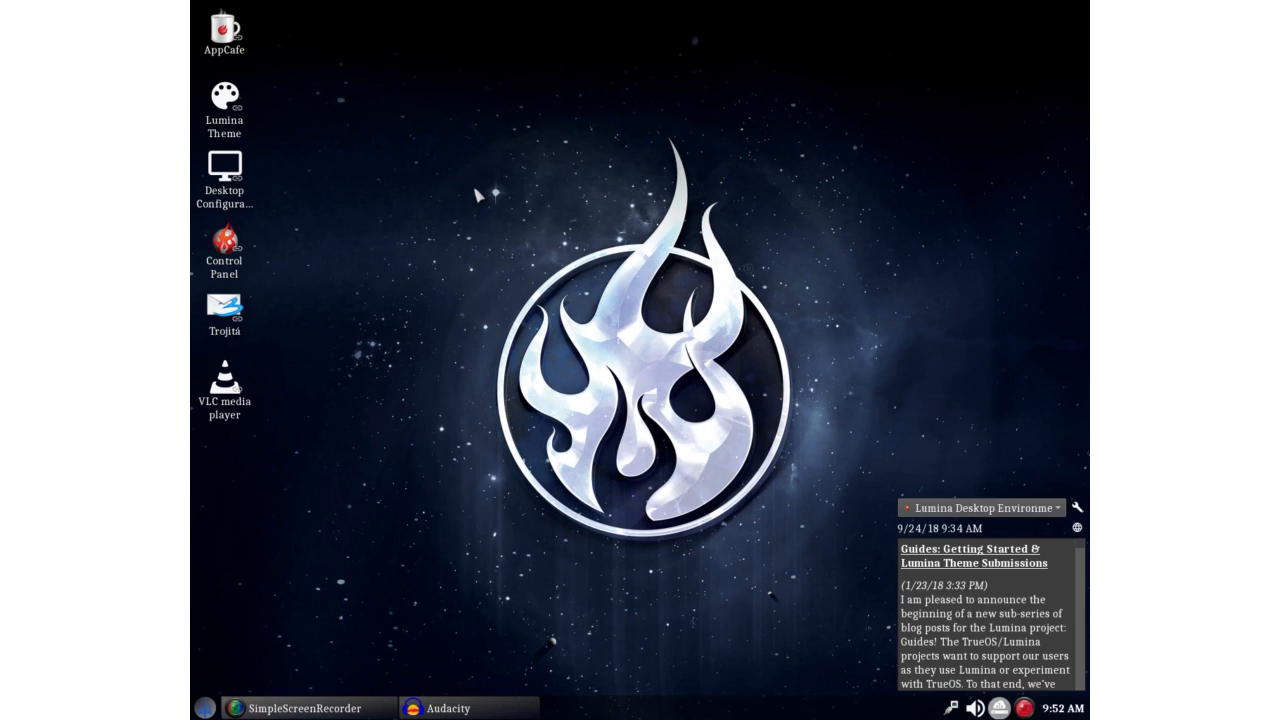
mouse_move(472, 209)
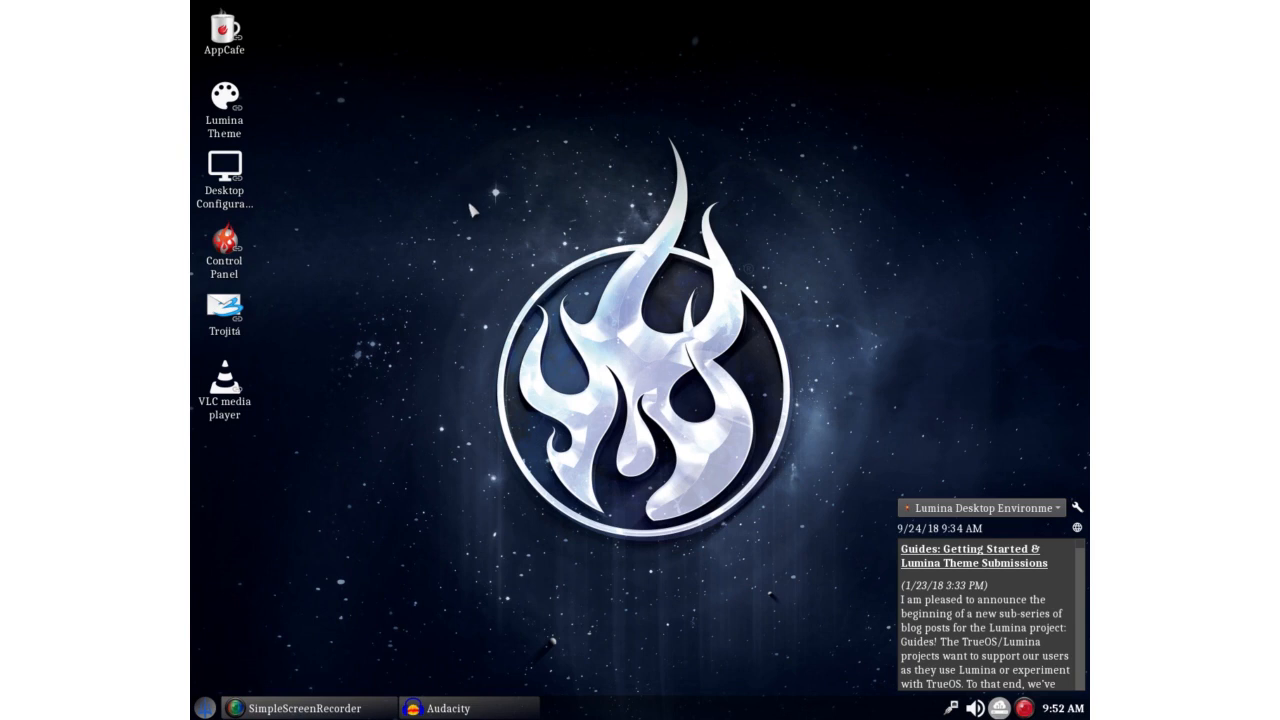
mouse_move(428, 222)
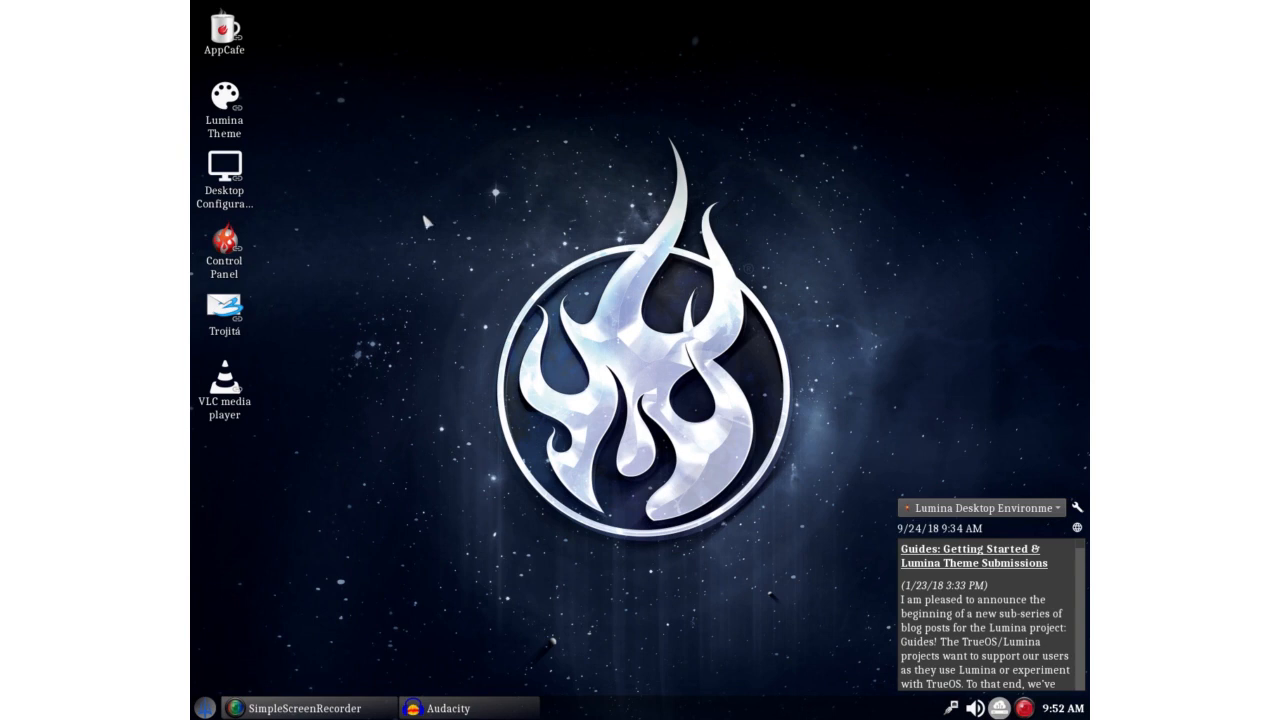
mouse_move(280, 495)
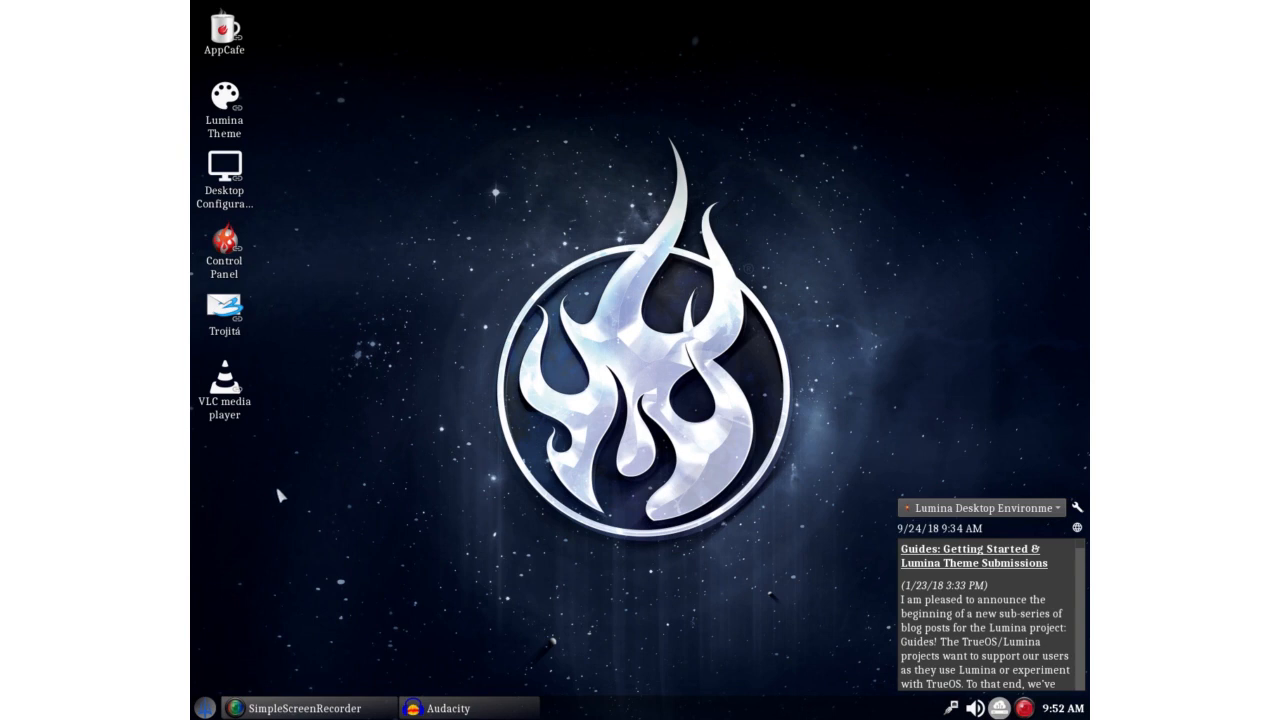
mouse_move(258, 42)
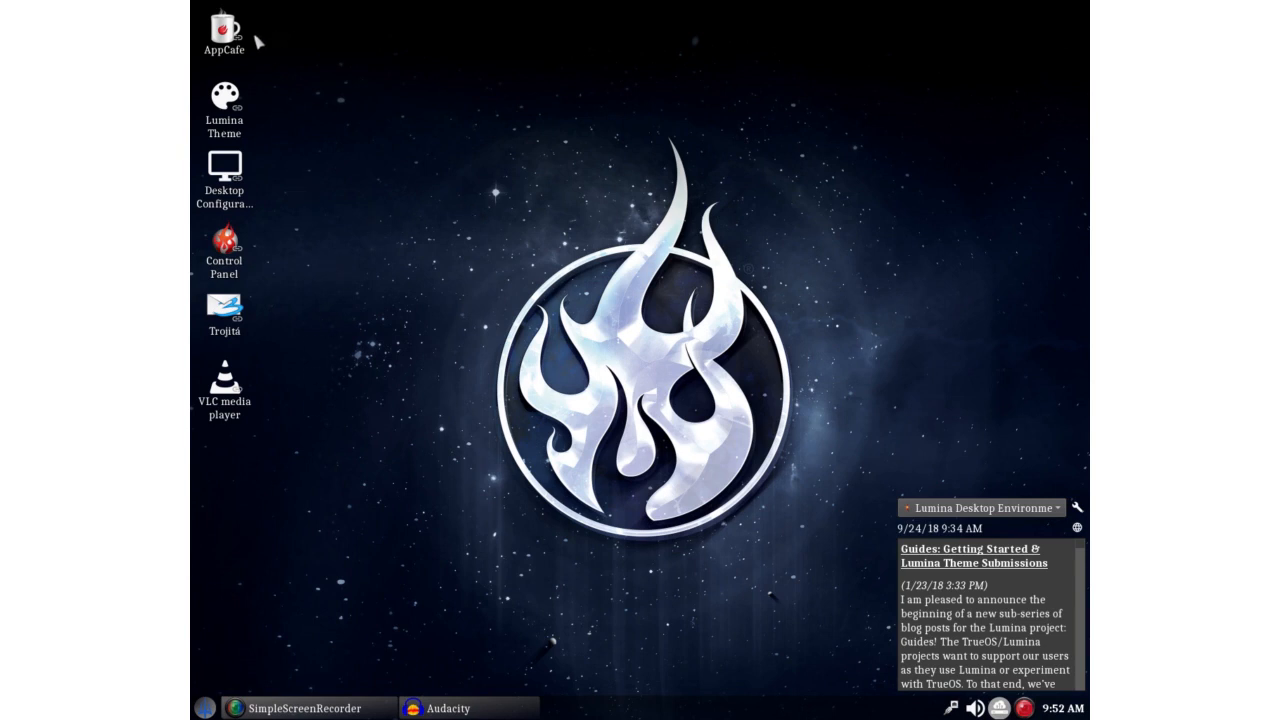
mouse_move(258, 460)
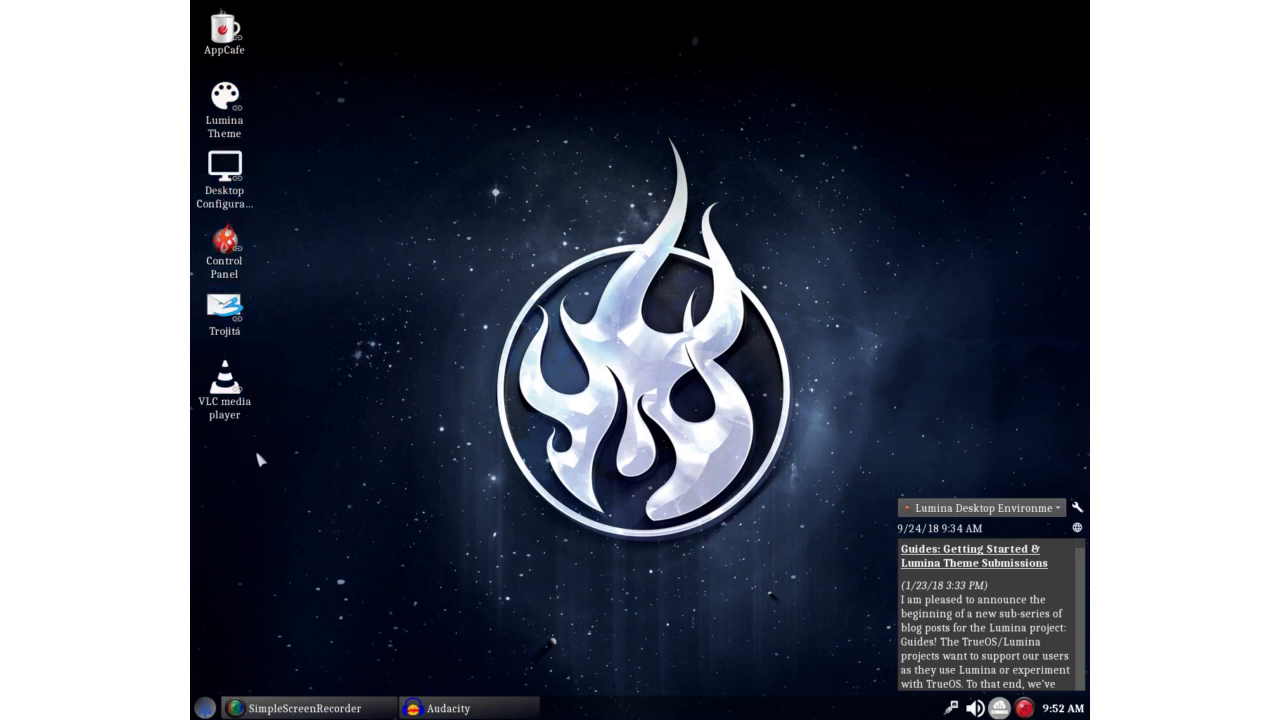
Reopen the Control Panel from Preferences and drag it to the screen centre
right_click(320, 135)
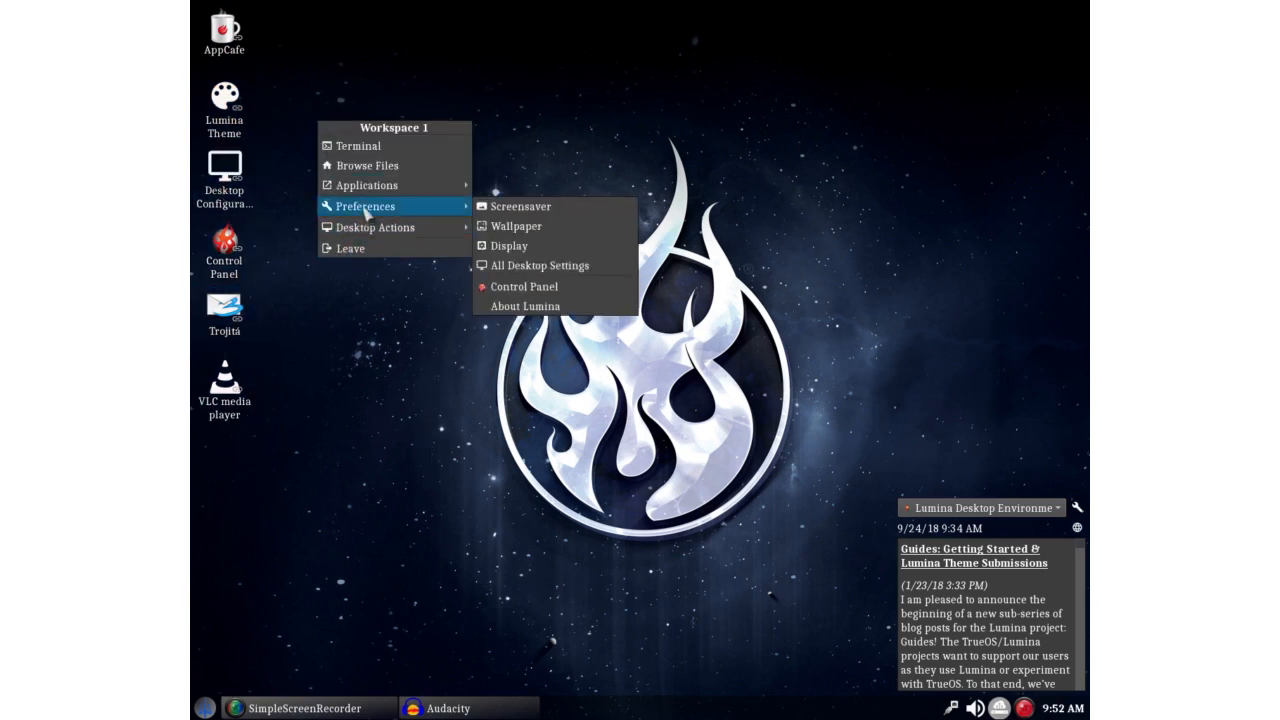
mouse_move(524, 287)
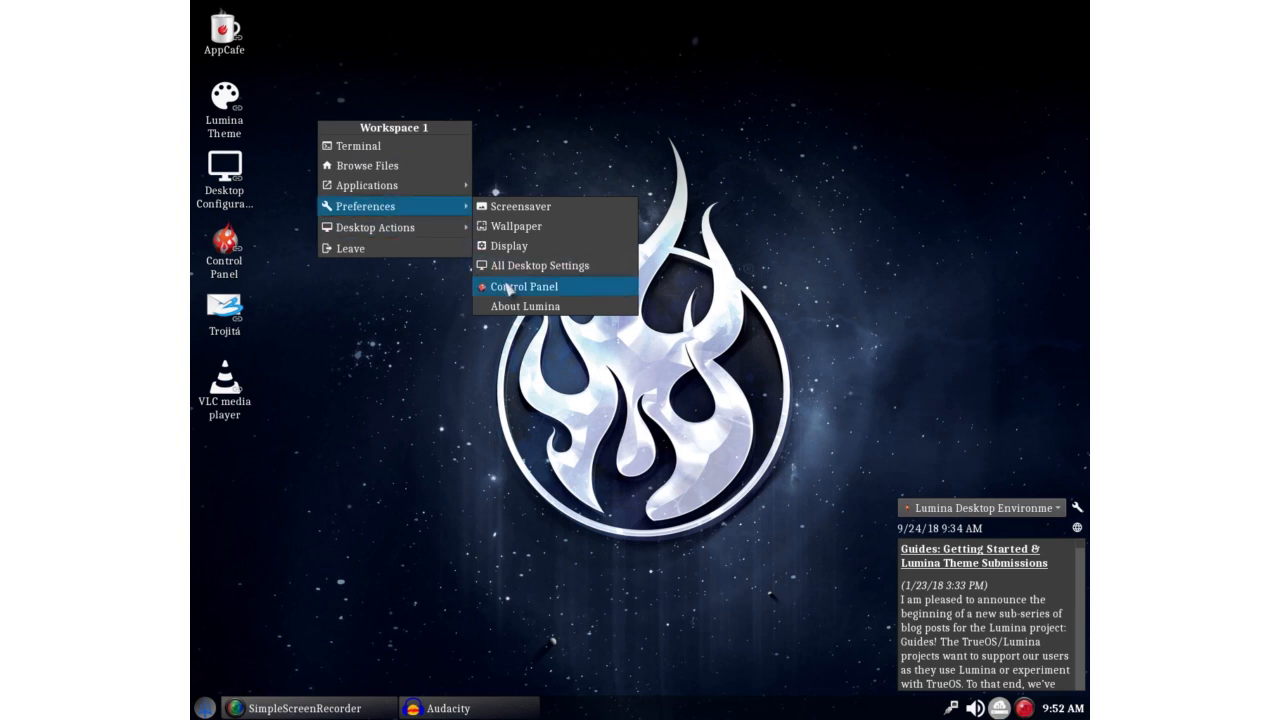
left_click(524, 287)
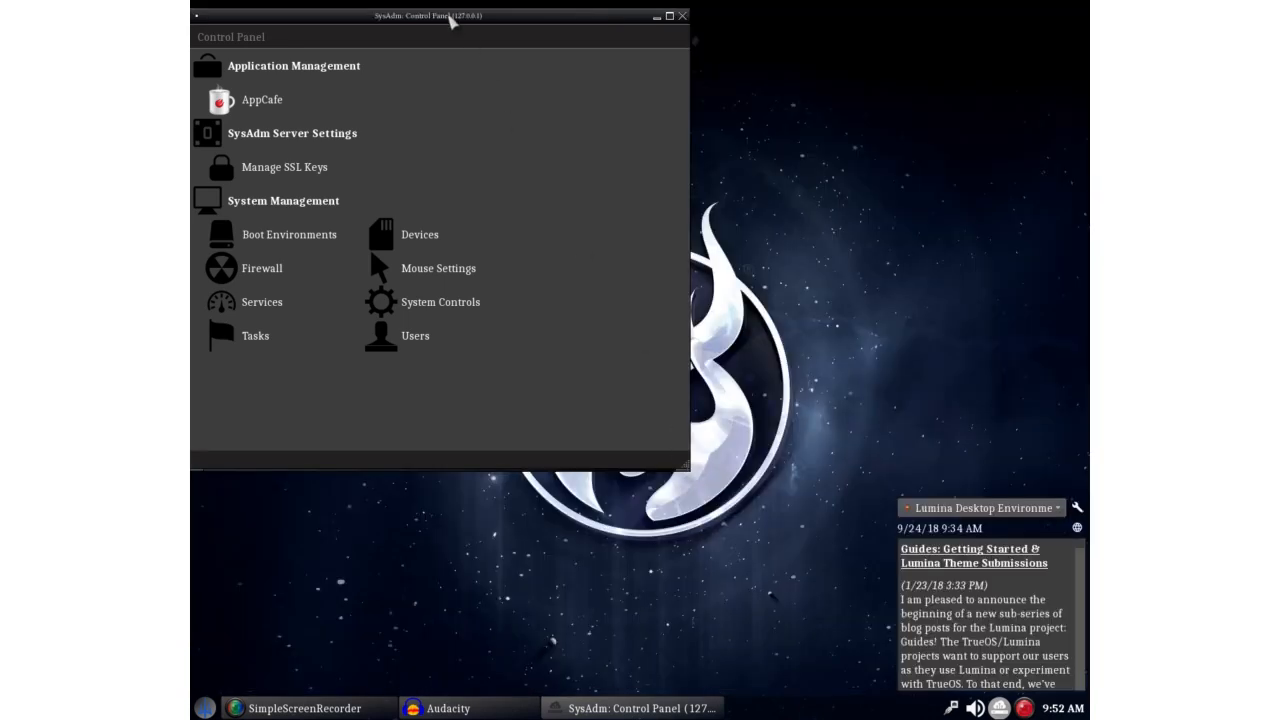
left_click_drag(430, 15, 548, 85)
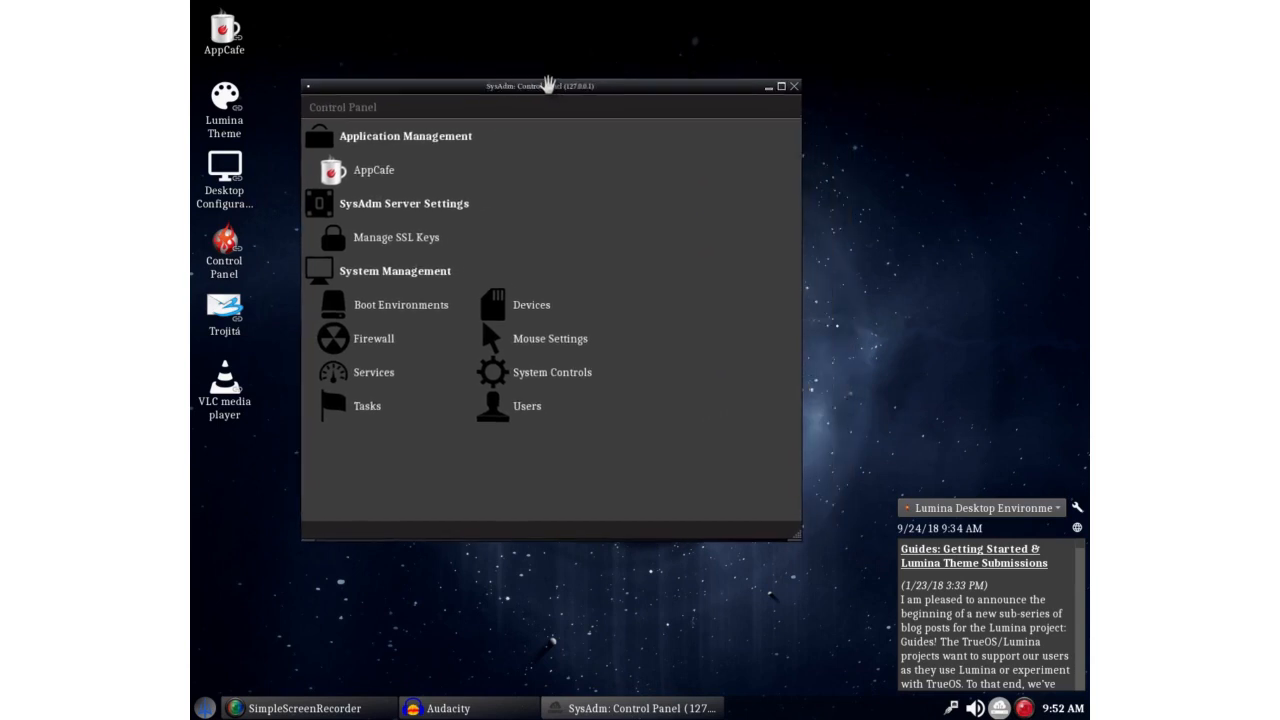
left_click_drag(545, 85, 628, 70)
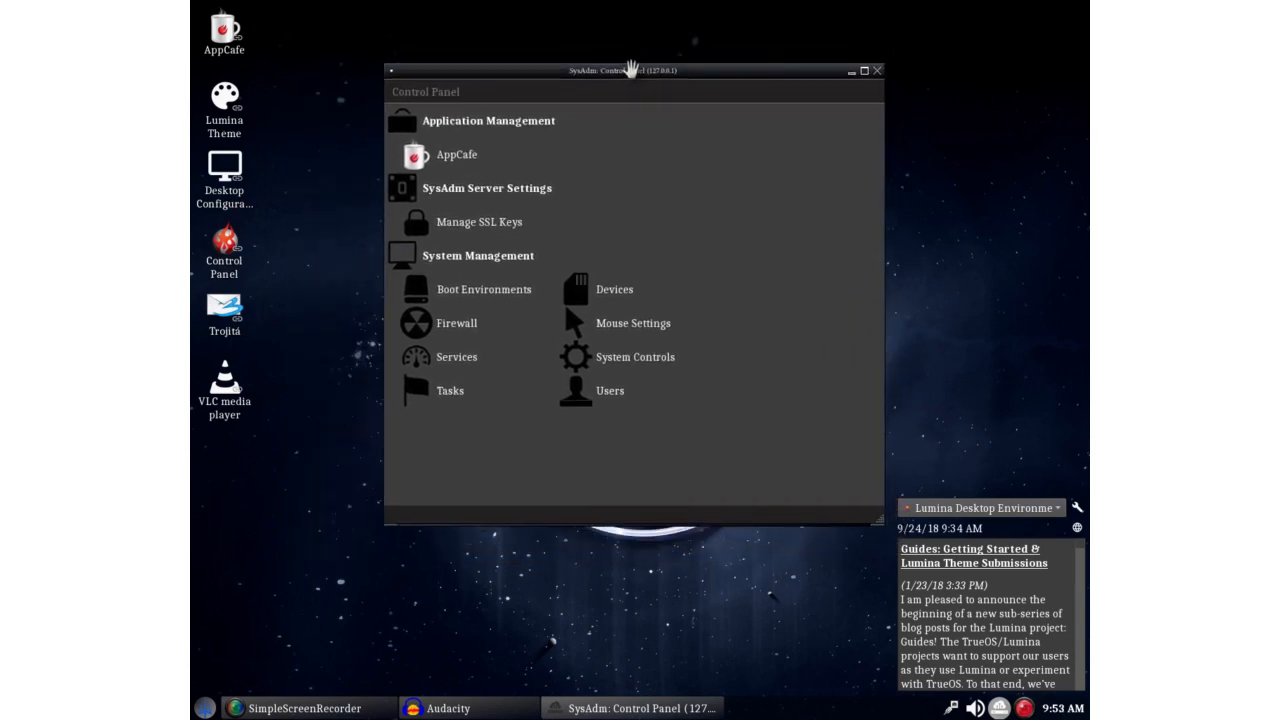
mouse_move(630, 72)
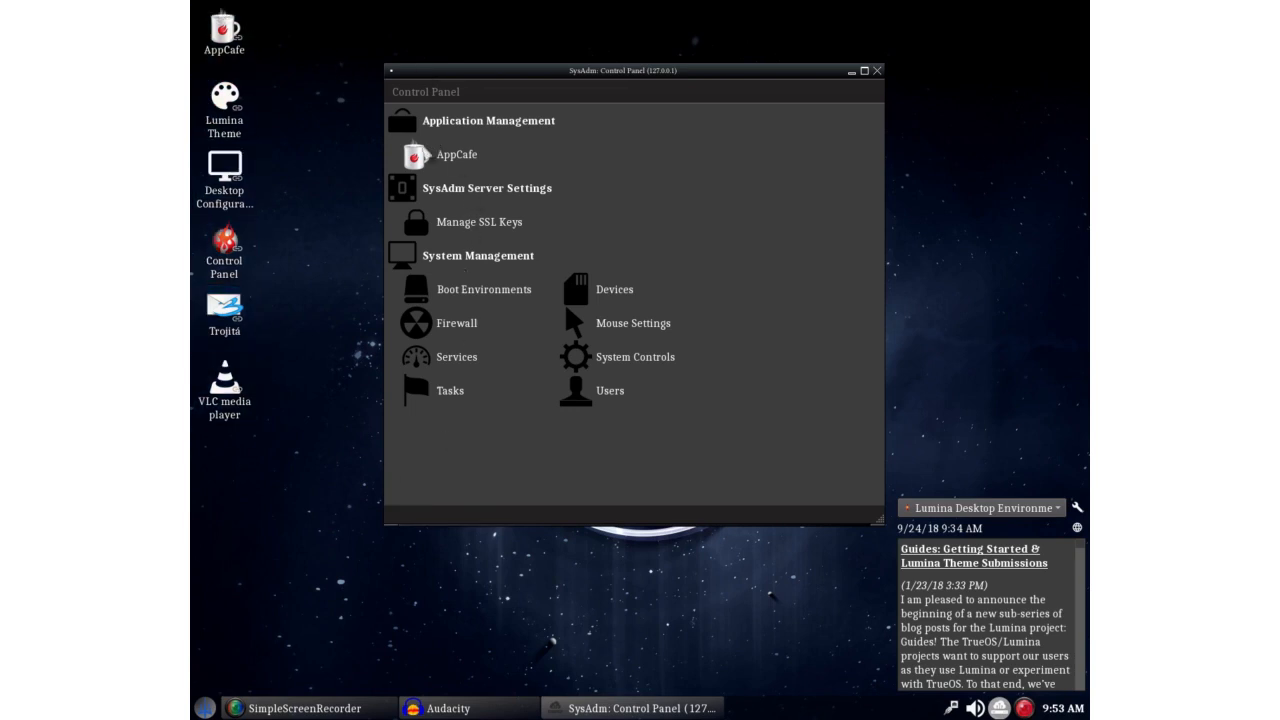
mouse_move(386, 8)
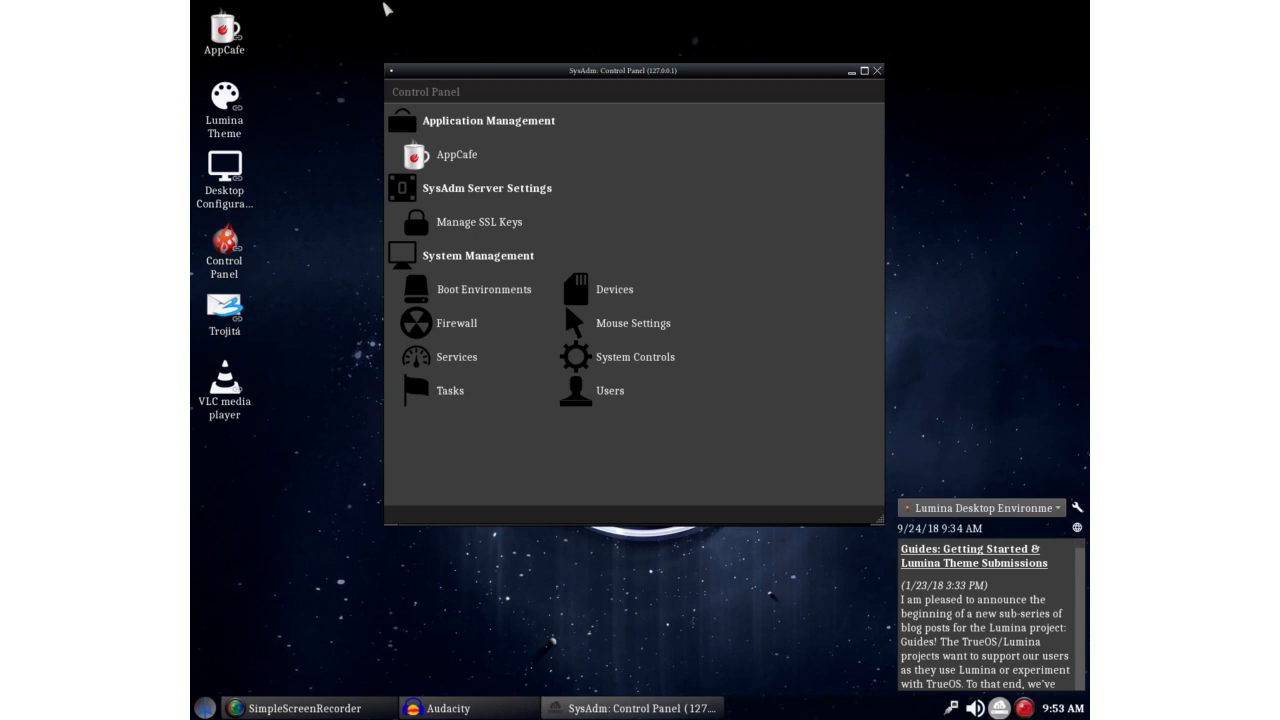
mouse_move(748, 7)
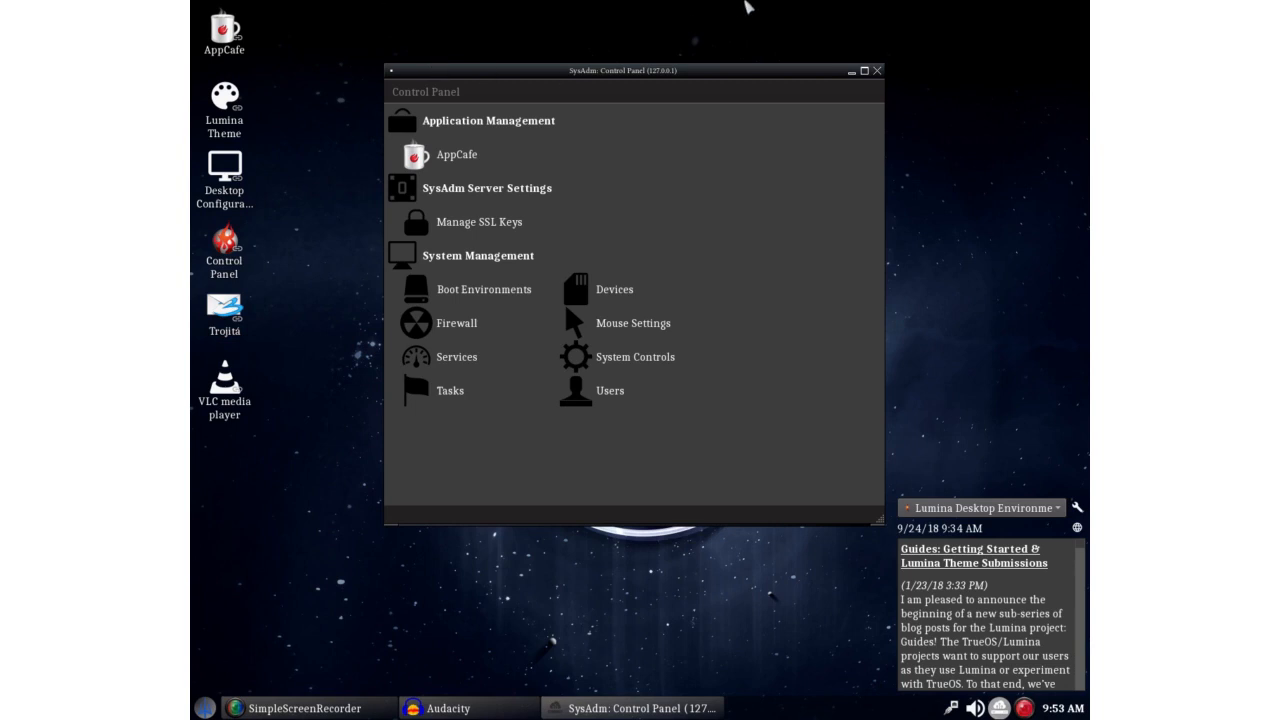
mouse_move(420, 14)
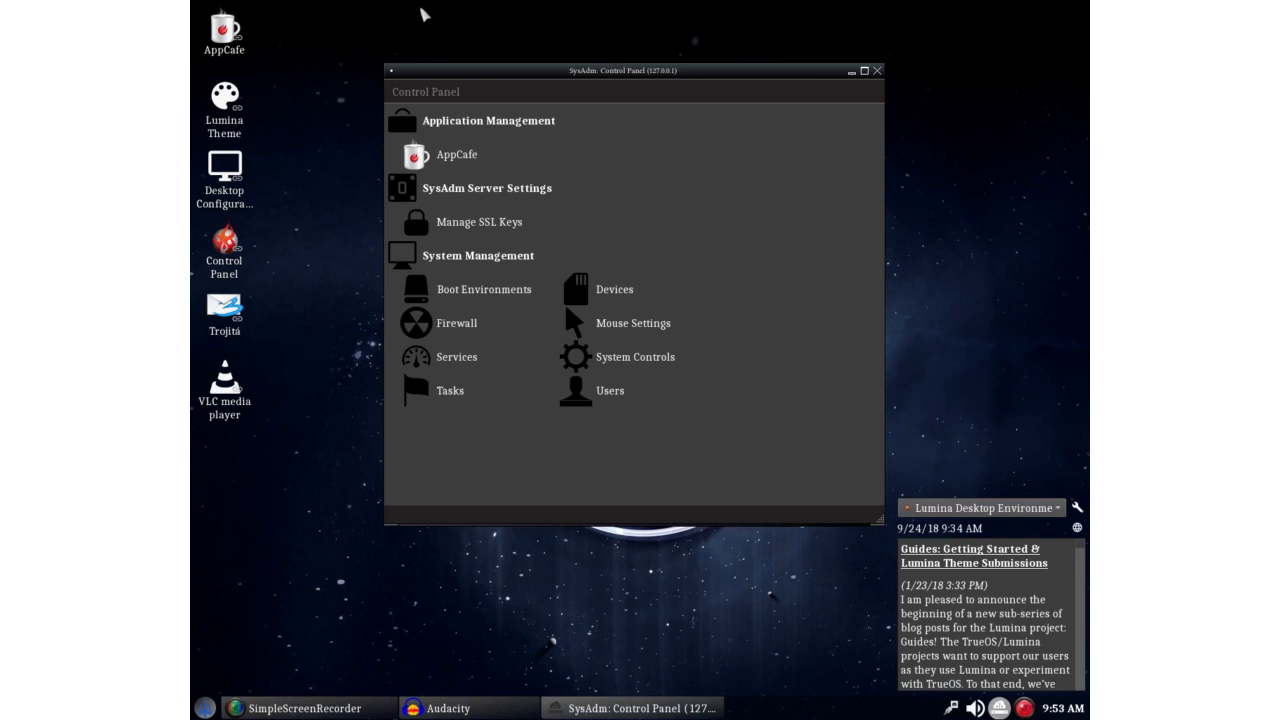
mouse_move(882, 83)
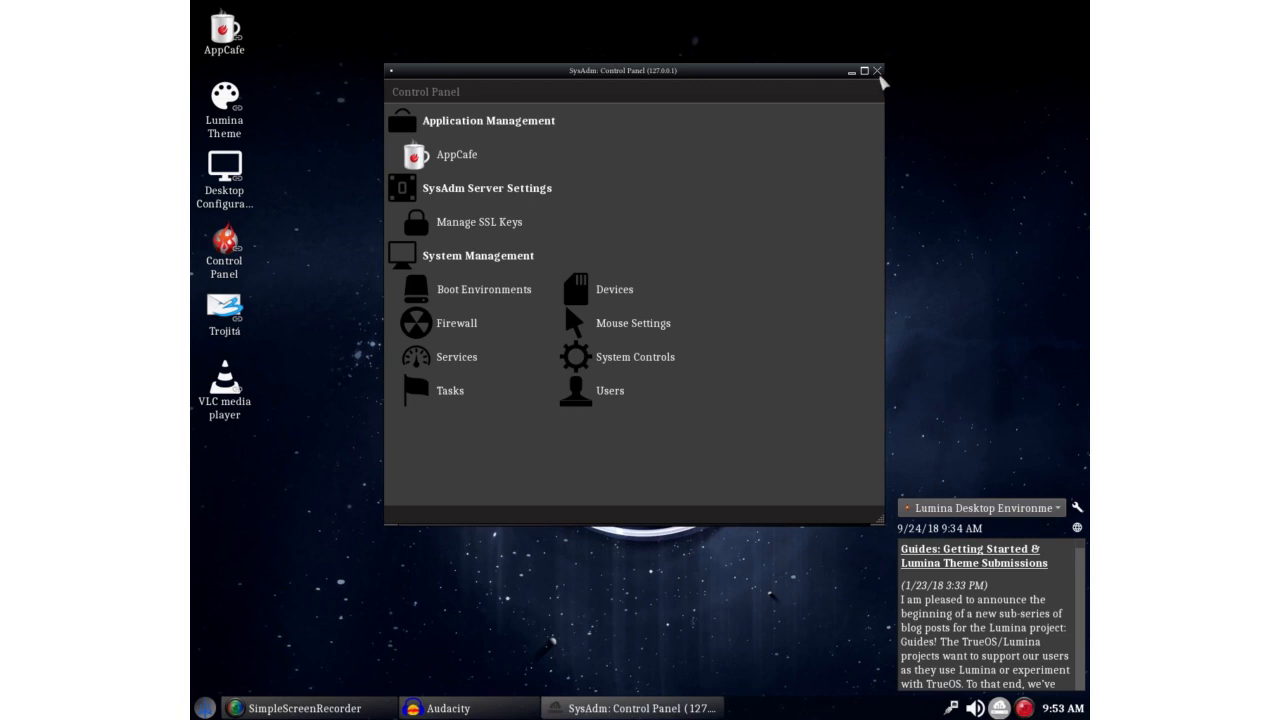
Close the SysAdm Control Panel window with its title-bar X
left_click(877, 70)
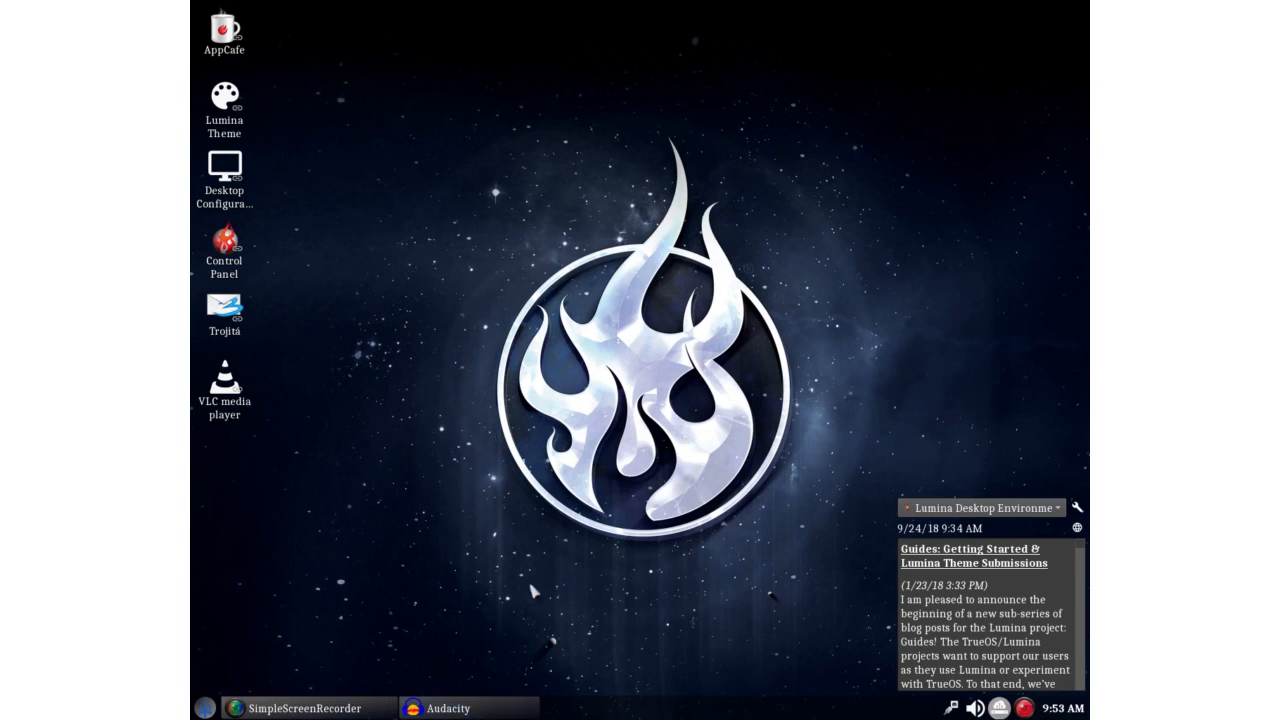
mouse_move(338, 131)
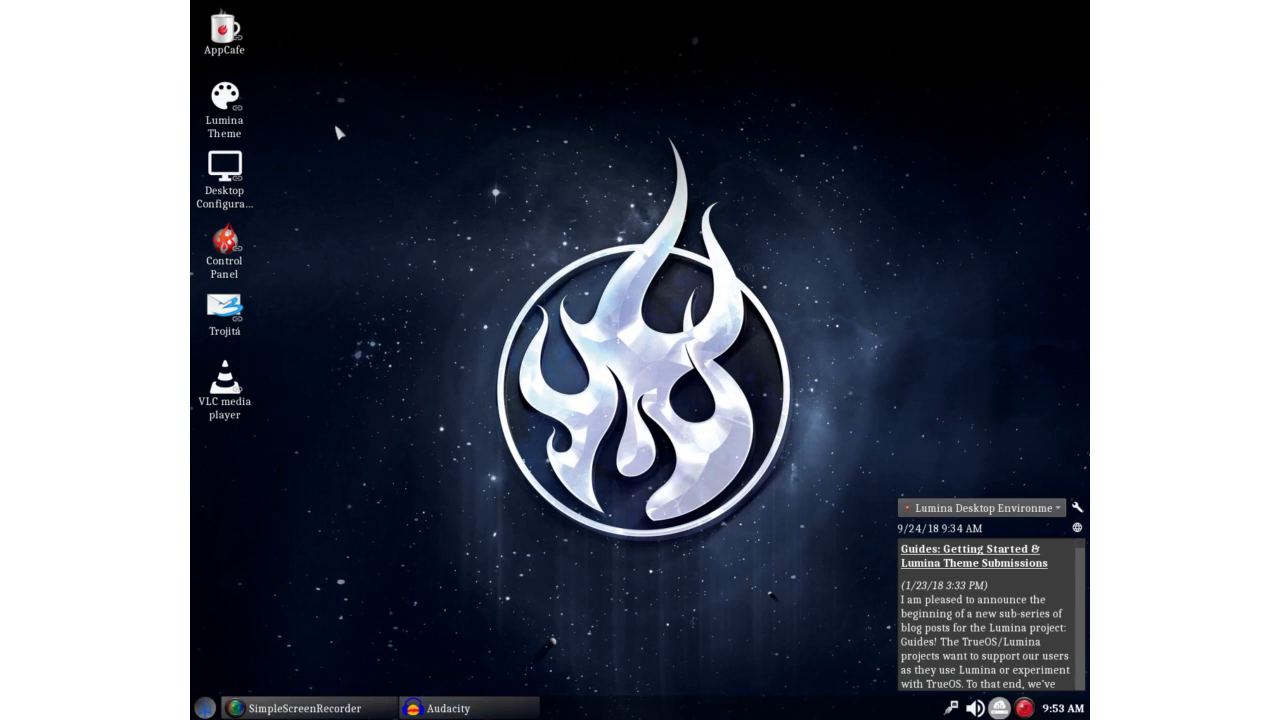
mouse_move(350, 140)
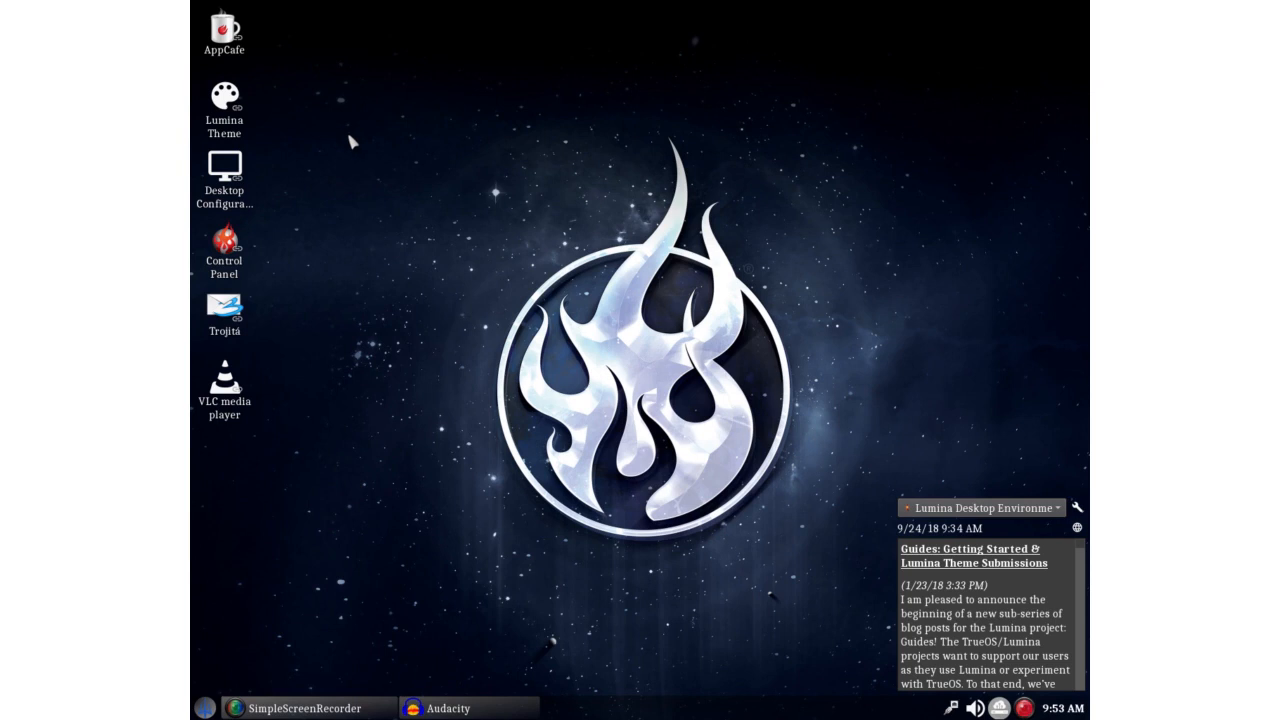
mouse_move(353, 156)
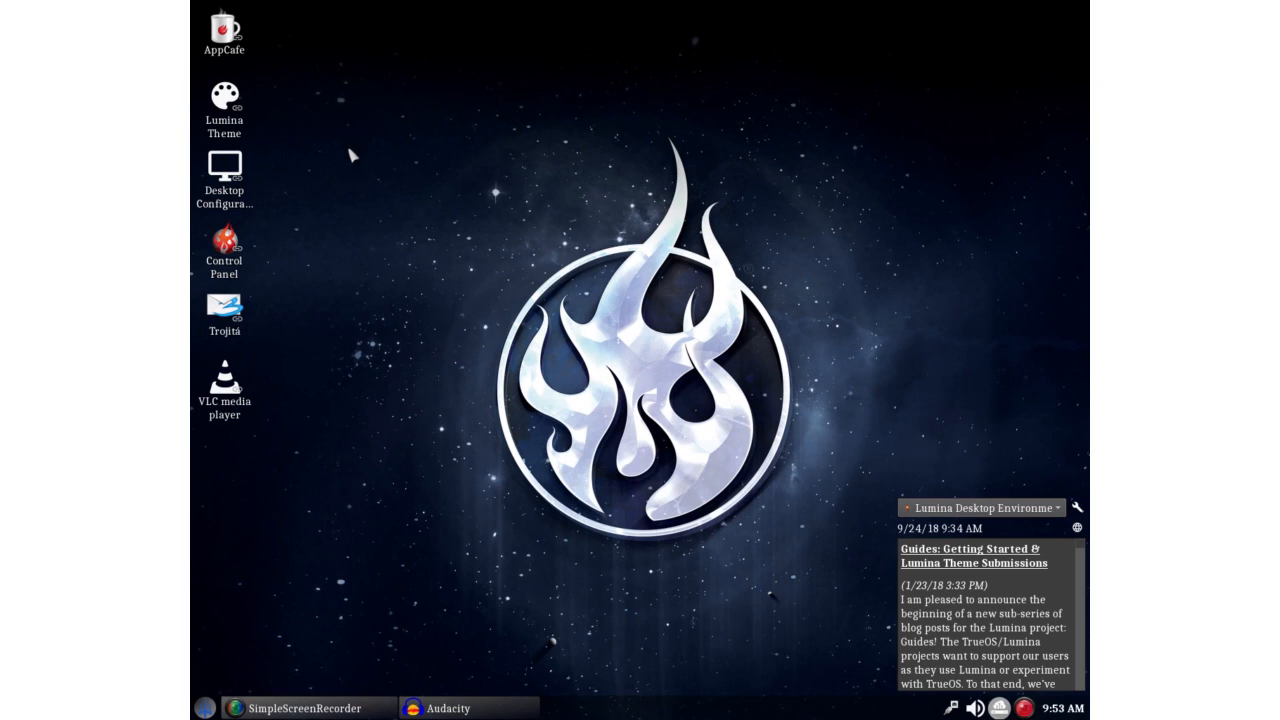